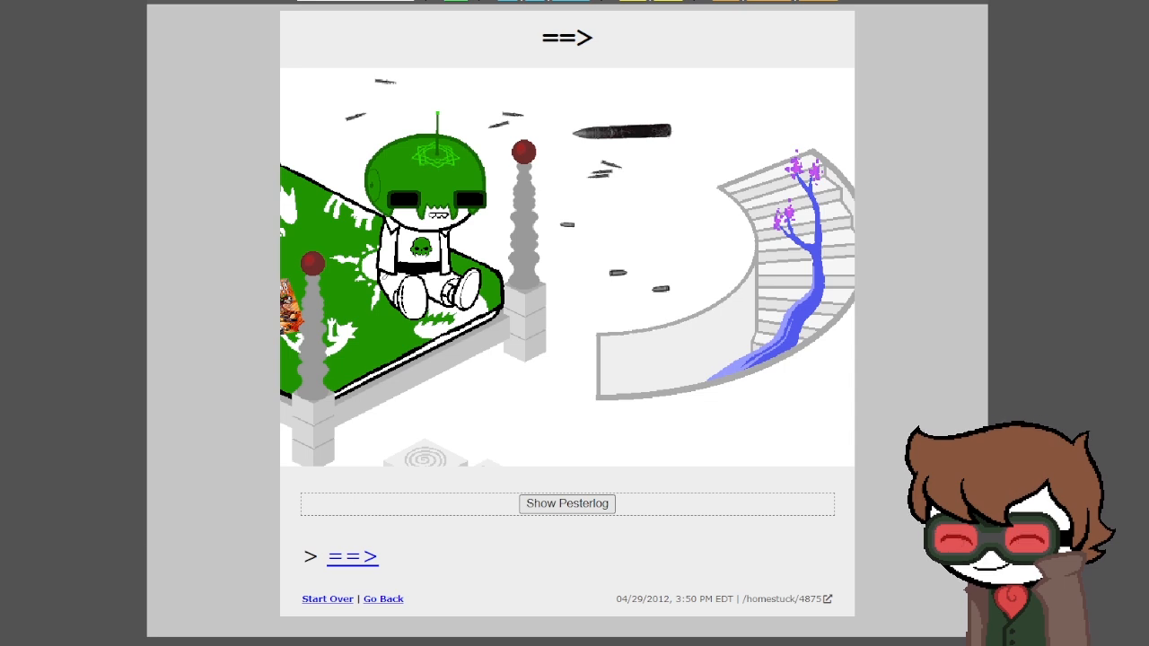
- Reveal page 4875's pesterlog and read down to the dream-bubble explanation, highlighting lines along the way
left_click(567, 504)
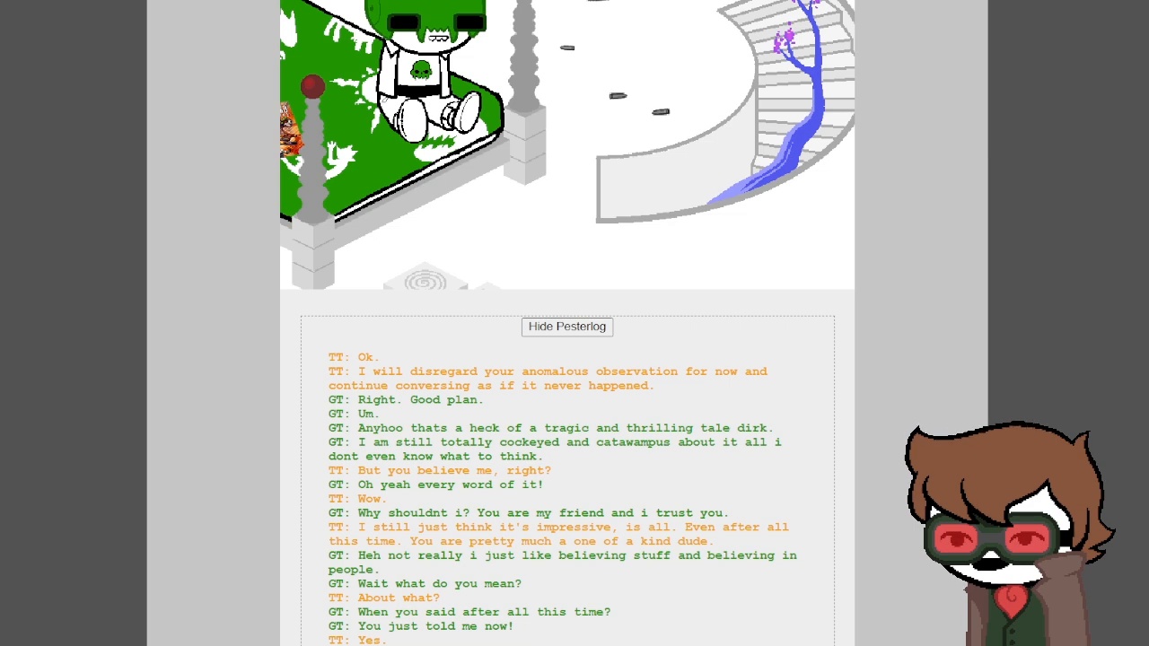
scroll("down", 3)
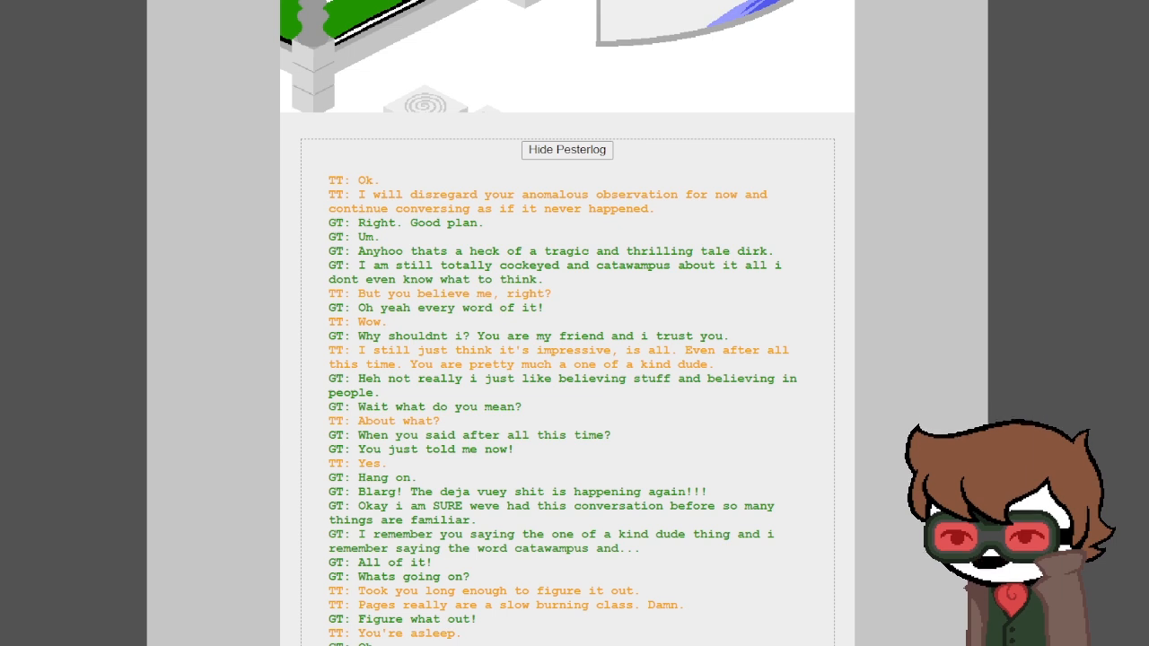
left_click_drag(465, 250, 782, 265)
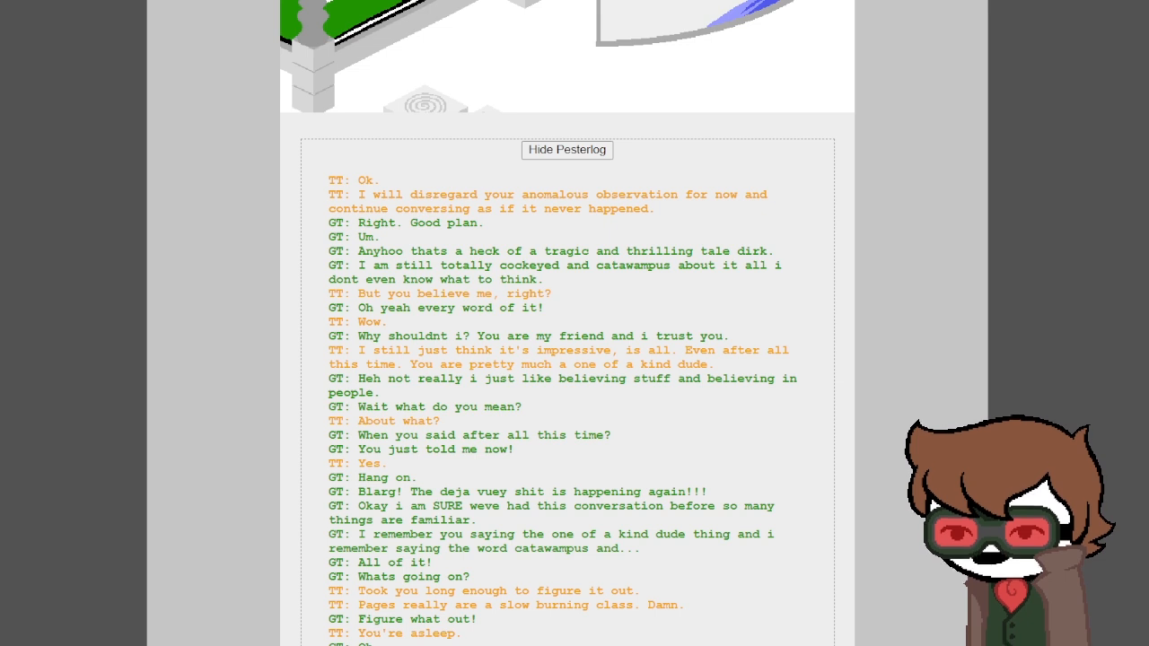
left_click_drag(542, 265, 684, 265)
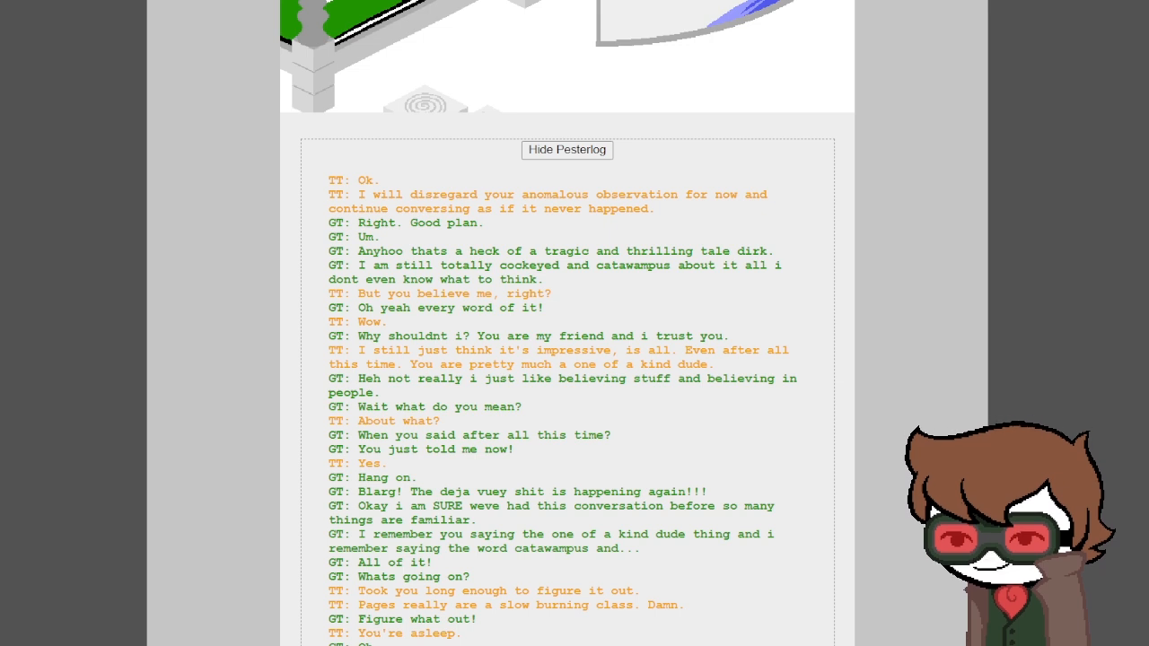
scroll("down", 3)
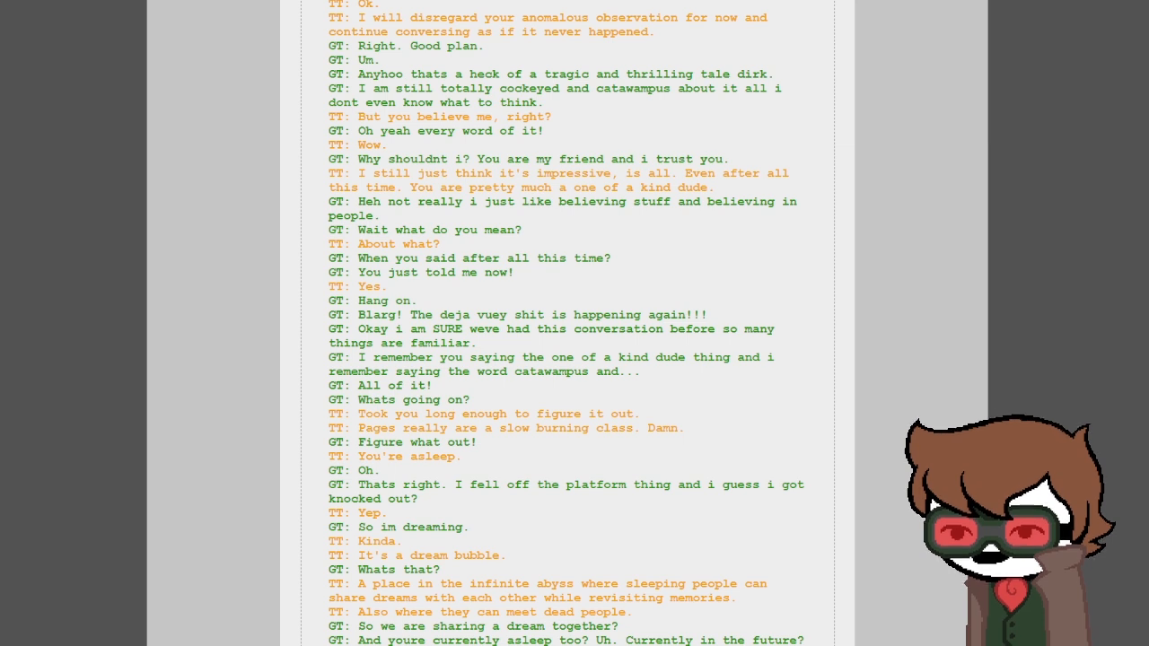
- Read on past the dream-bubble and Dirk-projection explanation to GT's complaint about the responder and robot
scroll("down", 3)
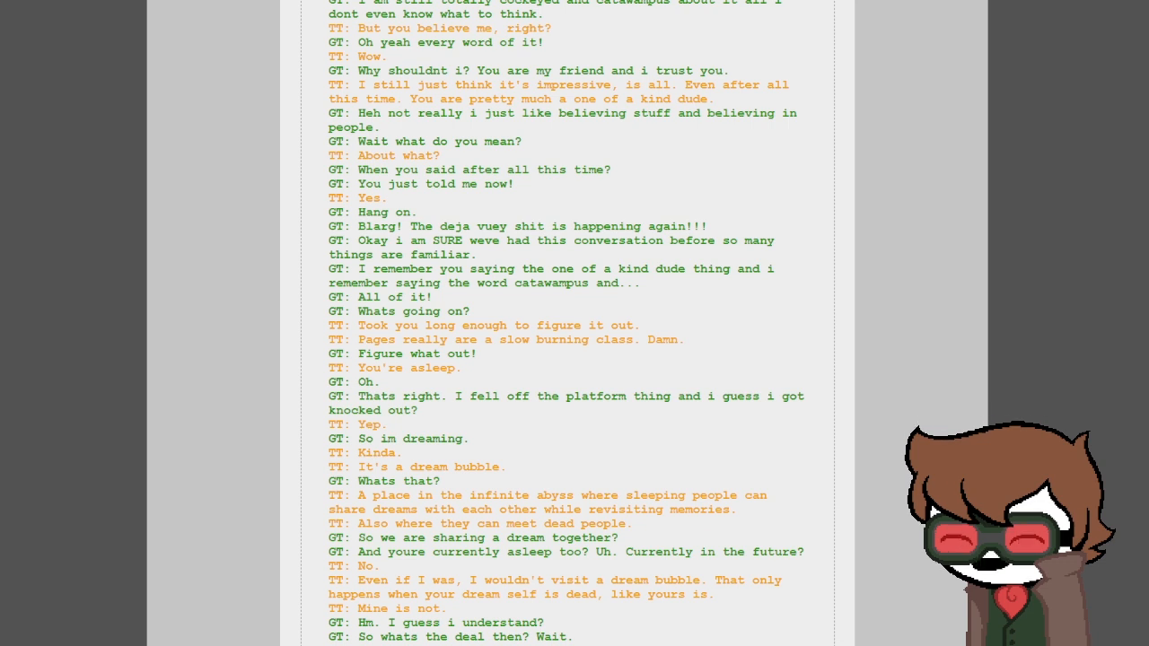
scroll("down", 3)
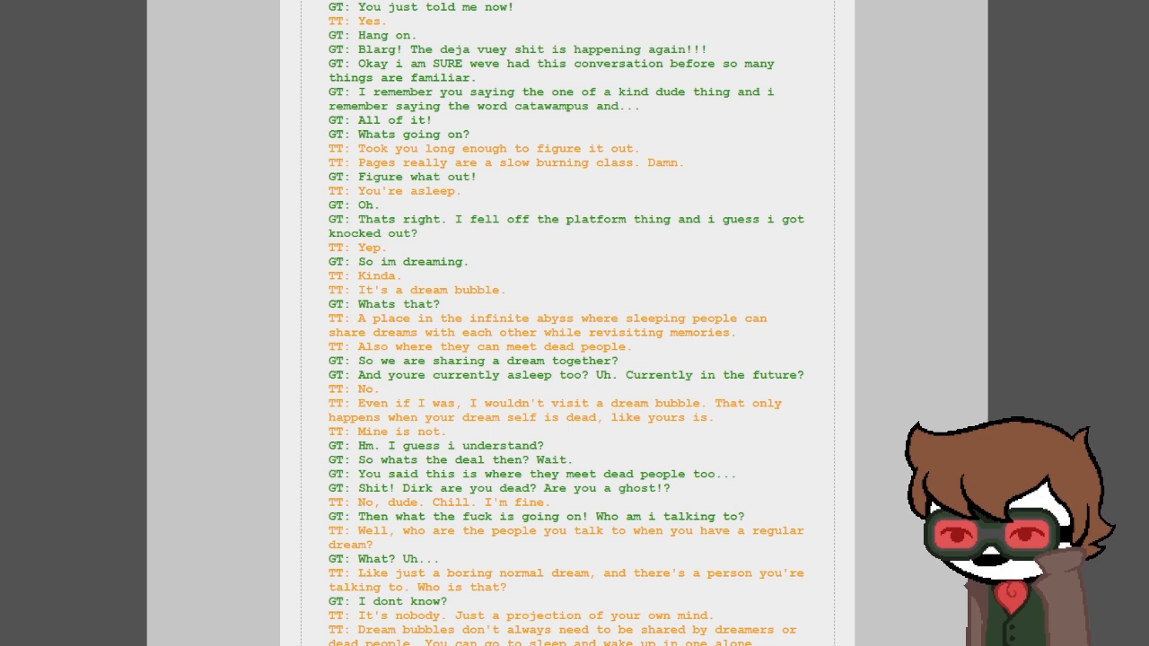
scroll("down", 3)
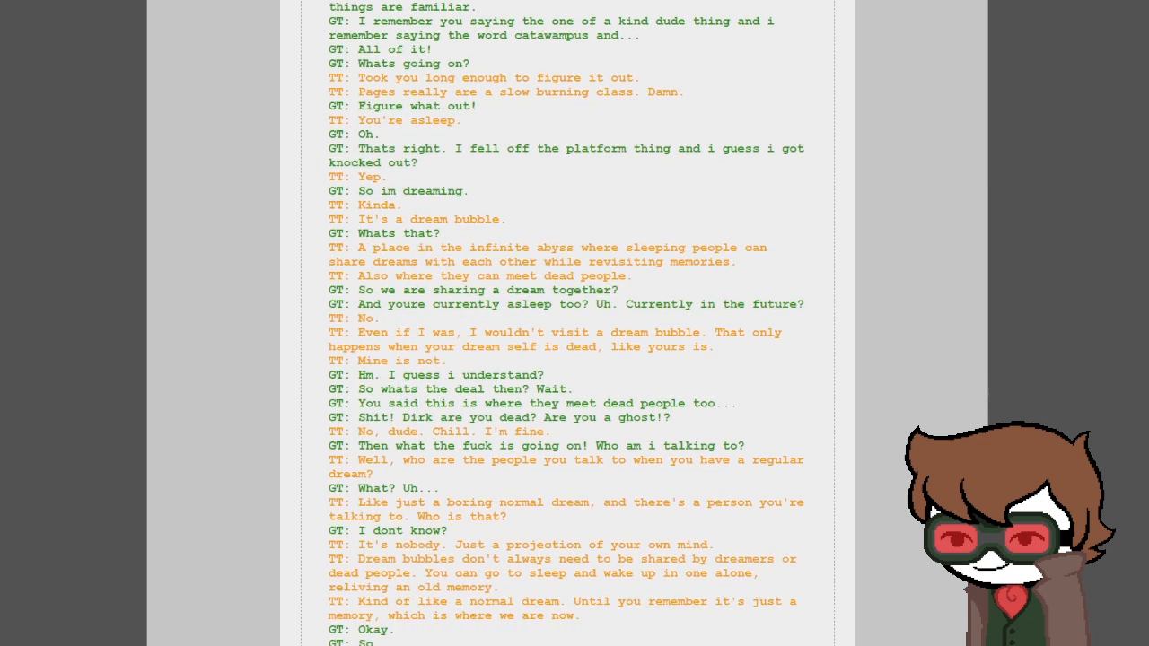
scroll("down", 3)
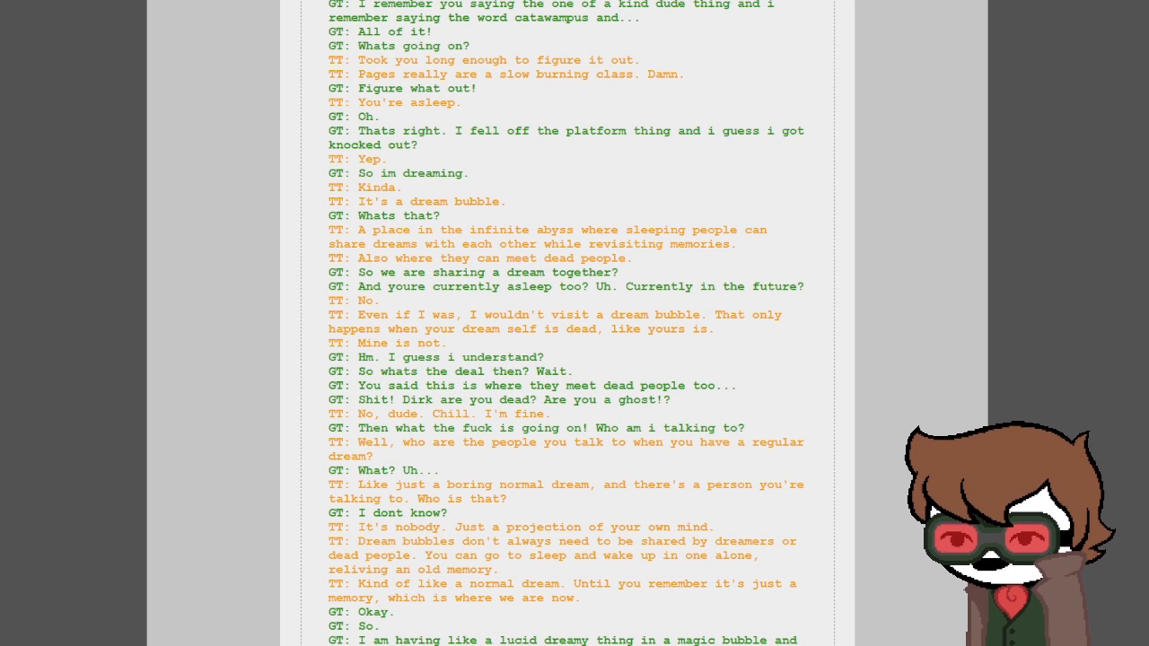
scroll("down", 3)
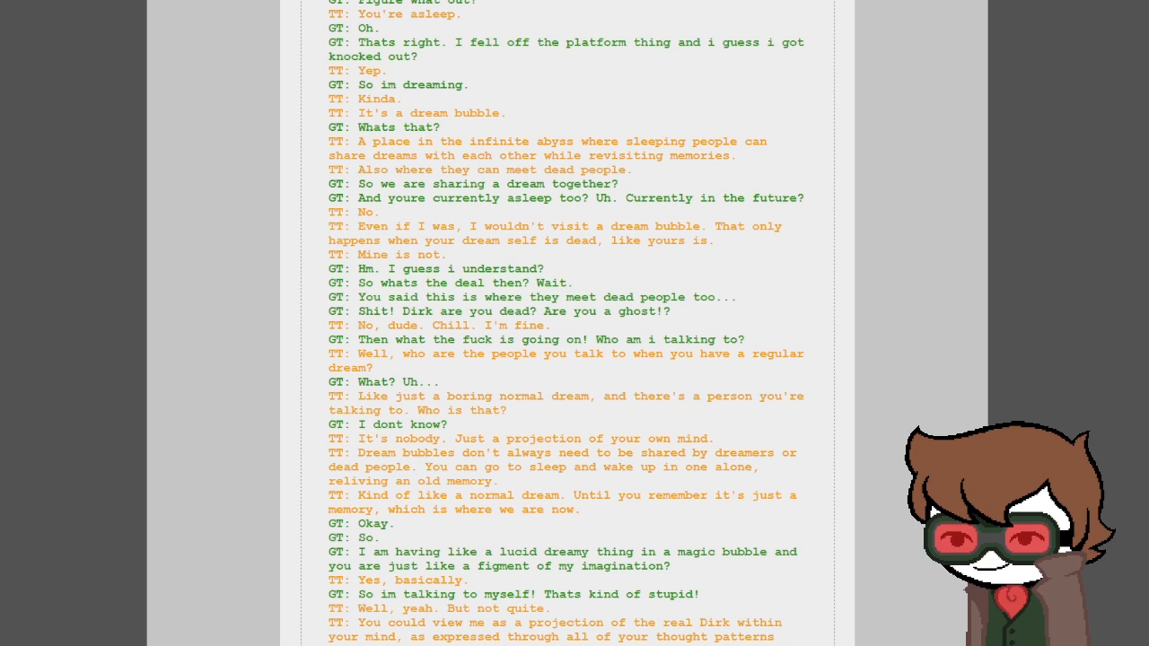
scroll("down", 3)
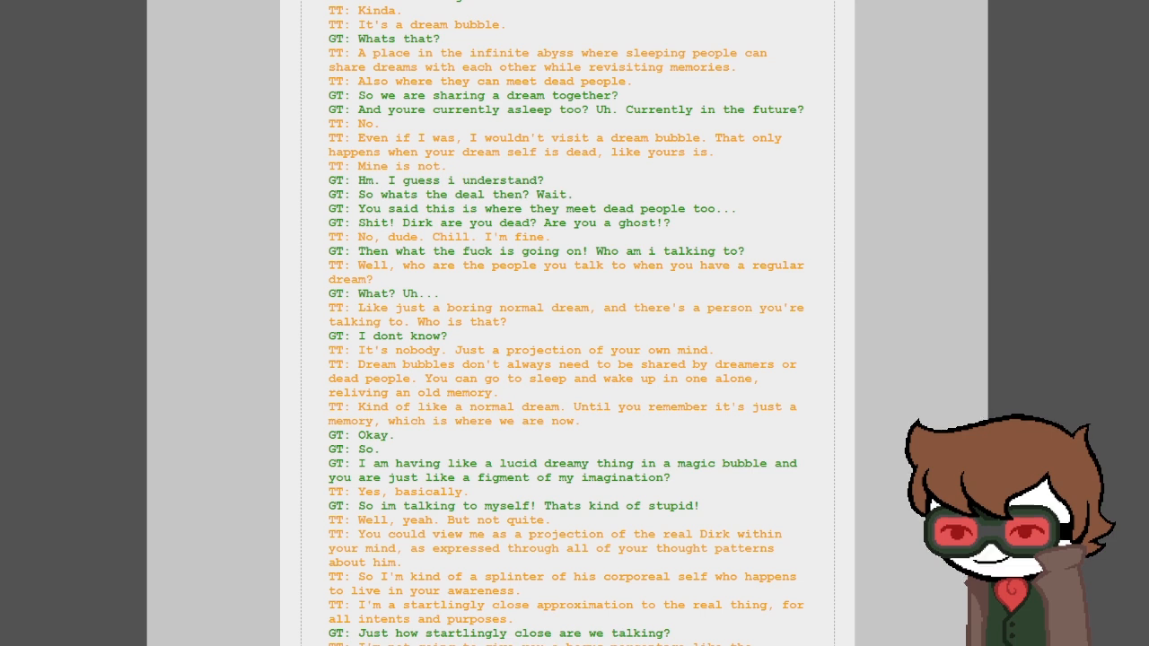
scroll("down", 3)
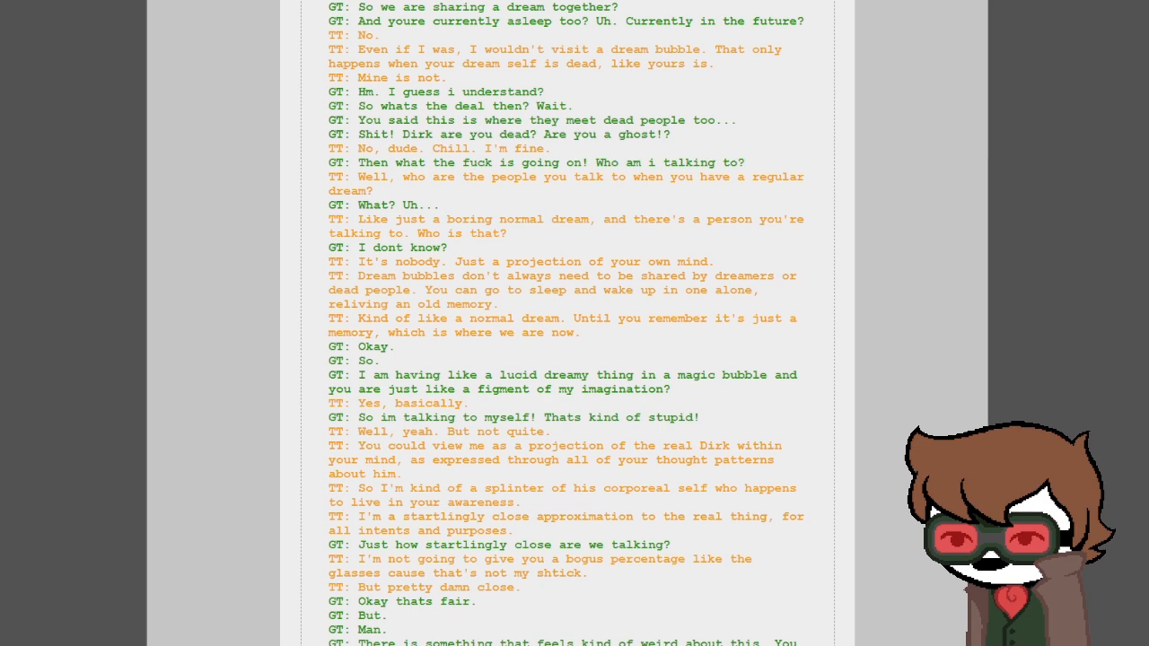
scroll("down", 3)
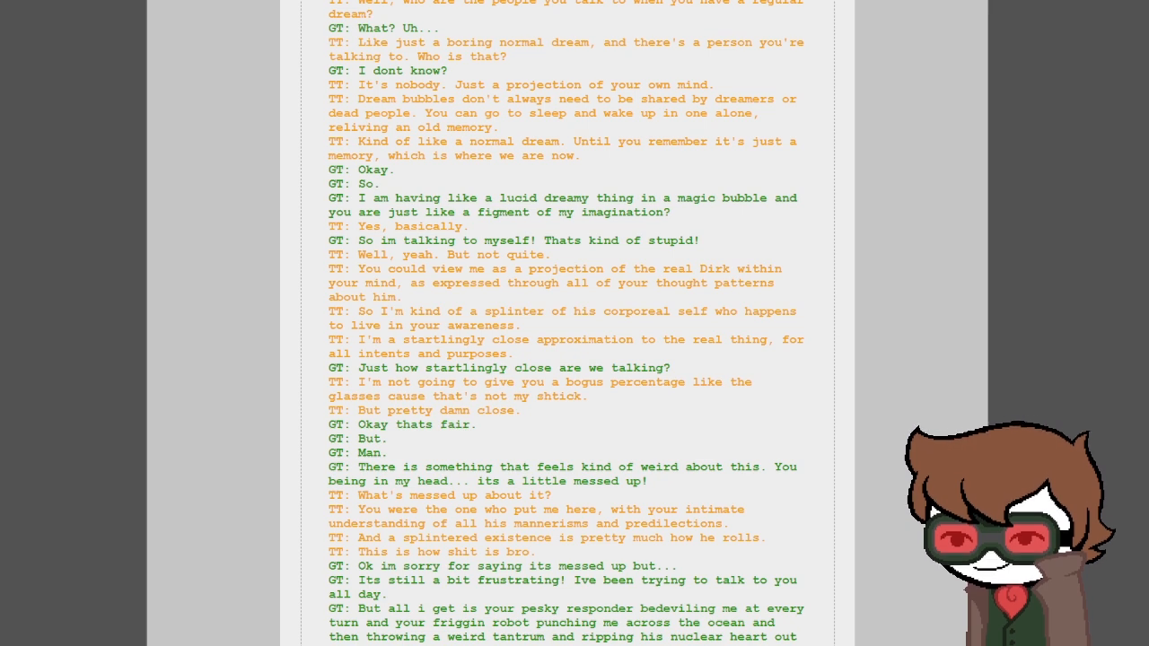
- Read the last log lines, ending on TT saying he's scared of Jake already, and reach the footer
scroll("down", 3)
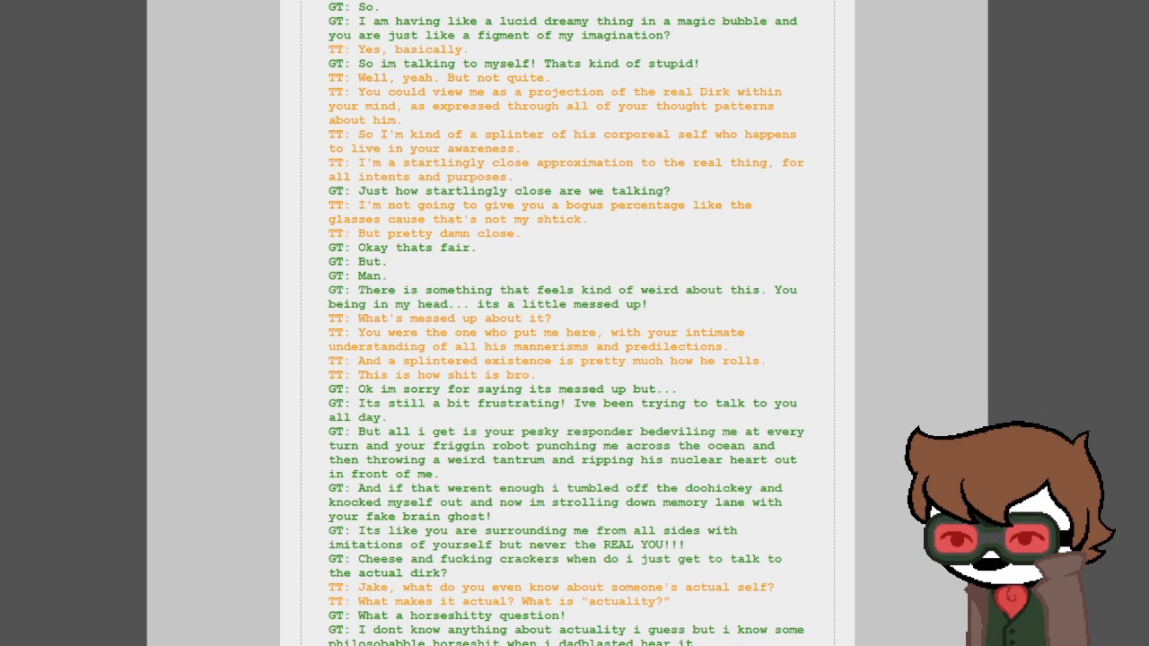
scroll("down", 3)
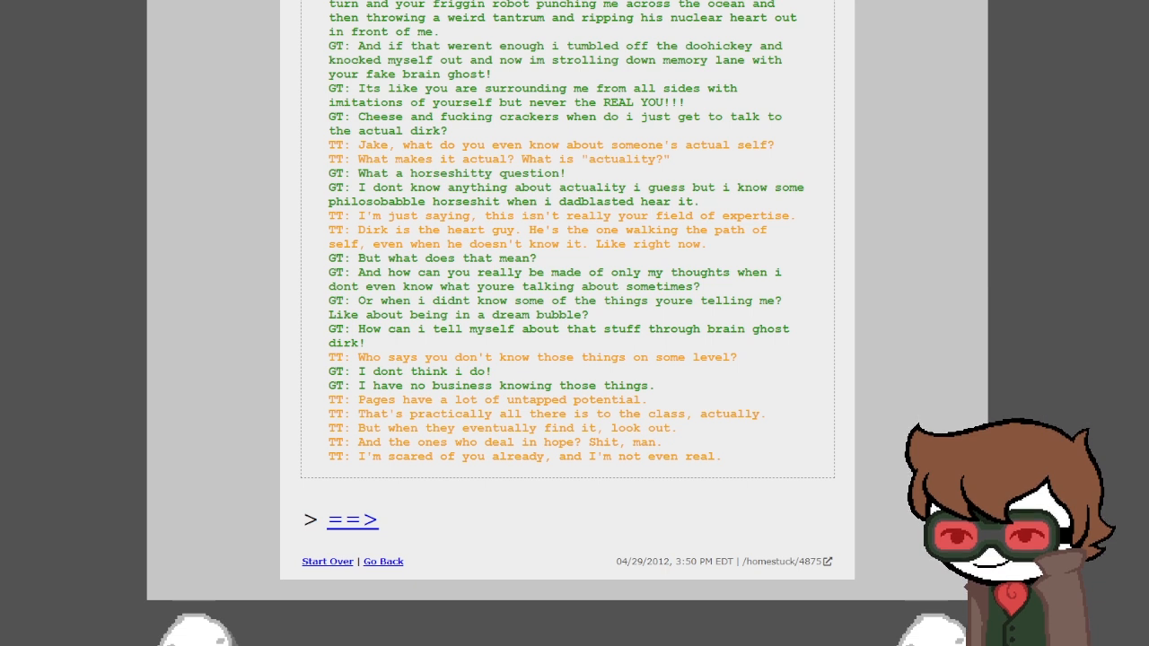
scroll("down", 3)
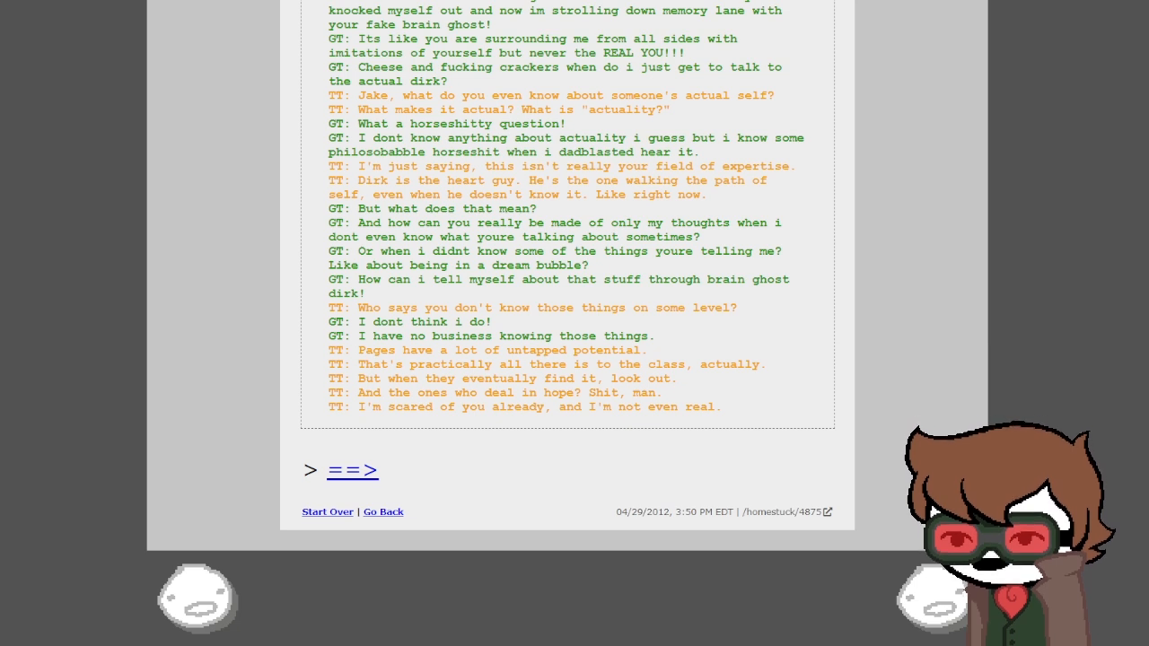
- Advance to page 4876, reveal its pesterlog and read the first half of the Jake and Dirk-splinter conversation
left_click(353, 470)
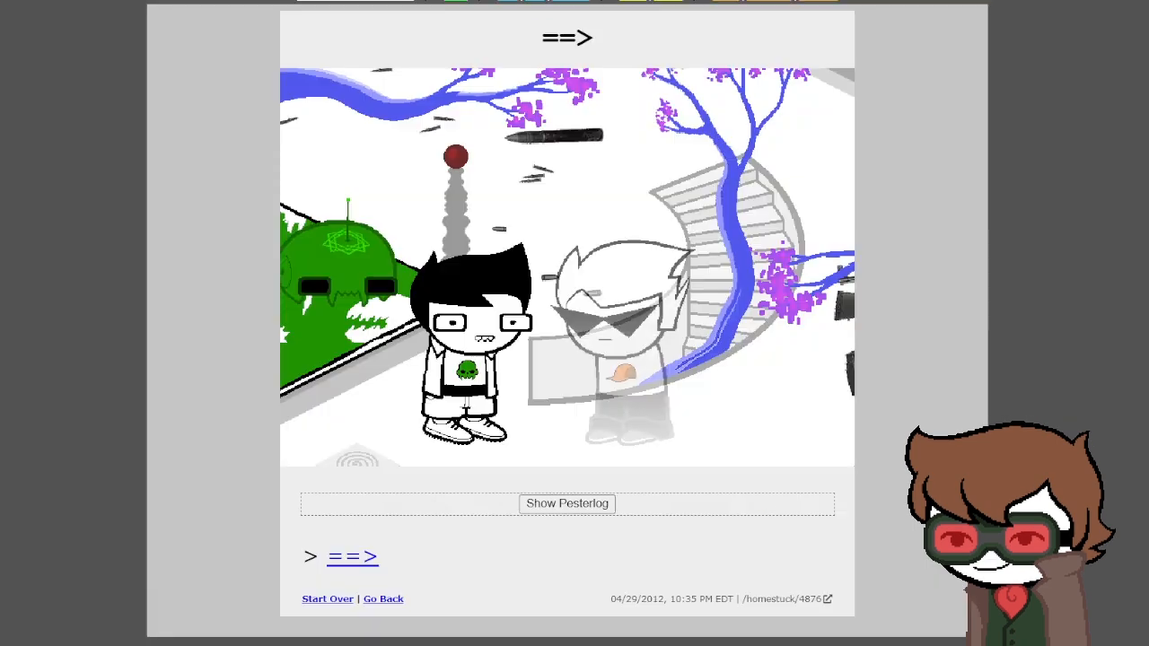
left_click(567, 503)
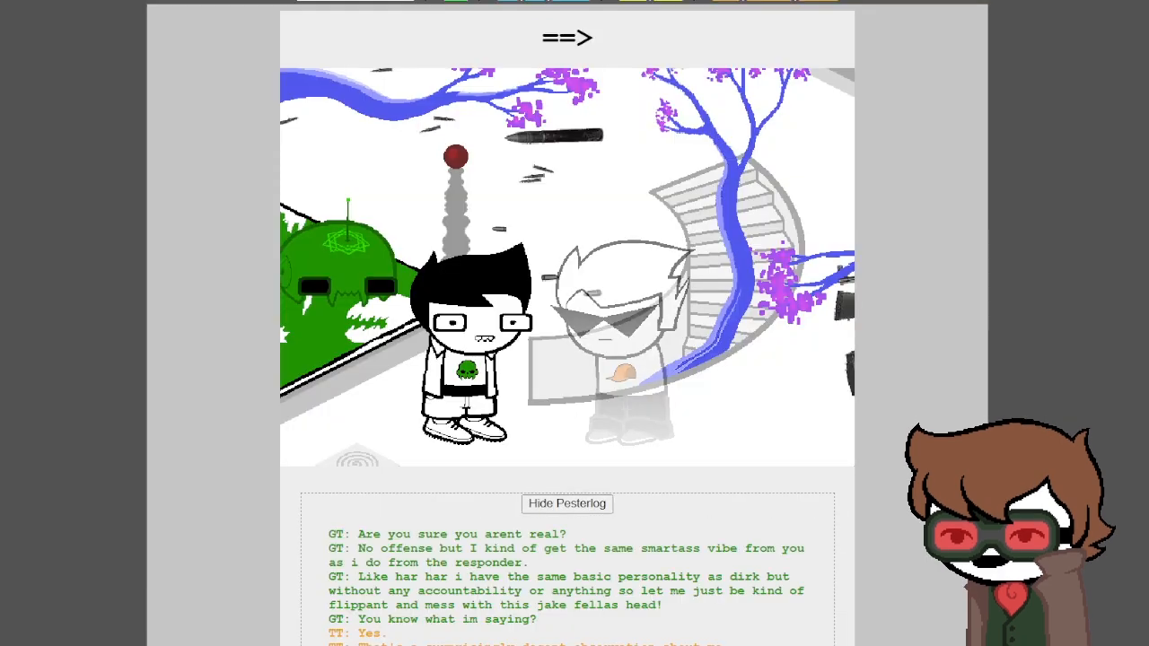
scroll("down", 3)
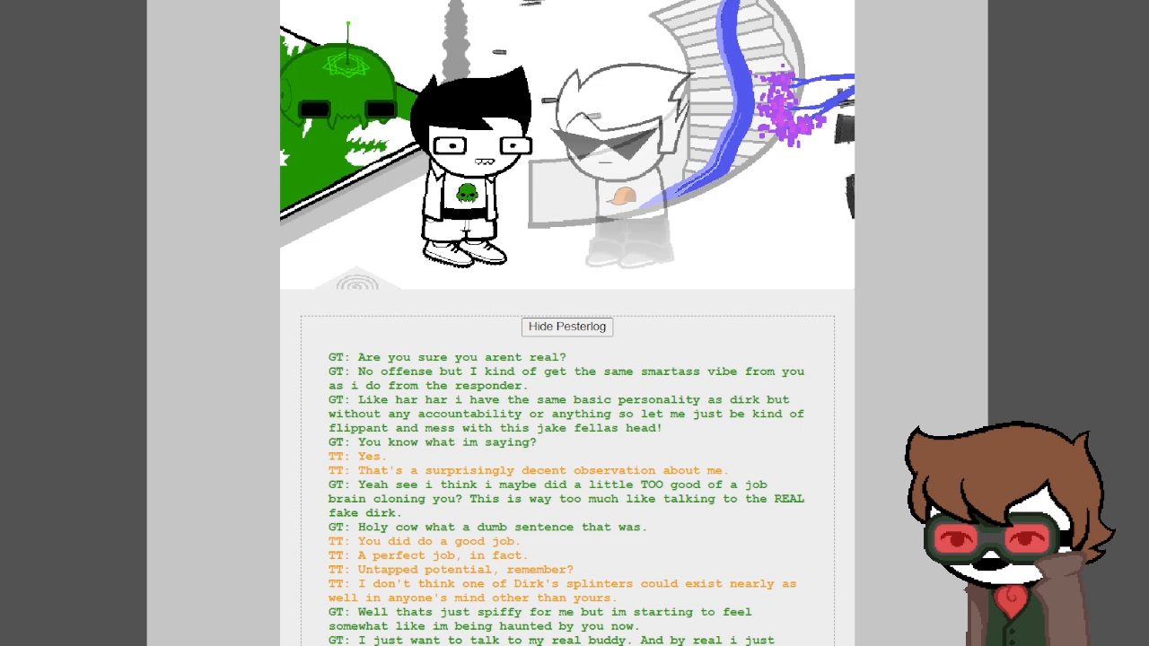
scroll("down", 3)
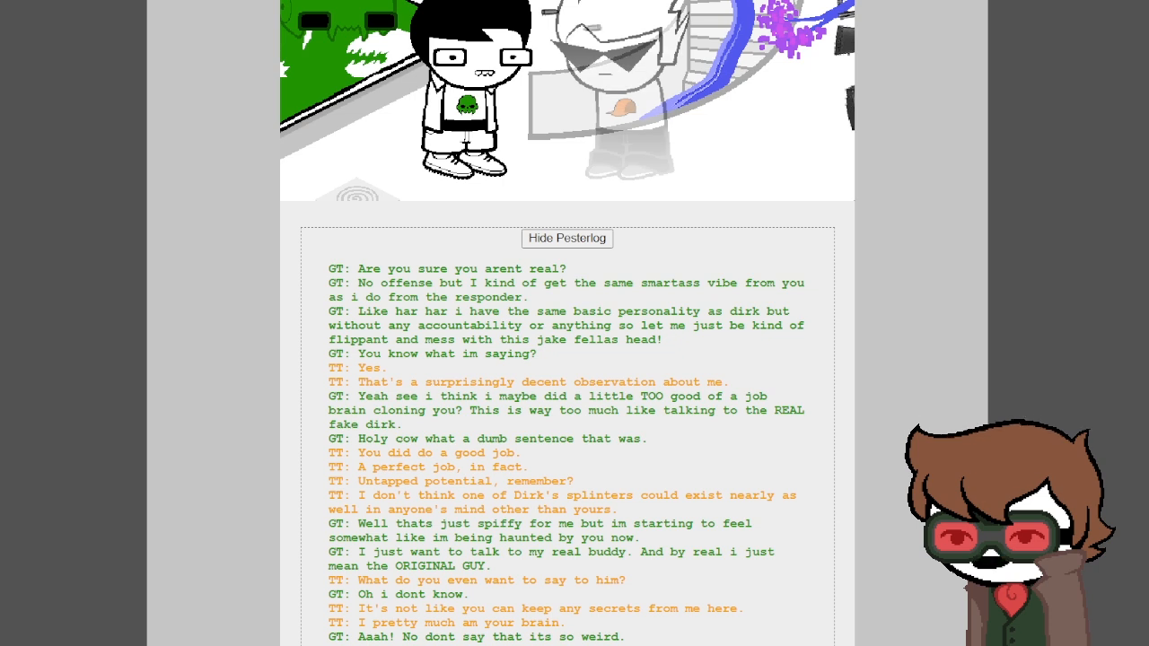
scroll("down", 3)
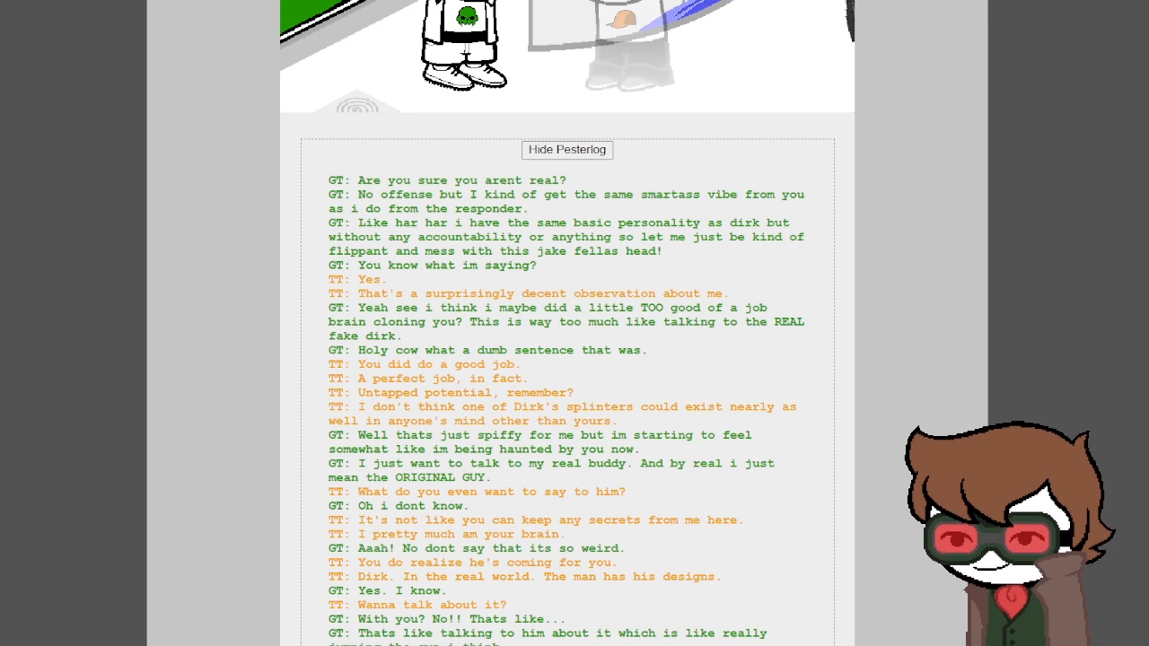
scroll("down", 3)
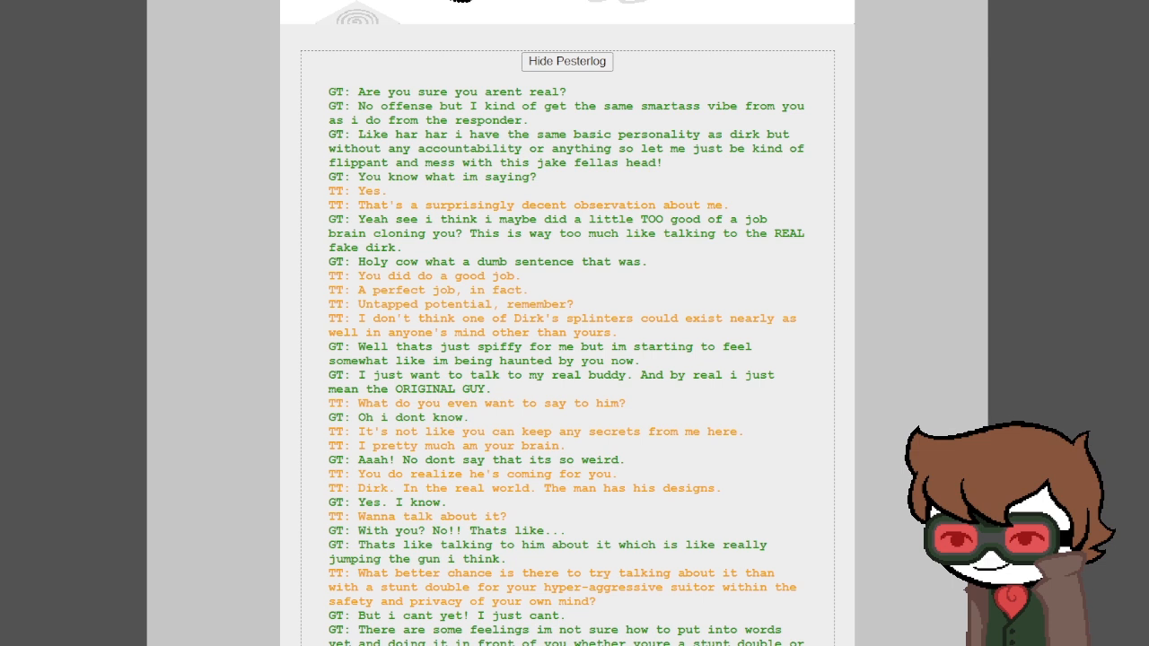
scroll("down", 3)
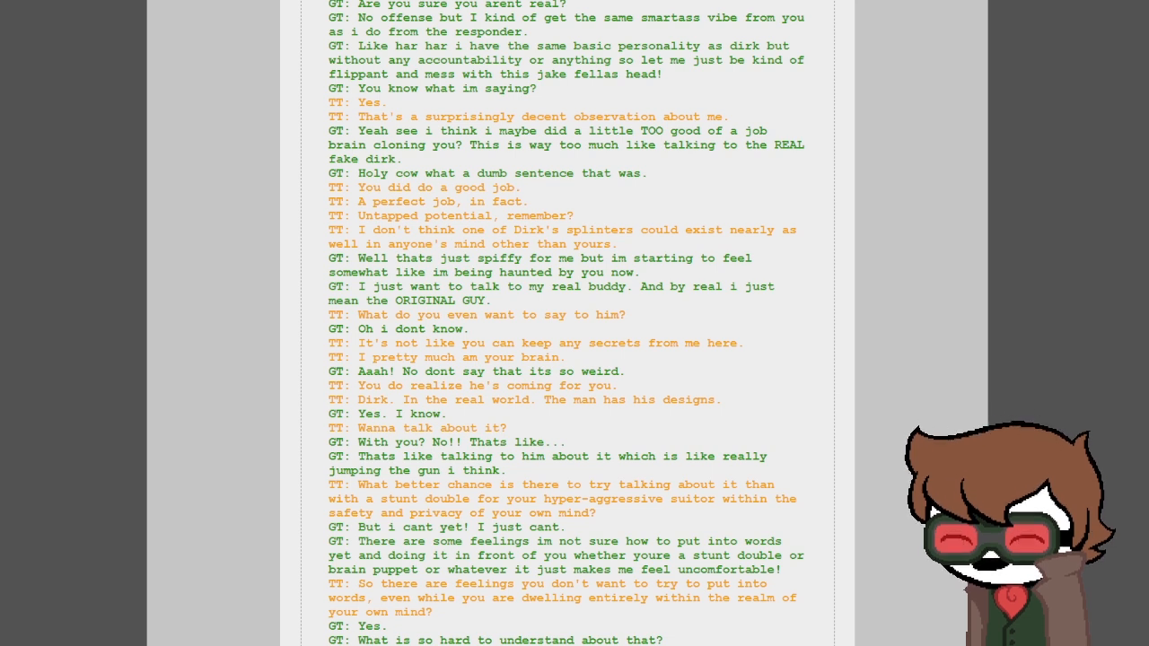
scroll("down", 3)
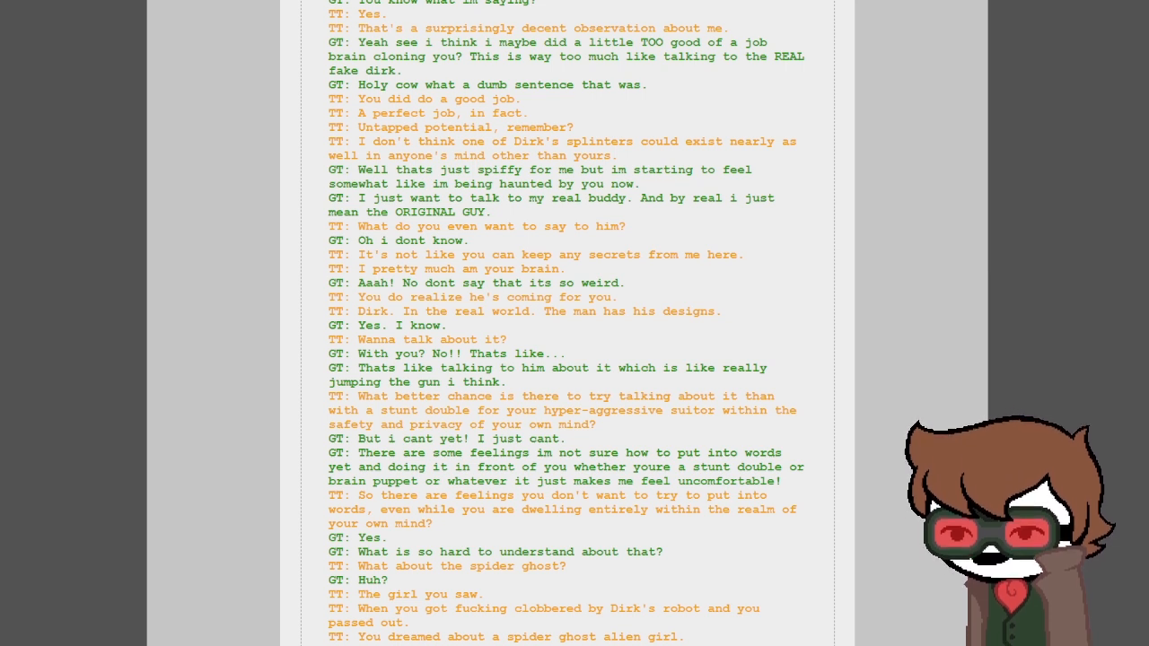
scroll("down", 3)
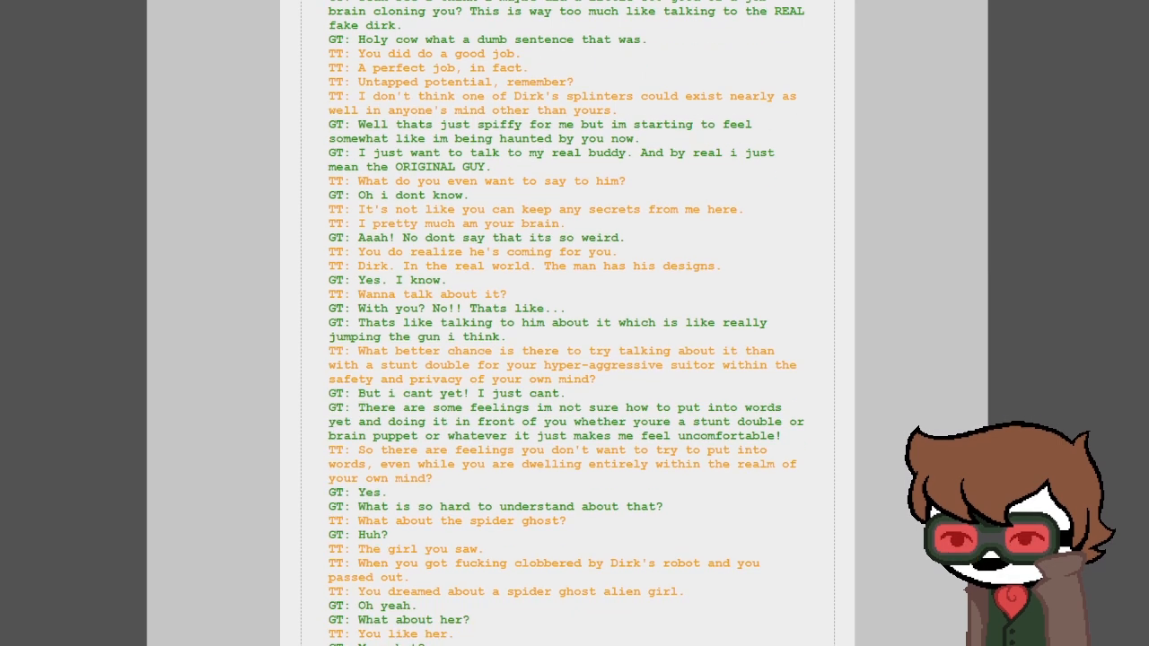
scroll("down", 3)
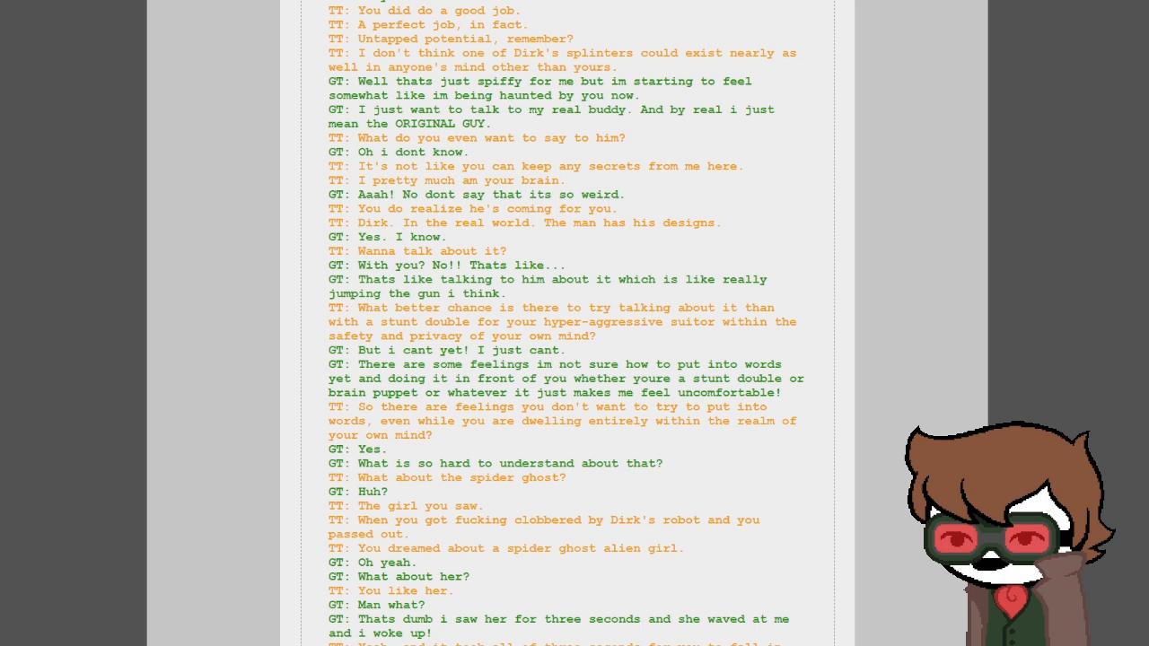
scroll("down", 3)
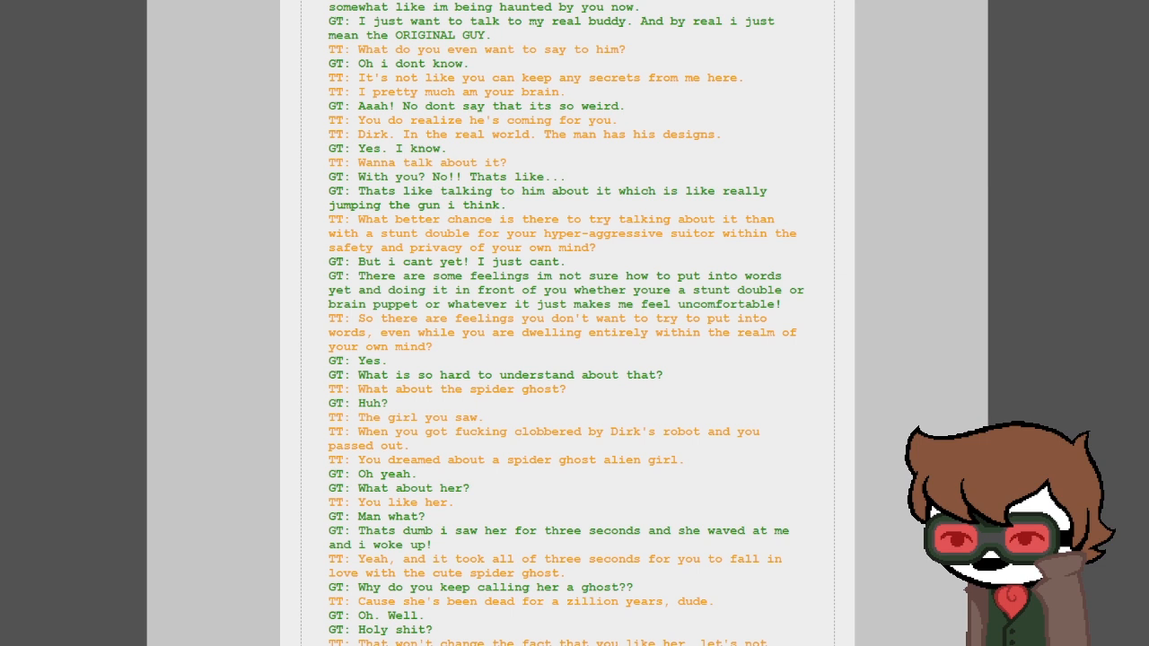
scroll("down", 3)
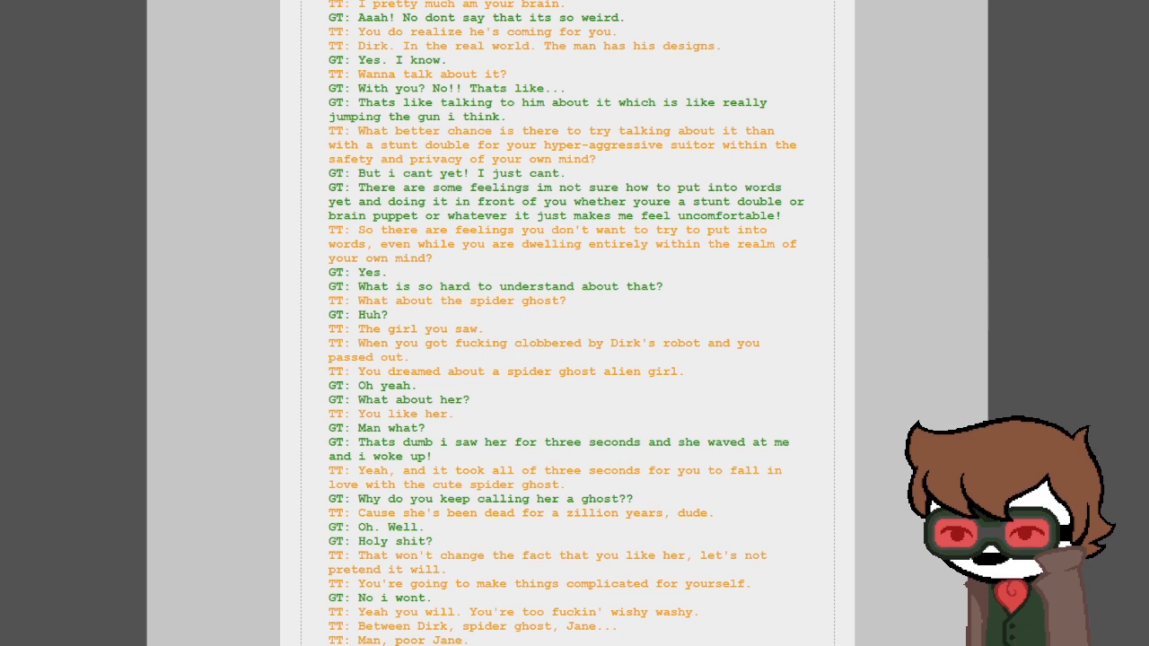
- Read the rest of the log down to TT's remark about Jake's crush and the ==> link
scroll("down", 3)
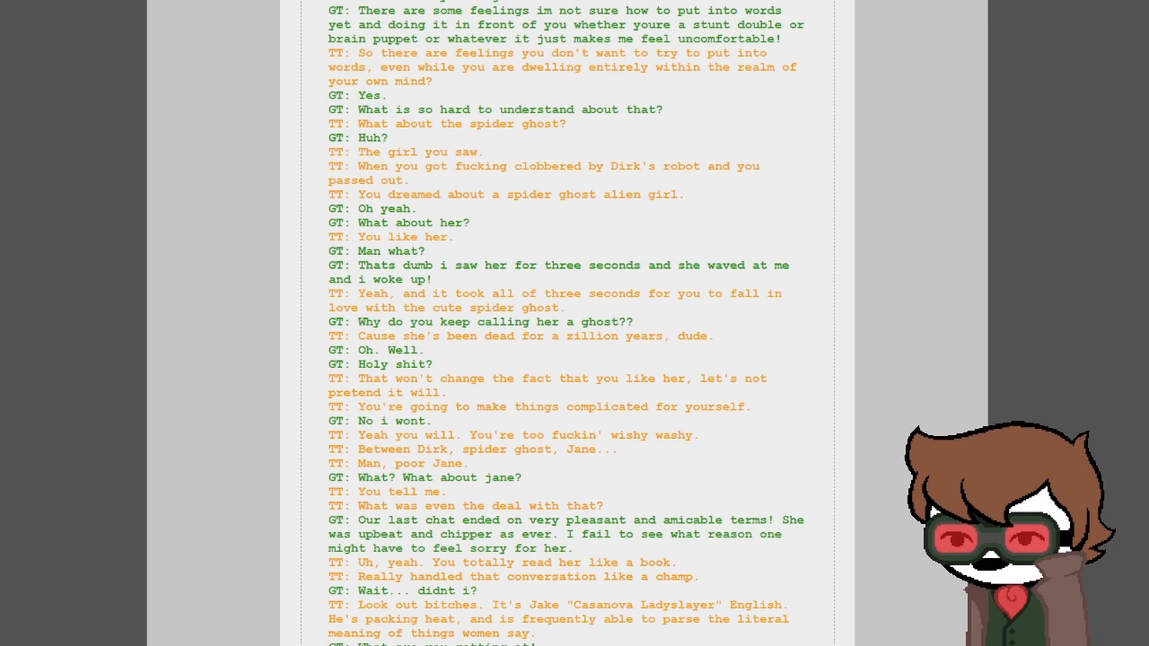
scroll("down", 3)
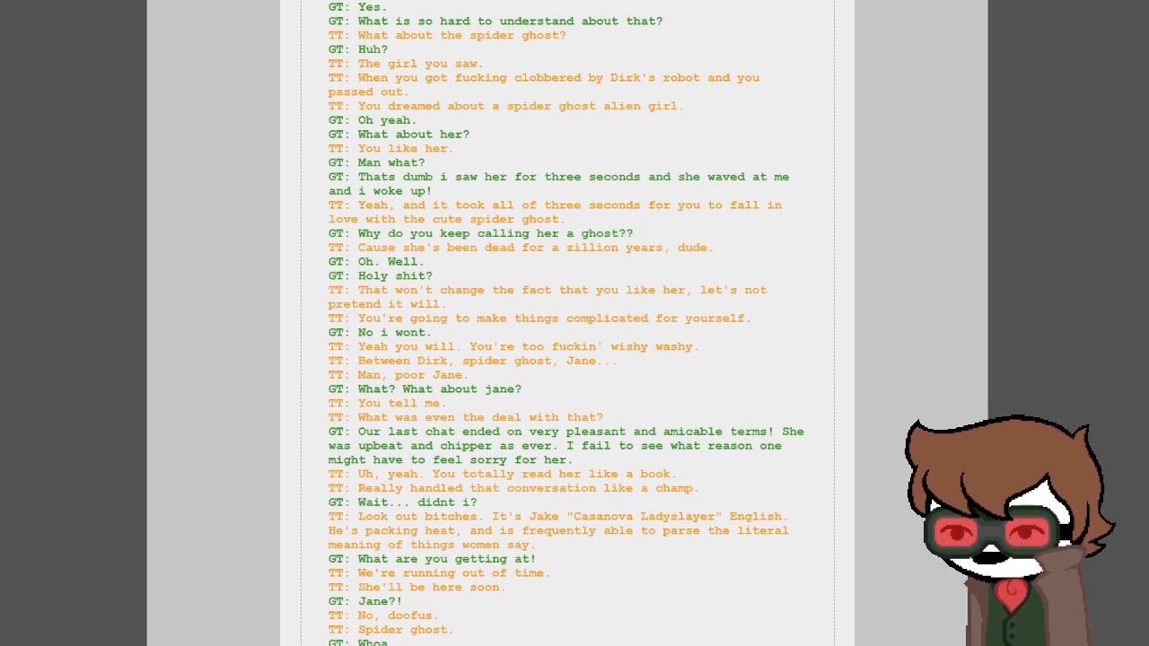
scroll("down", 3)
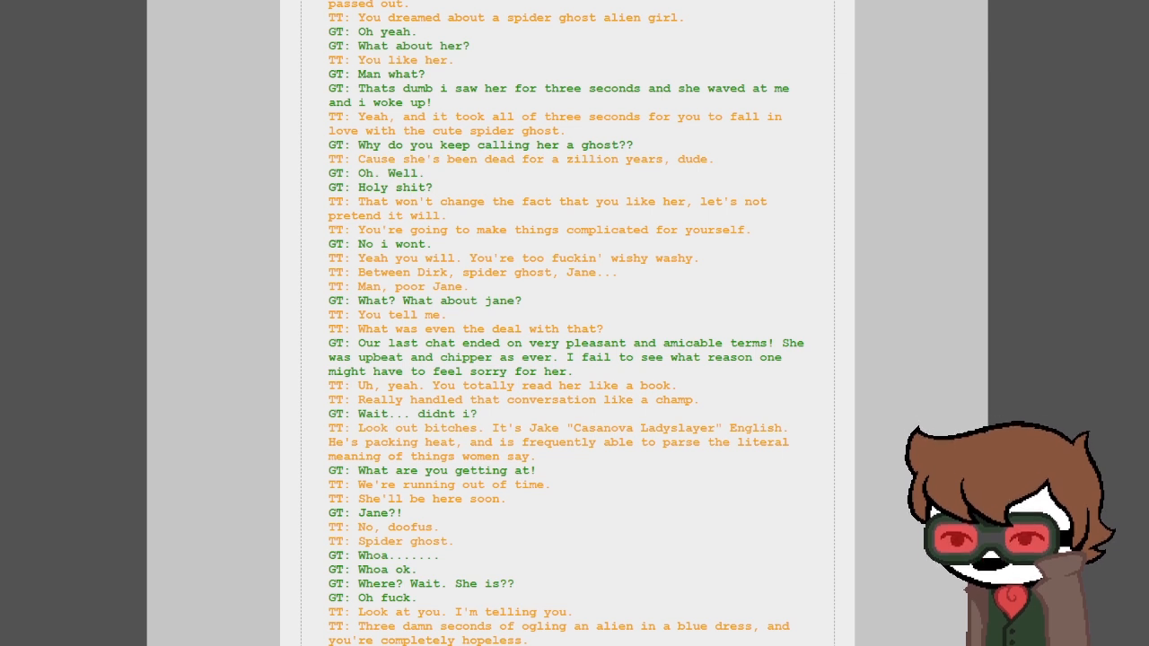
scroll("down", 3)
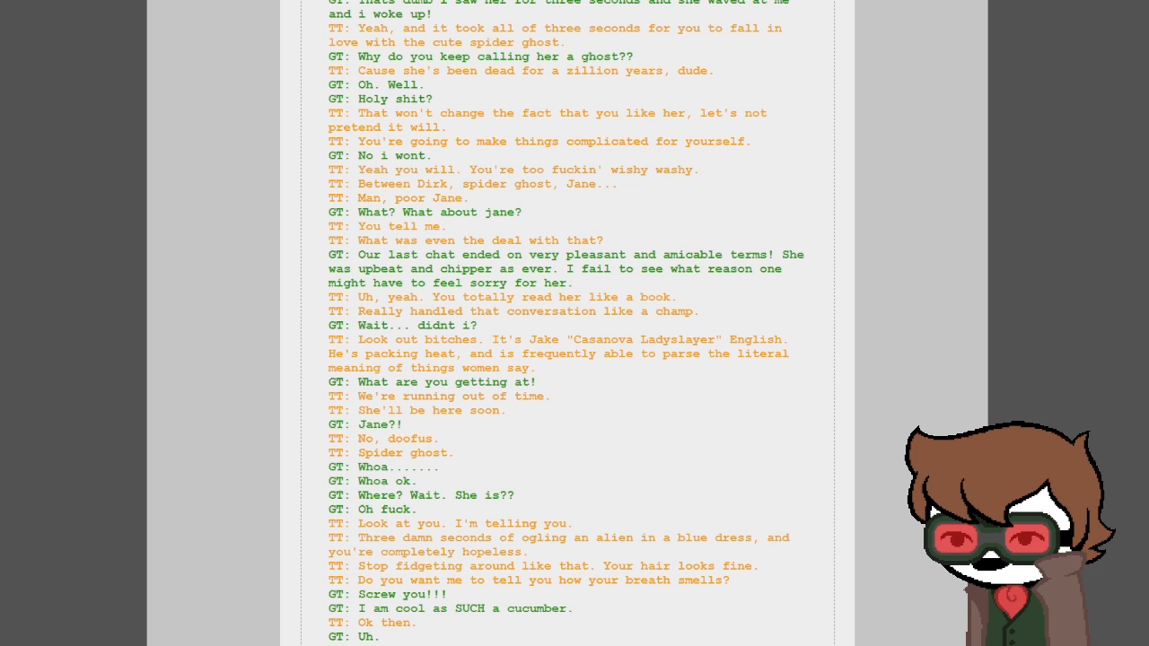
scroll("down", 3)
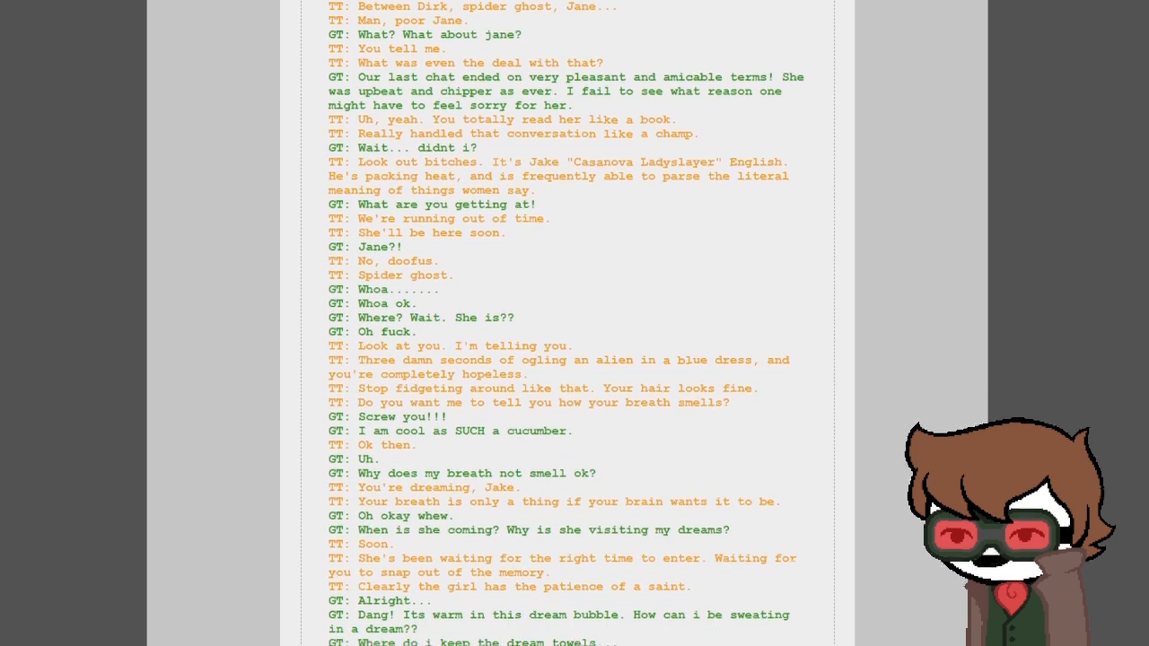
scroll("down", 3)
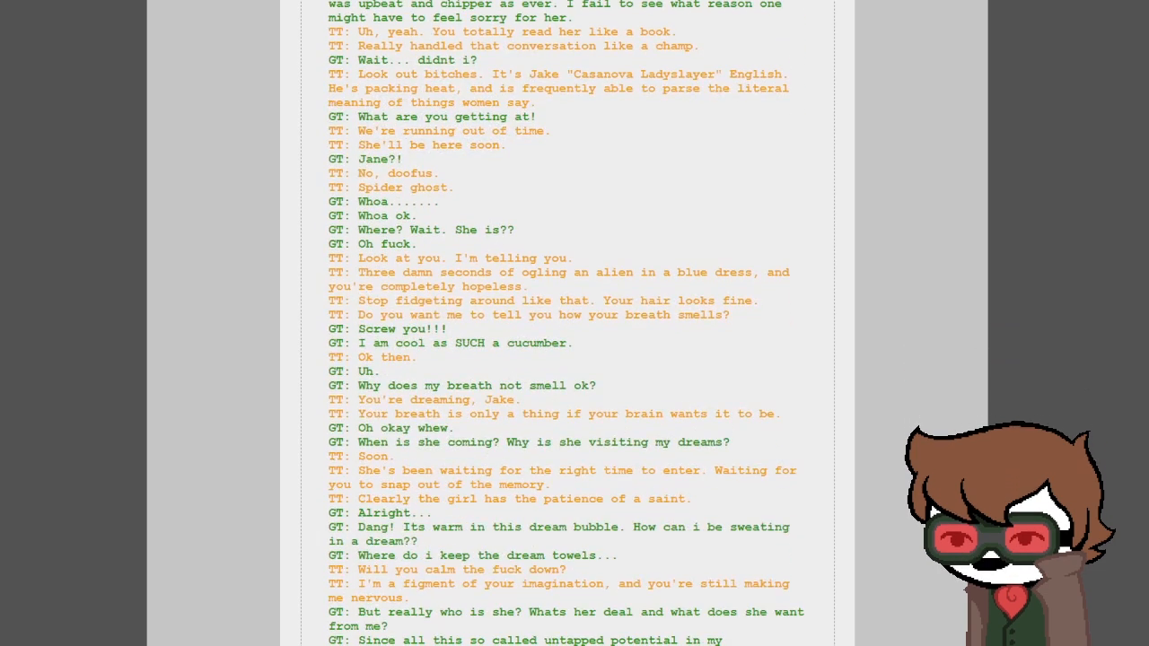
scroll("down", 3)
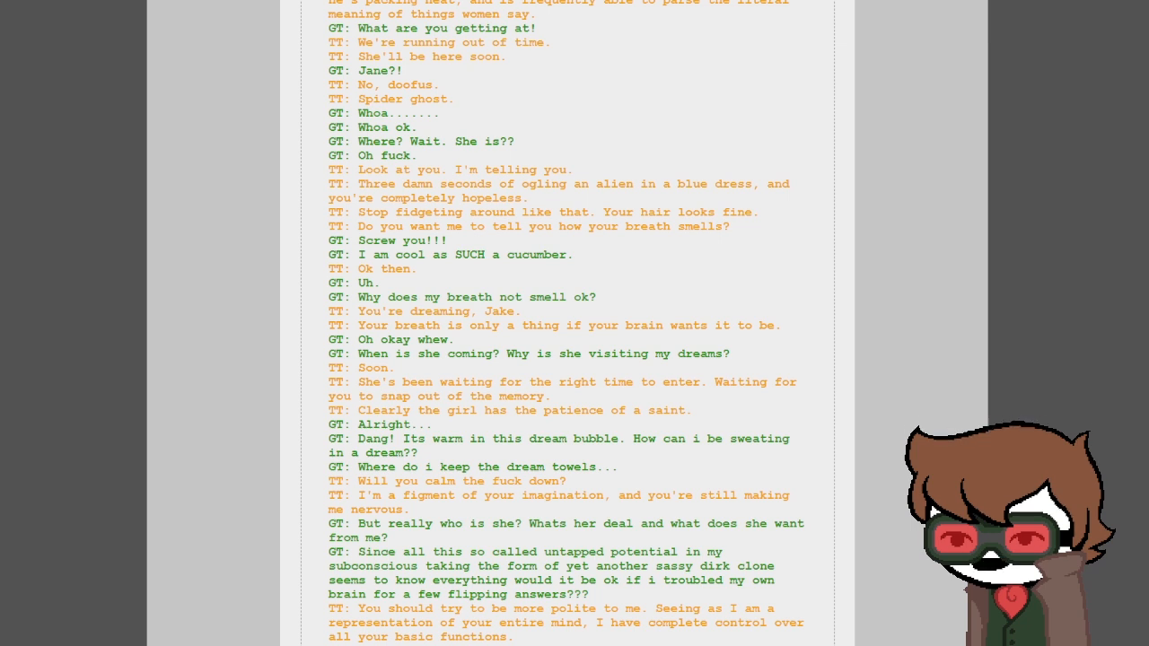
scroll("down", 3)
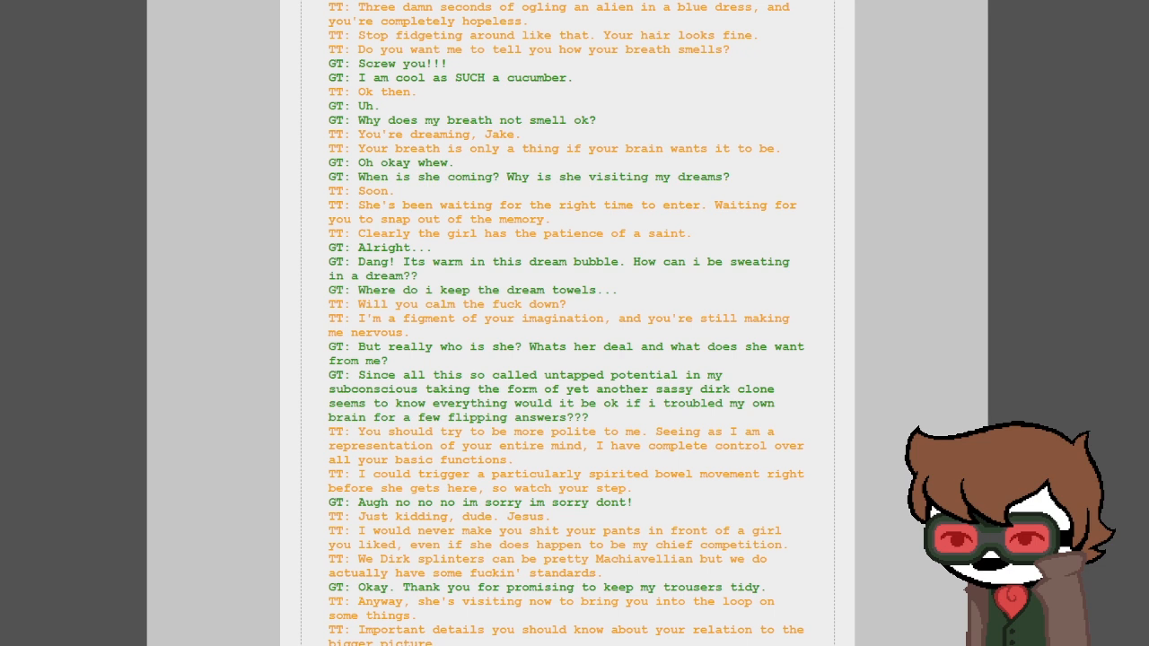
scroll("down", 3)
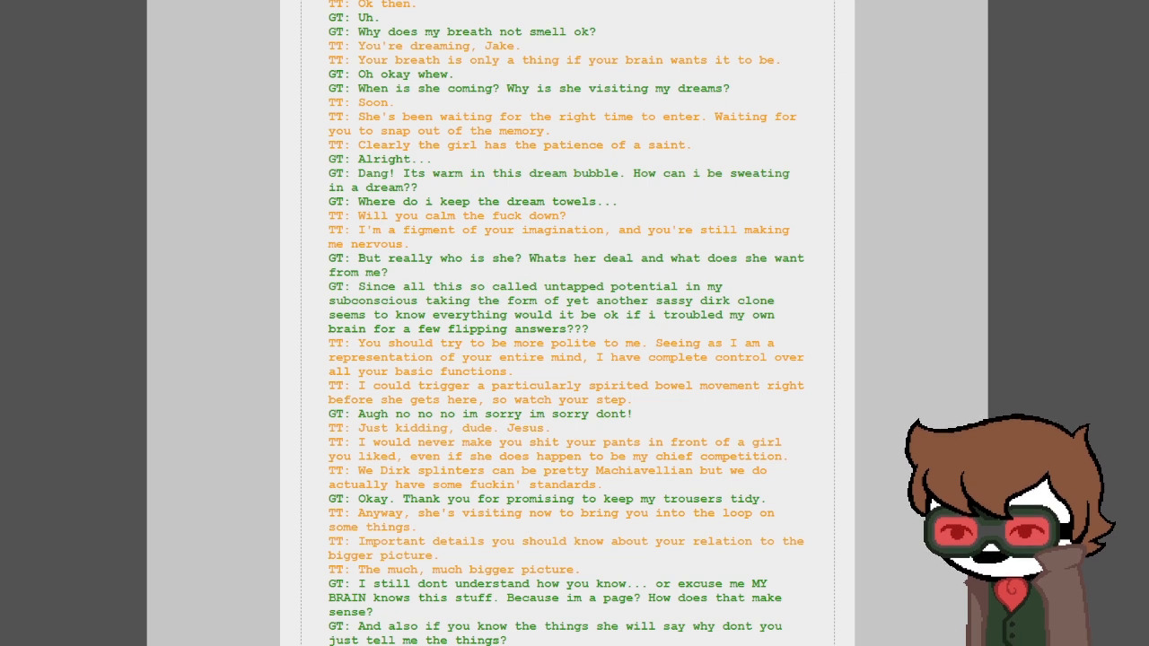
scroll("down", 3)
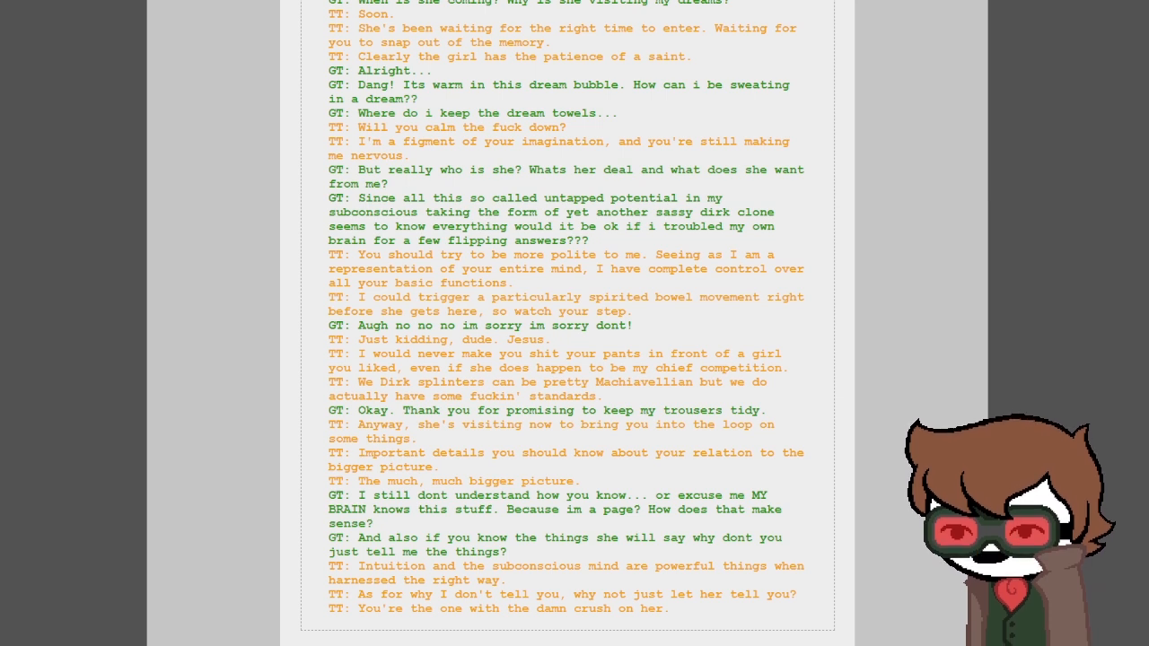
scroll("down", 3)
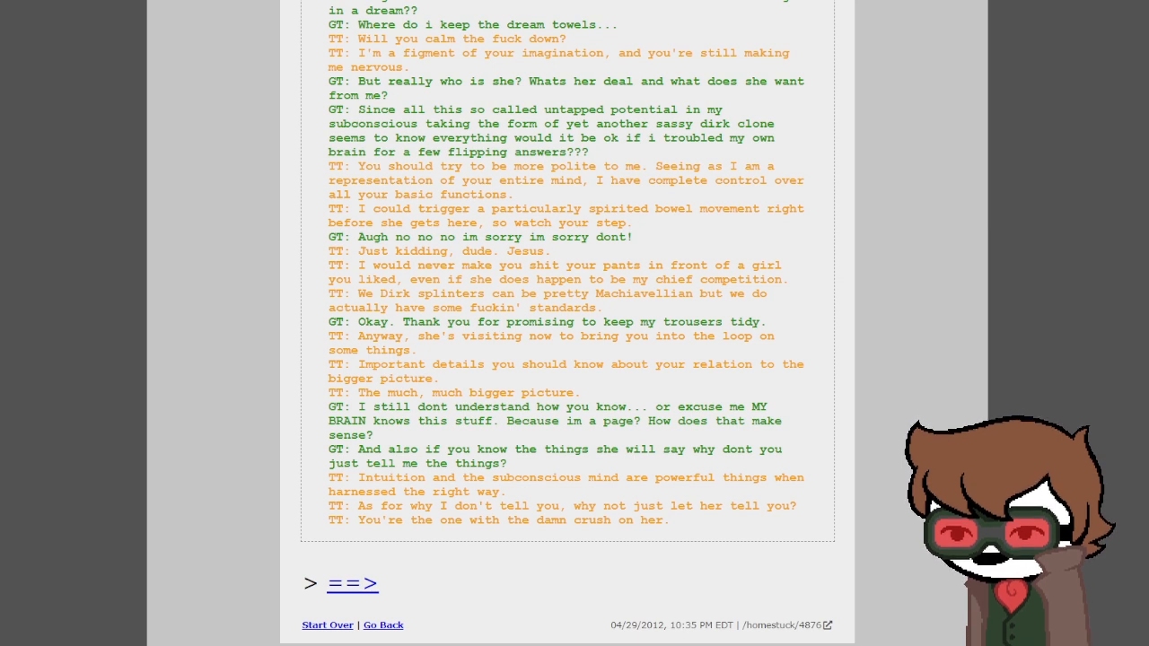
- Follow the ==> link to page 4877 showing Jake with Aranea in the dream bubble
scroll("down", 3)
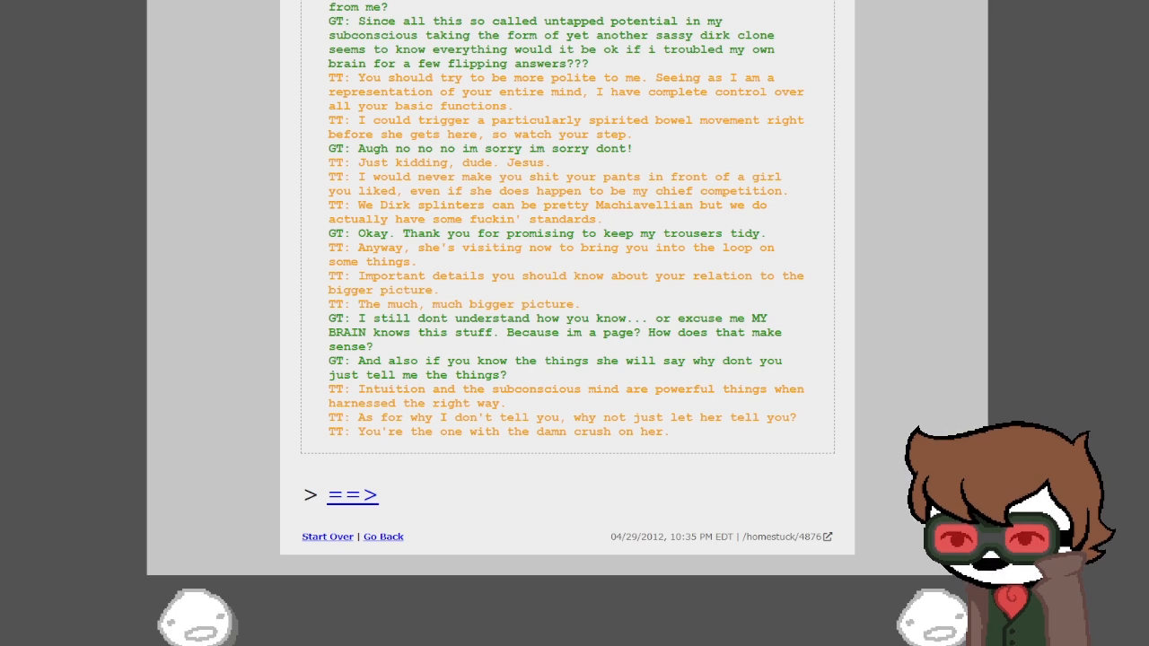
left_click(352, 496)
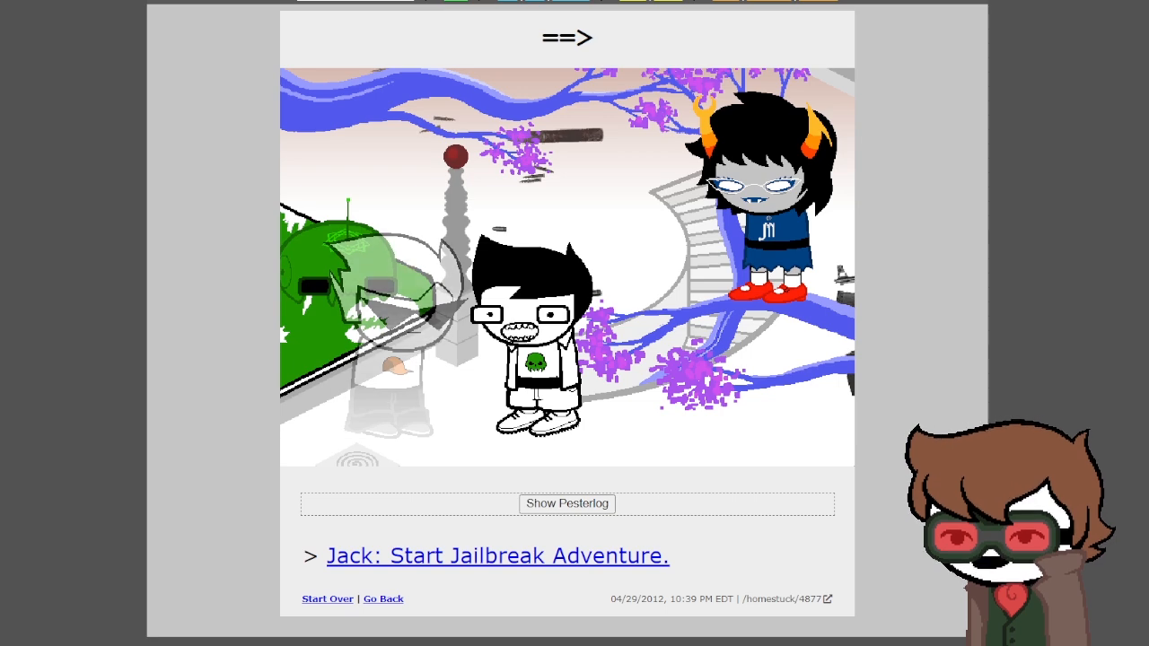
- Reveal page 4877's pesterlog and read through the opening stretch of the Jake and Dirk conversation
left_click(567, 504)
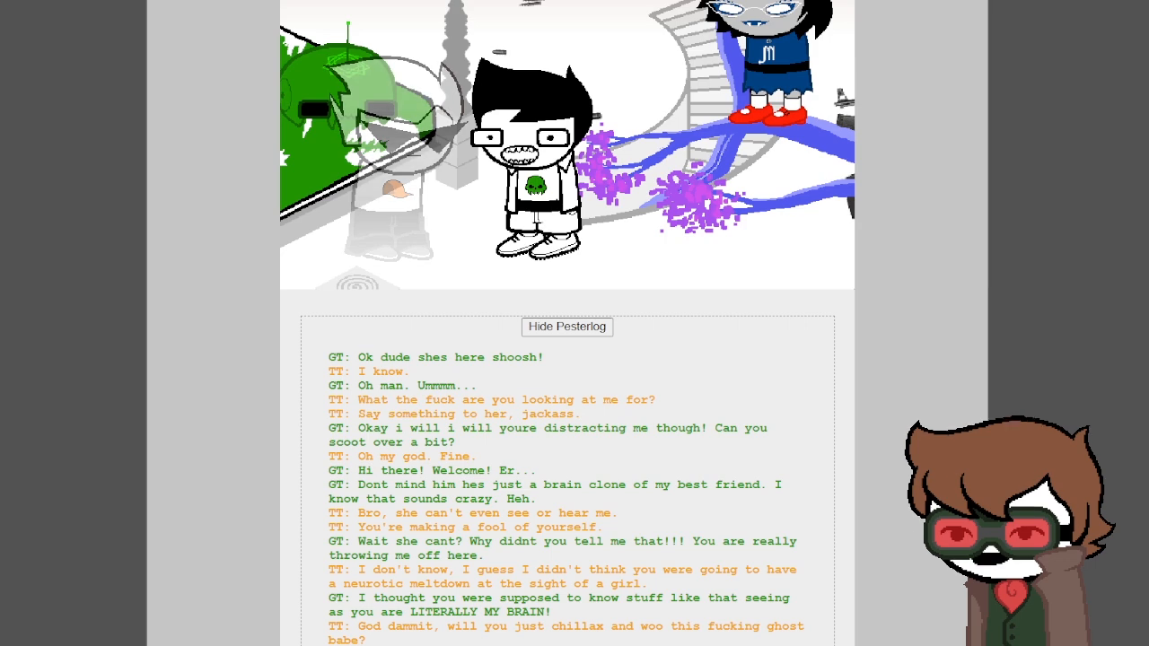
scroll("down", 3)
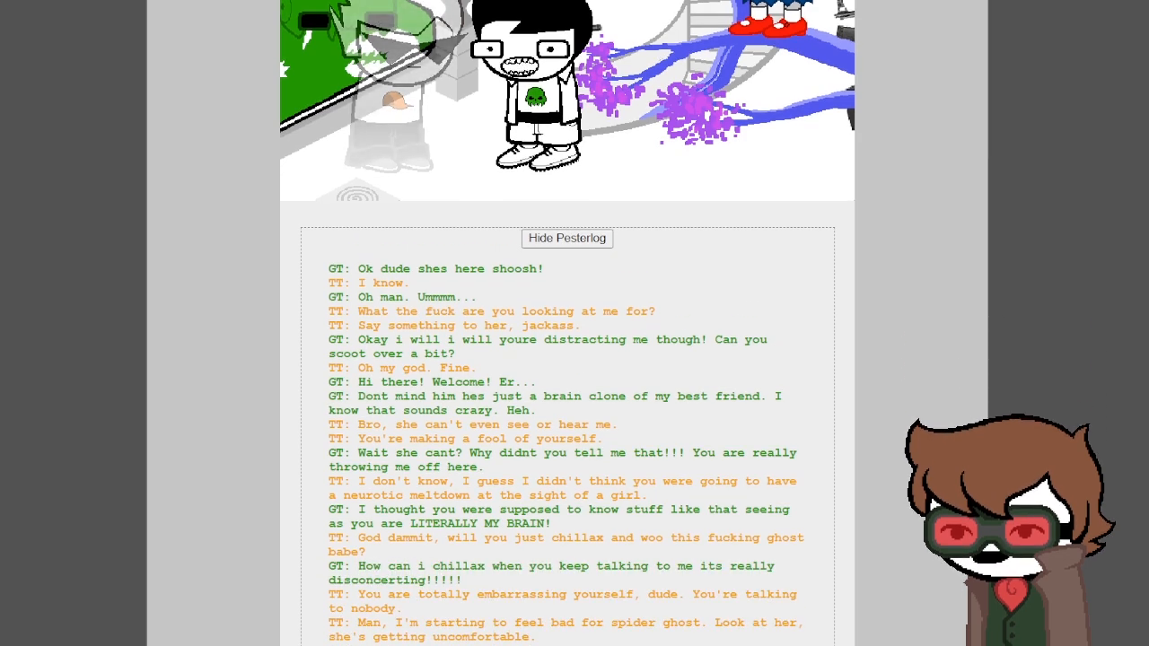
scroll("down", 3)
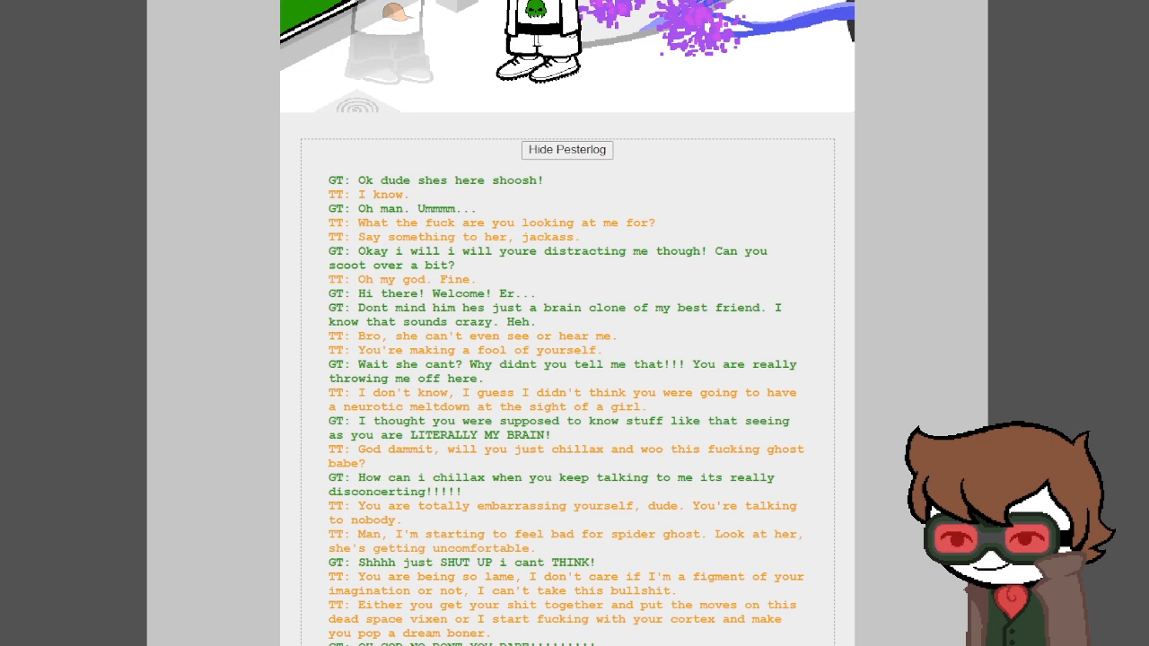
scroll("down", 3)
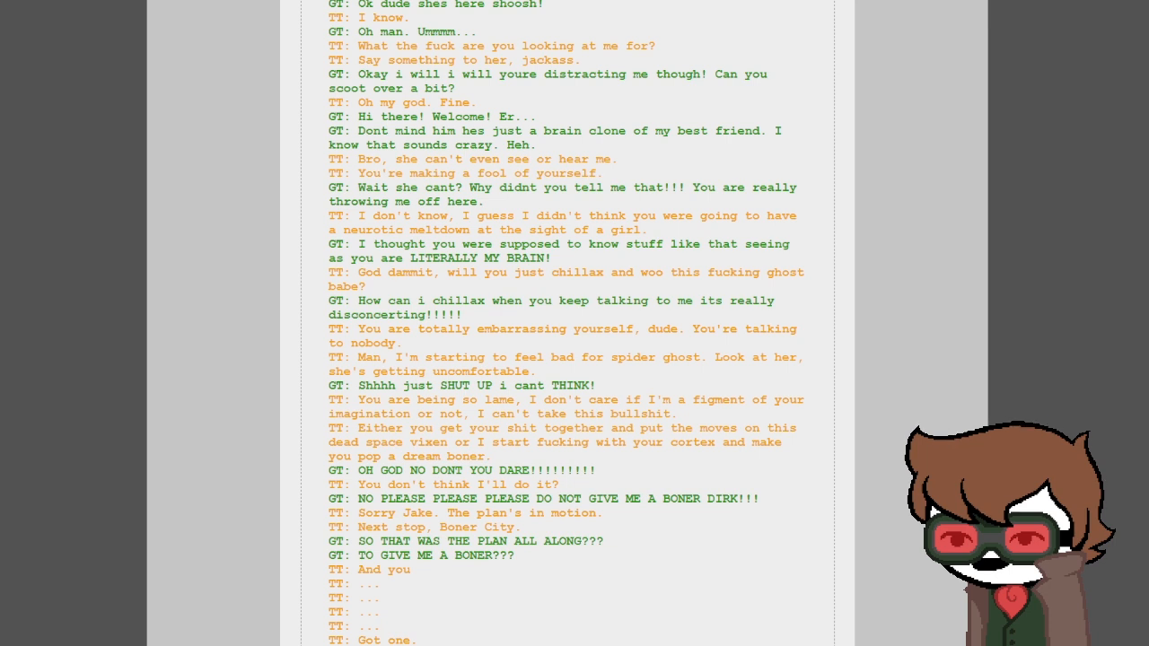
scroll("down", 3)
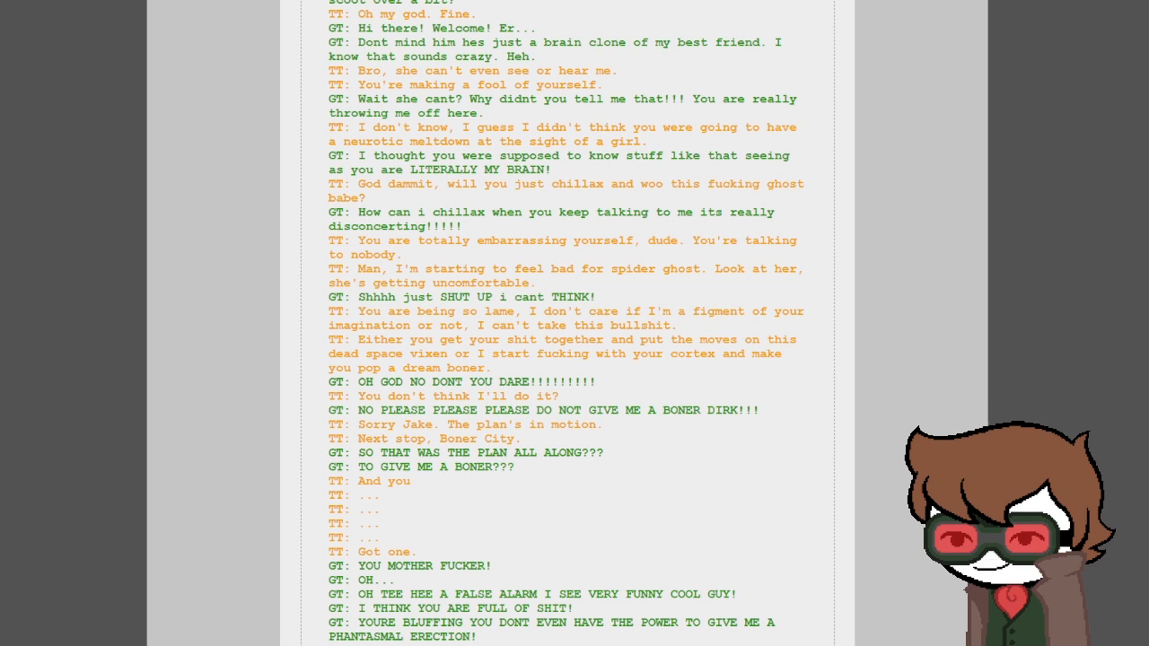
scroll("down", 3)
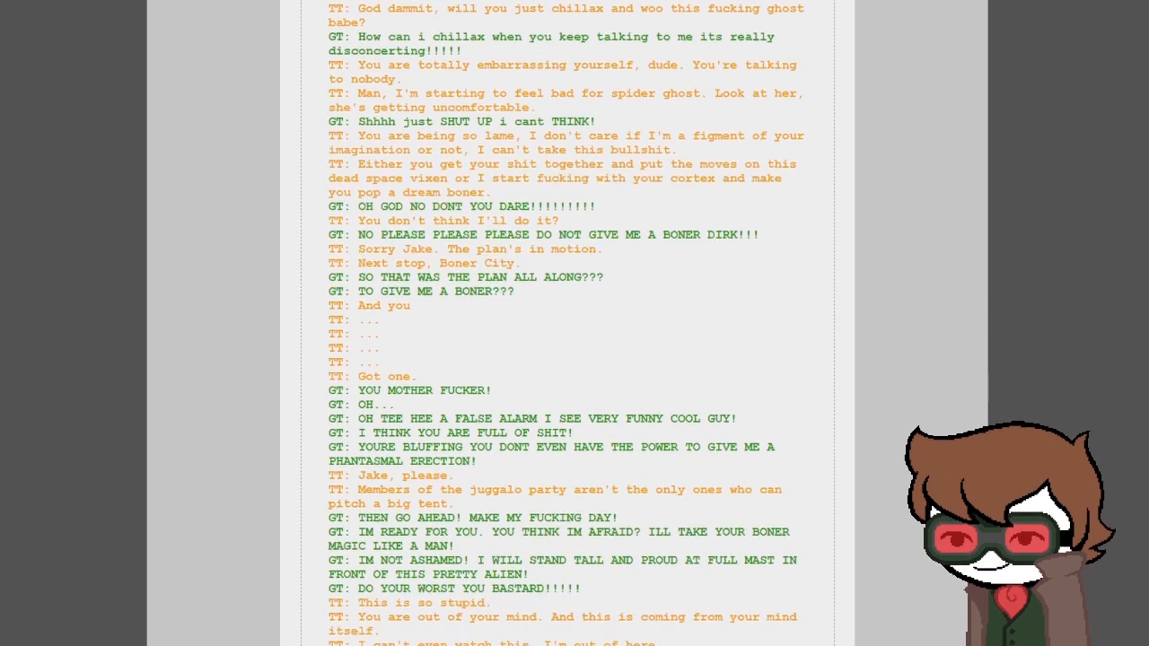
scroll("down", 3)
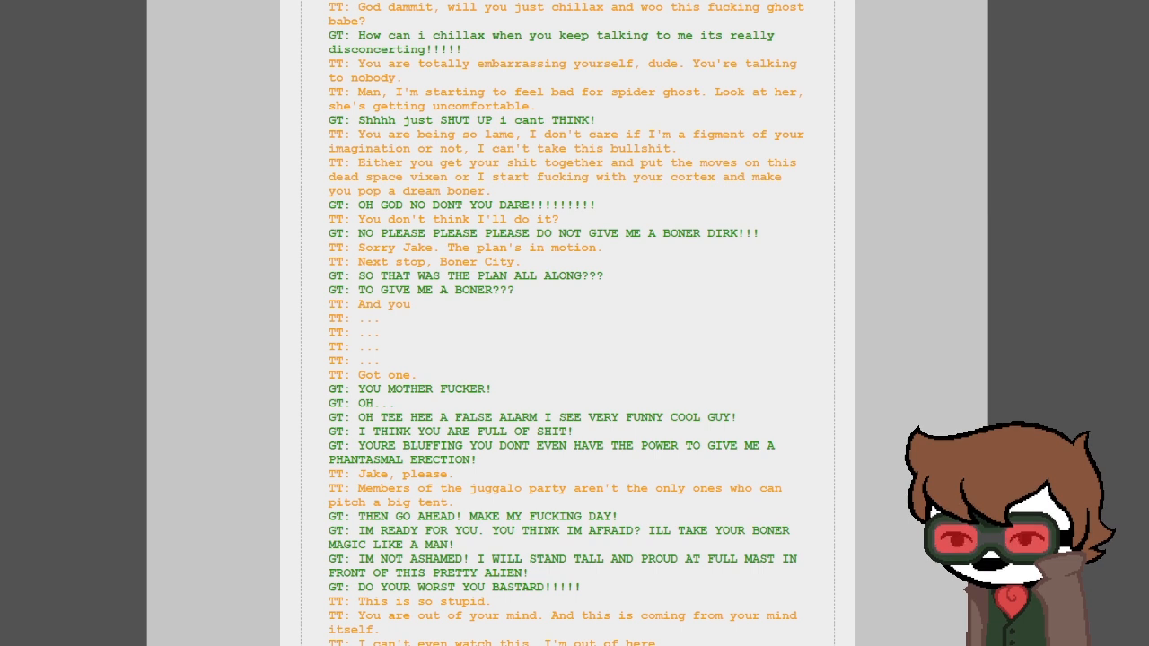
- Highlight a line and read on to TT's 'damage control' remark and the Jailbreak Adventure link
left_click_drag(357, 233, 604, 248)
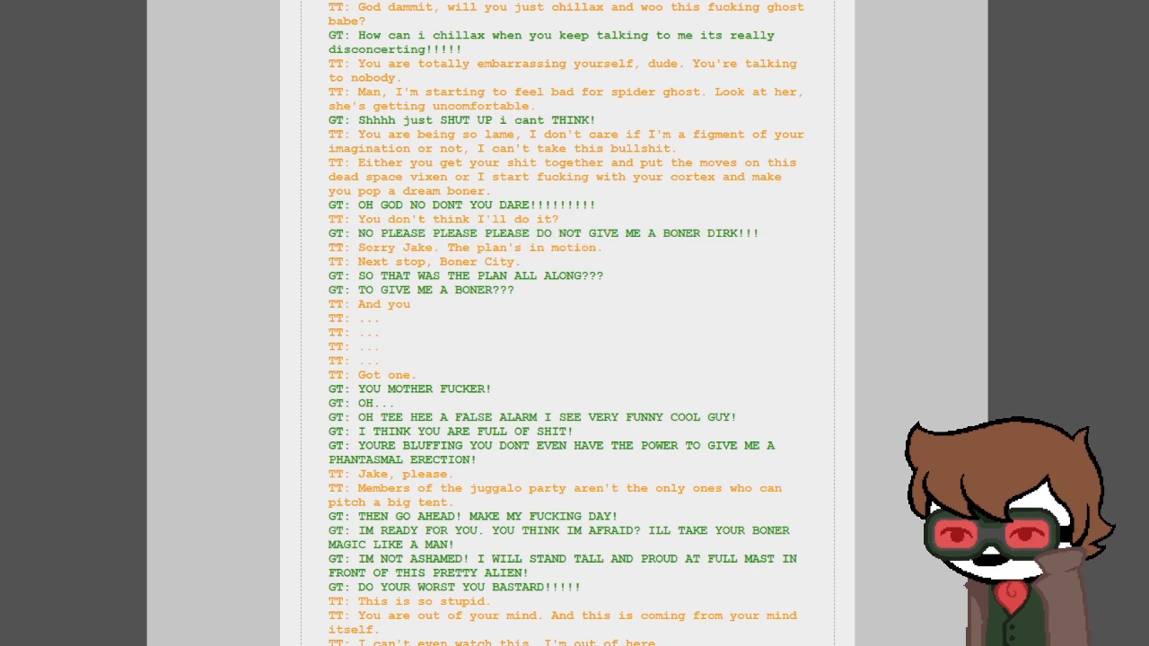
scroll("down", 3)
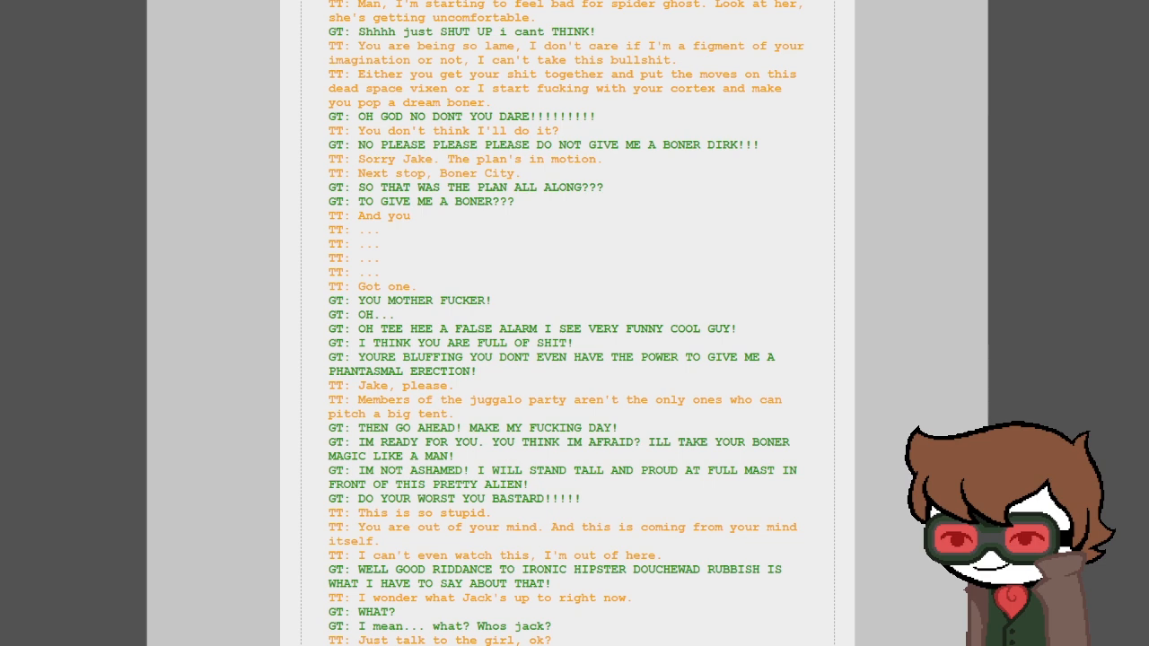
scroll("down", 3)
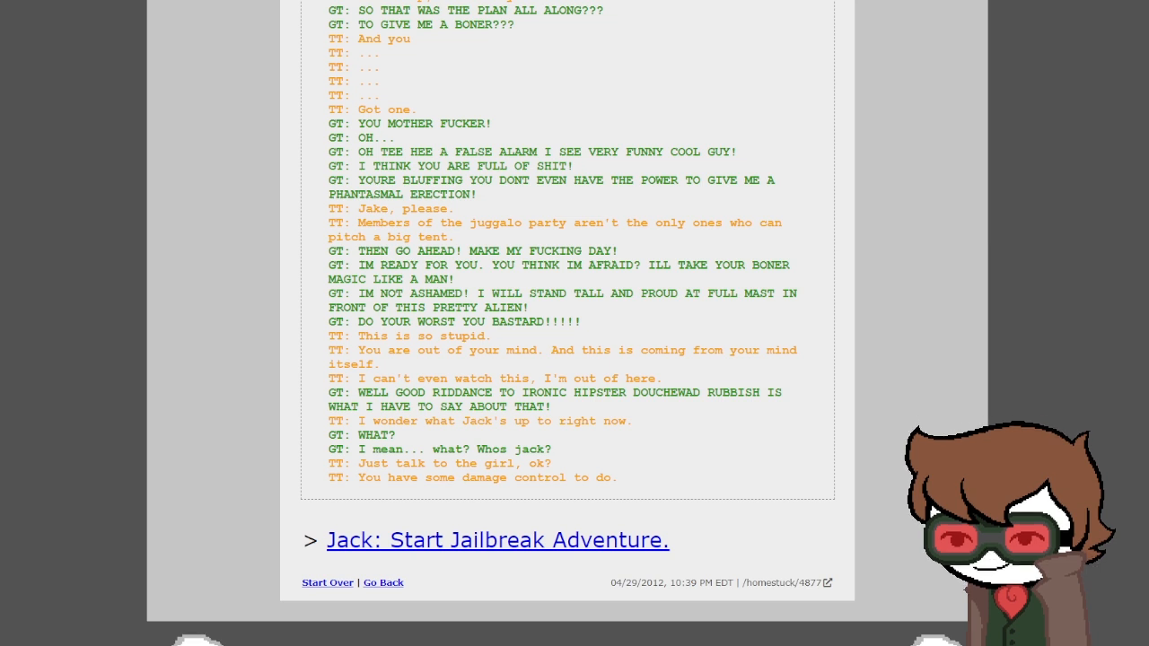
scroll("down", 3)
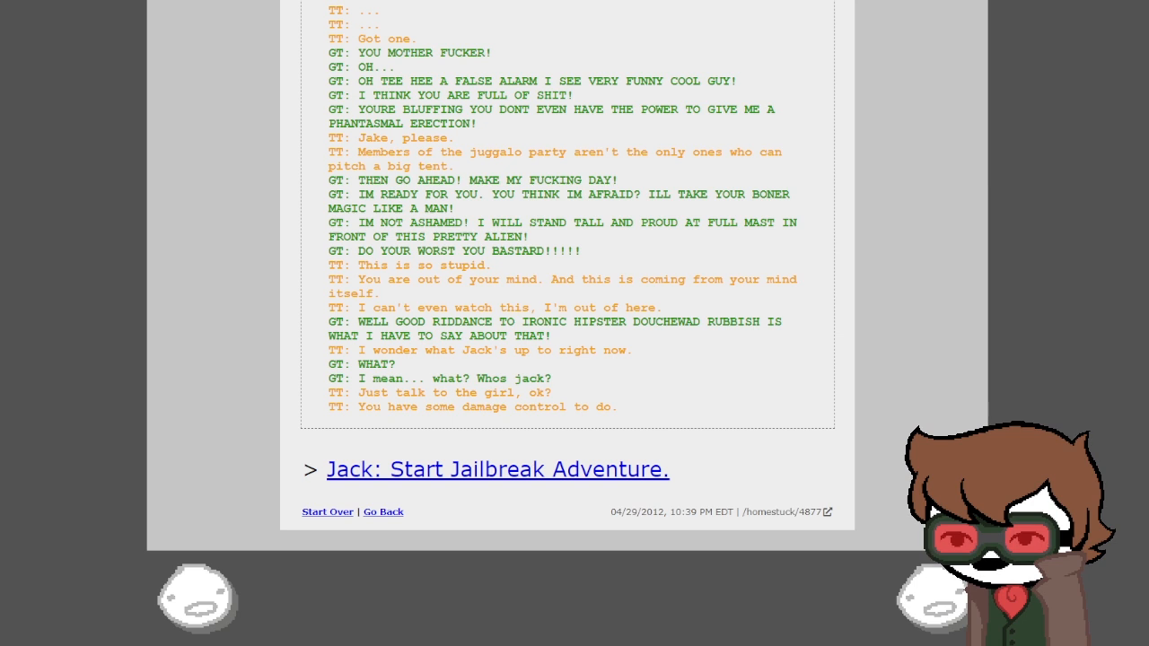
- Start the Jailbreak Adventure and read the narrator mocking Jack's failed window-prying attempt on page 4879
left_click(496, 469)
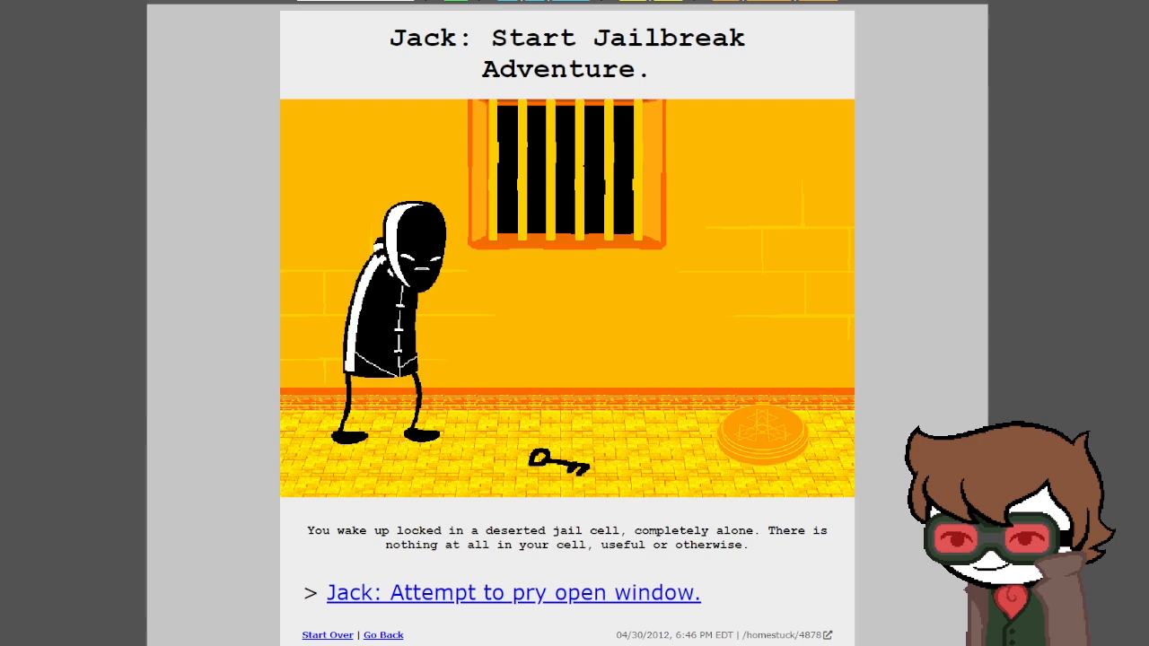
scroll("down", 3)
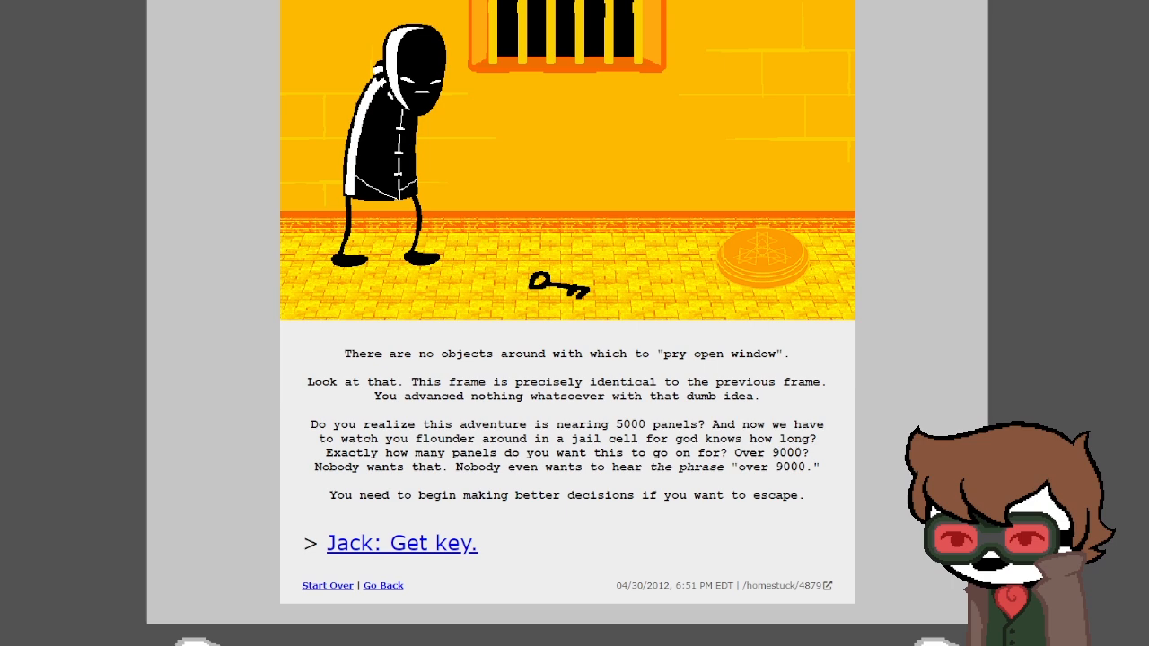
- Advance through 'Jack: Get key', the drawn-key close-up and 'Jack: Get pumpkin' to page 4882 where the pumpkin appears
left_click(401, 543)
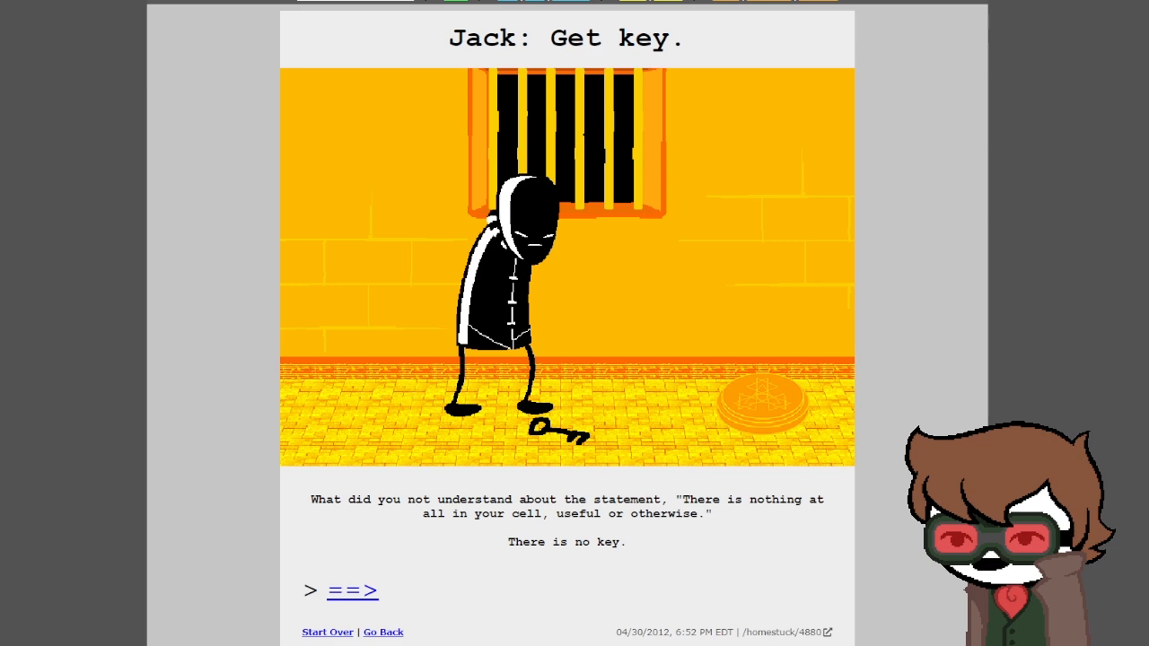
left_click(353, 591)
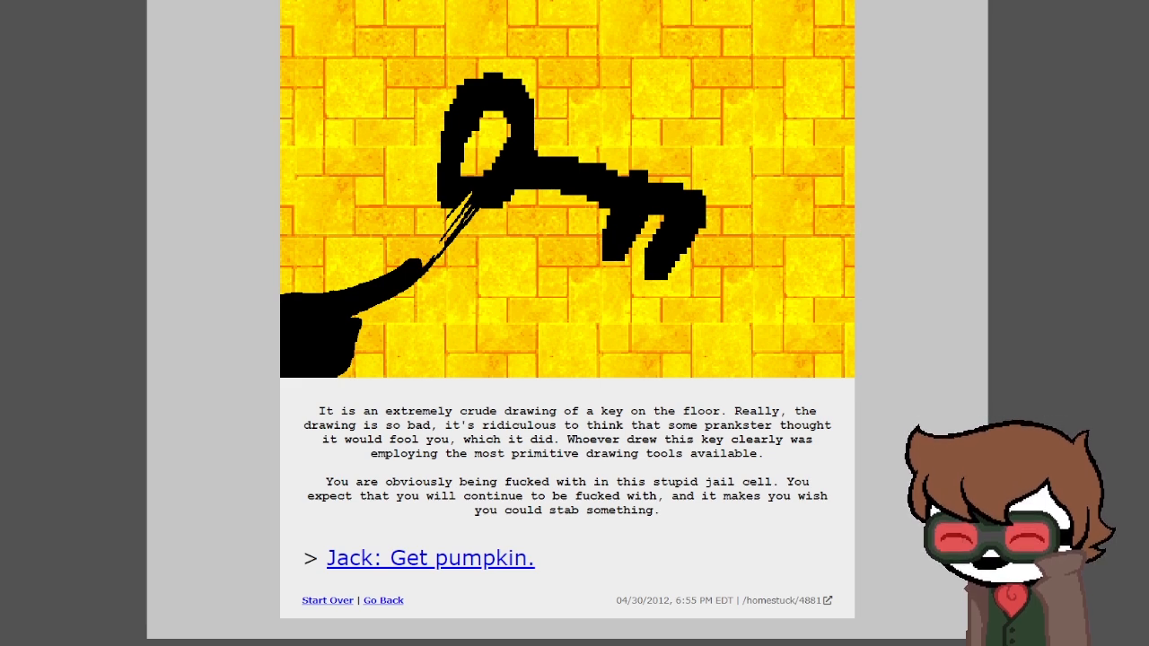
left_click(430, 557)
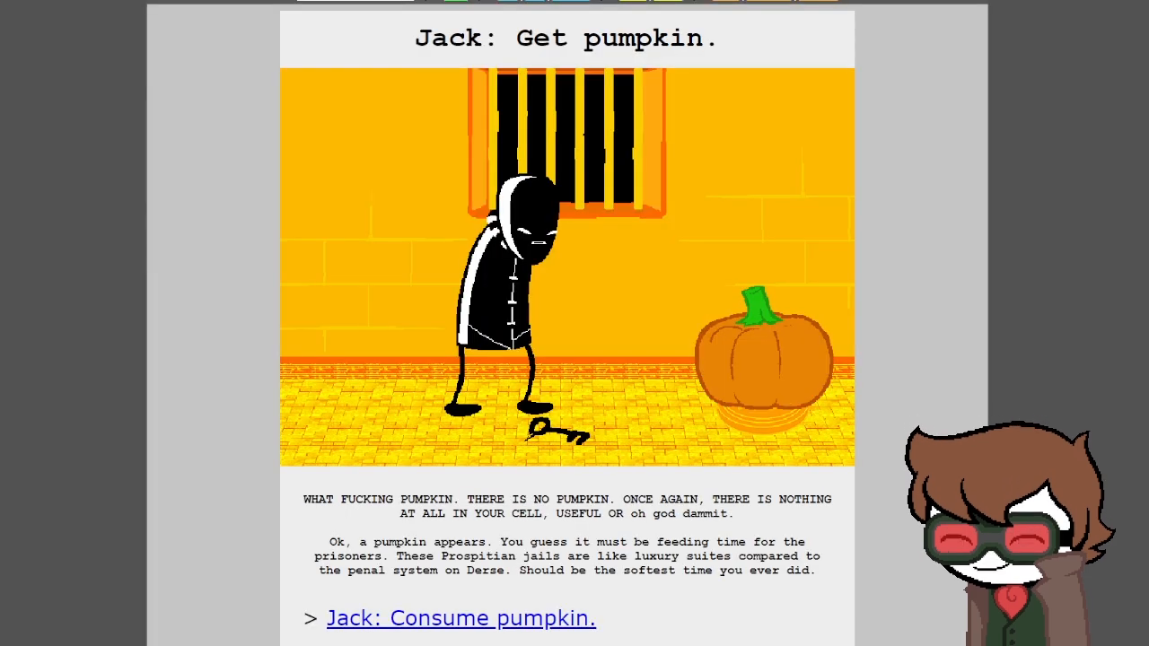
left_click(461, 617)
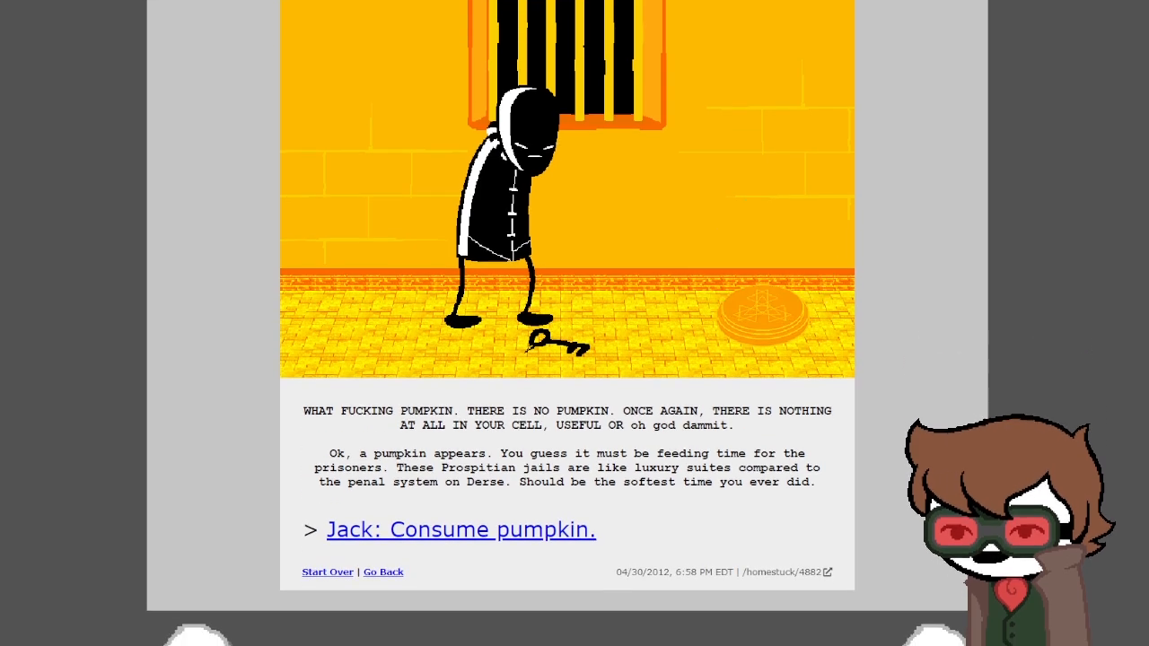
- Advance past Jack refusing the pumpkin and looking out the window to page 4885 with the stoic Prospitian sentry
left_click(461, 530)
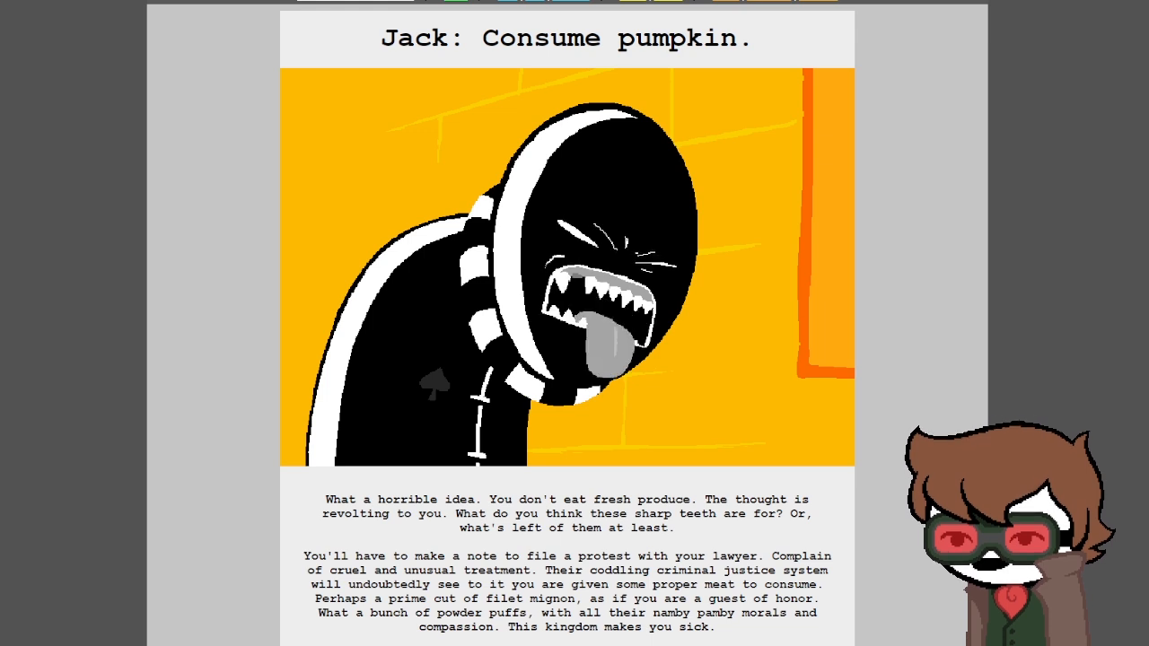
scroll("down", 3)
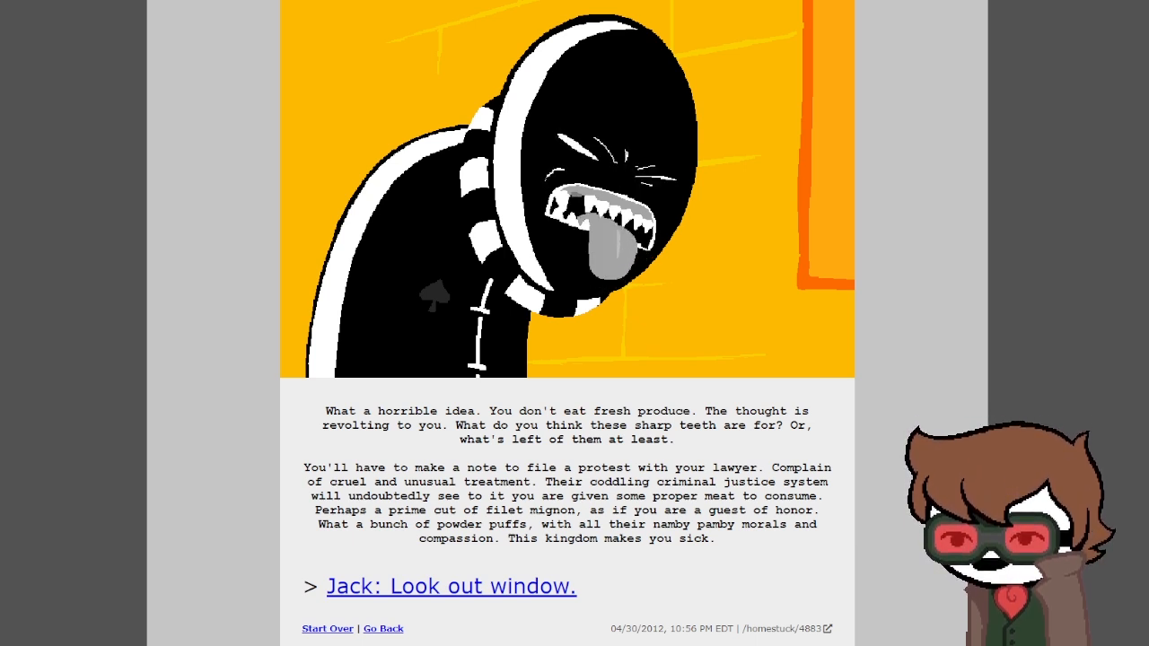
left_click(452, 586)
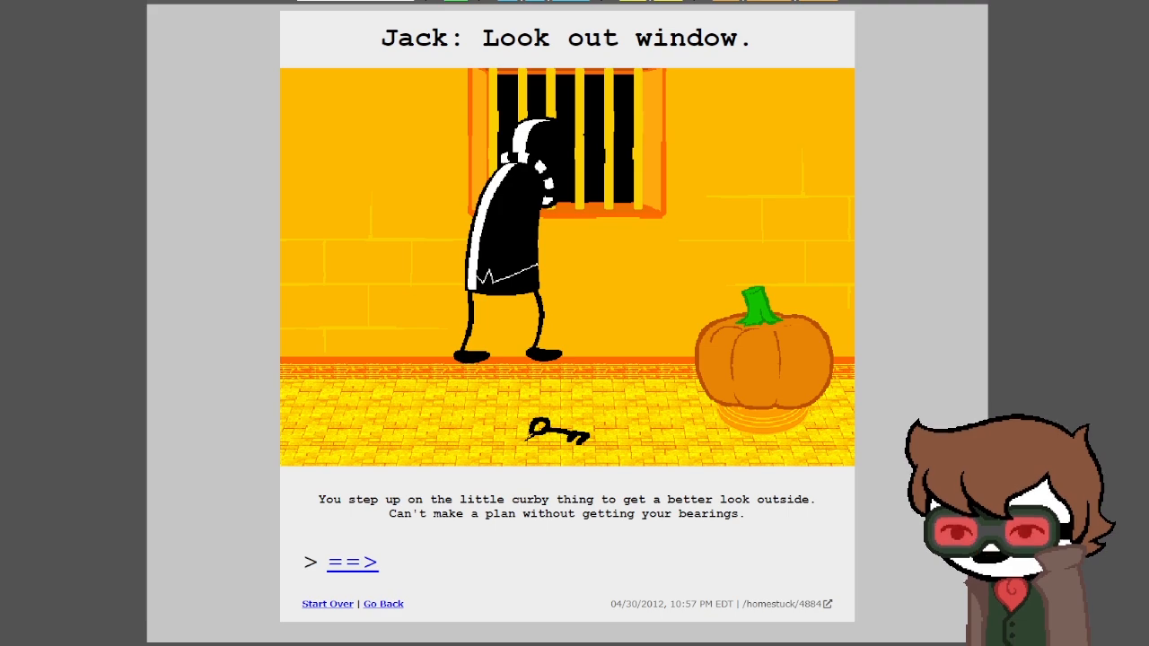
left_click(353, 563)
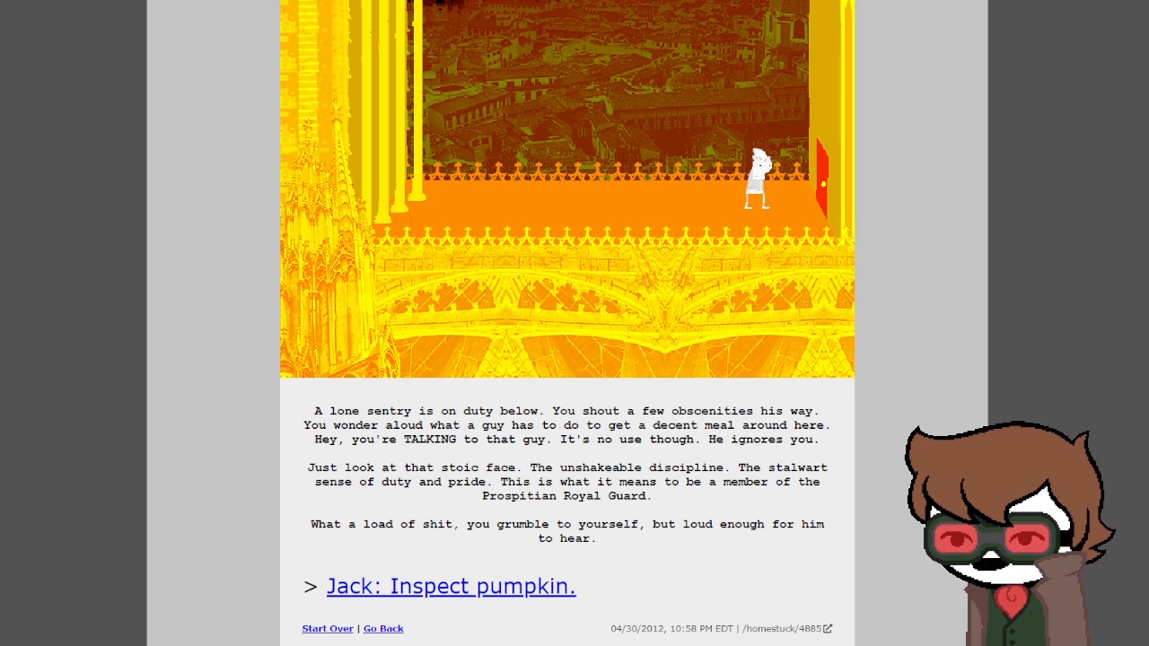
- Inspect the pumpkin and its message, then reach page 4888 where Jack searches for carving apparatus
left_click(450, 586)
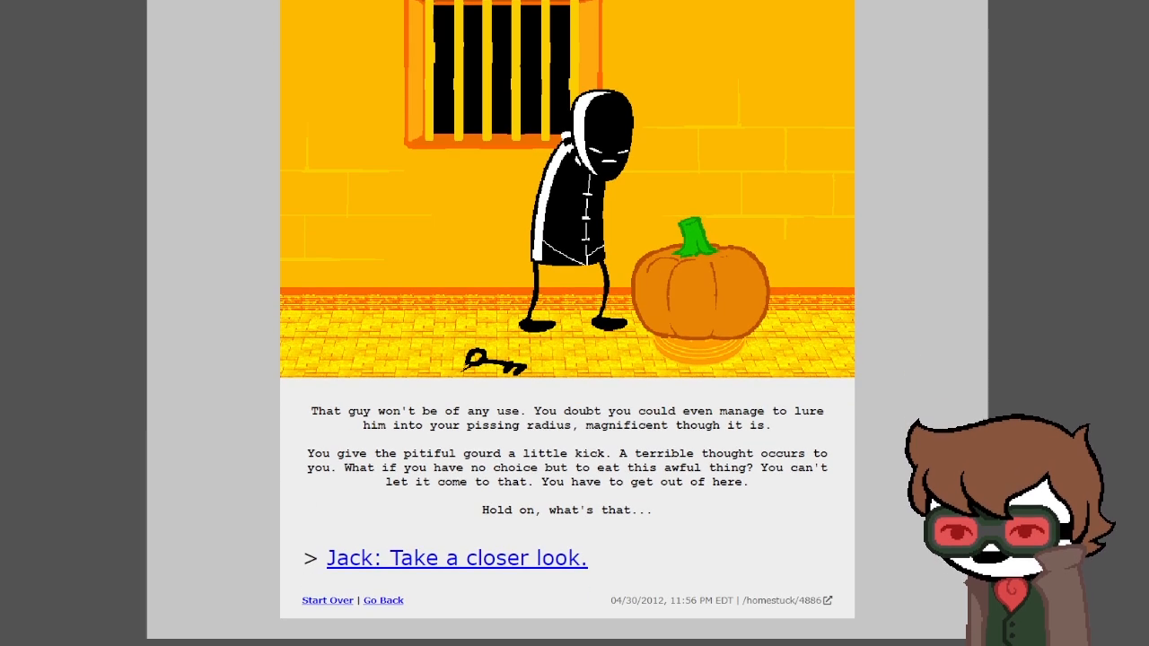
left_click(456, 557)
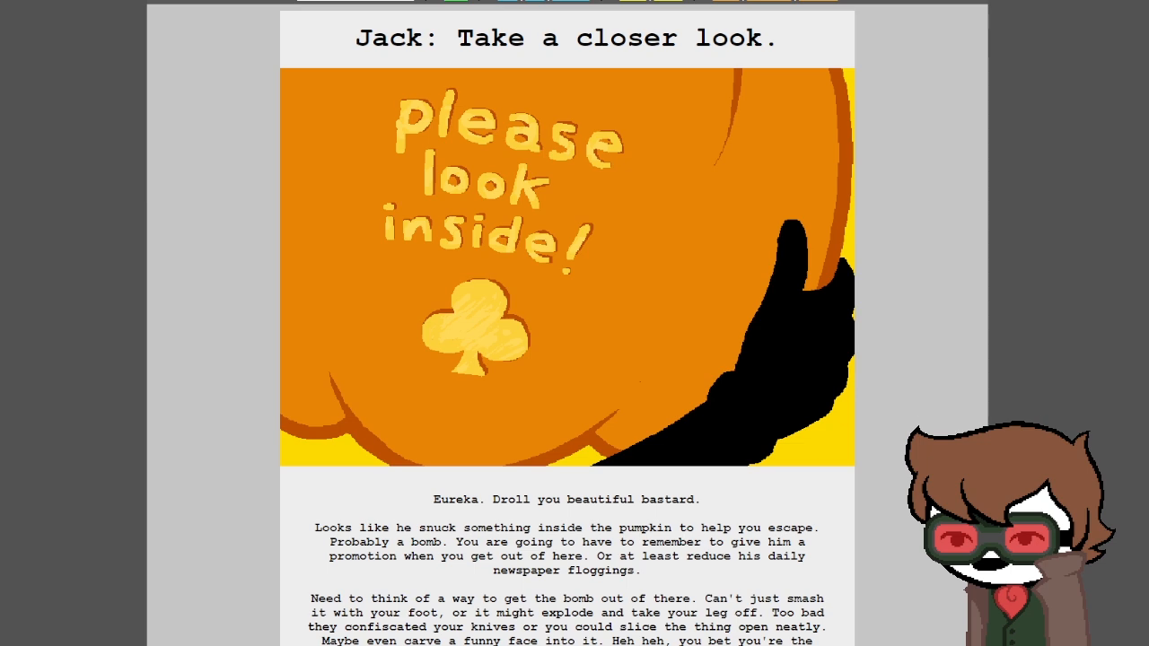
scroll("down", 3)
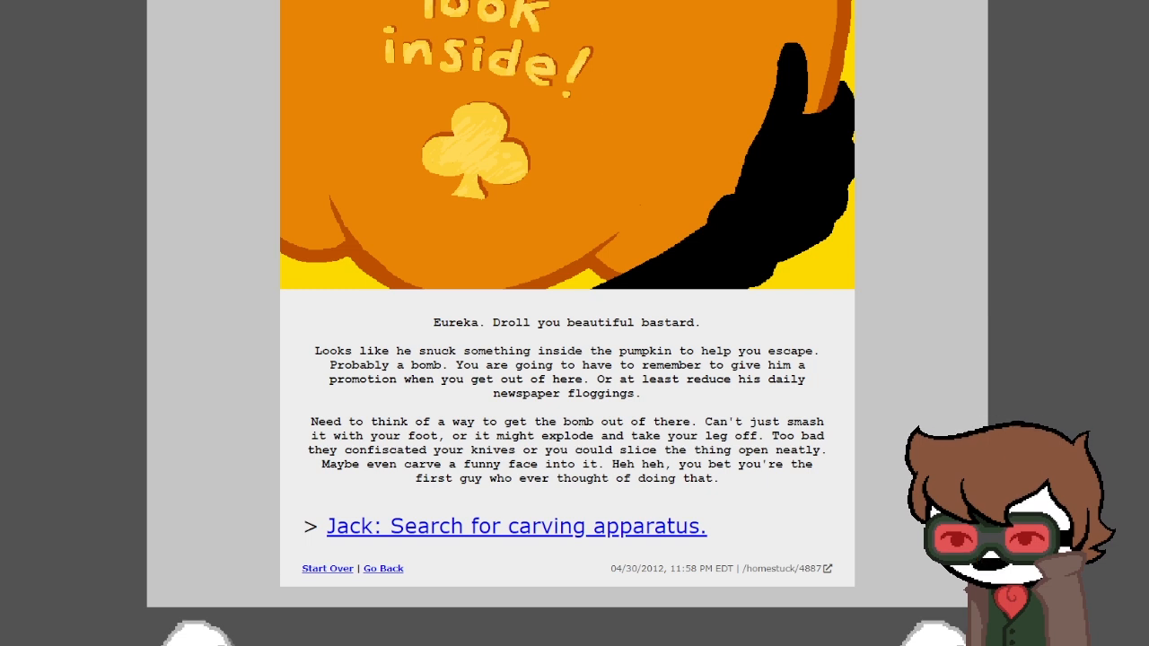
left_click(516, 526)
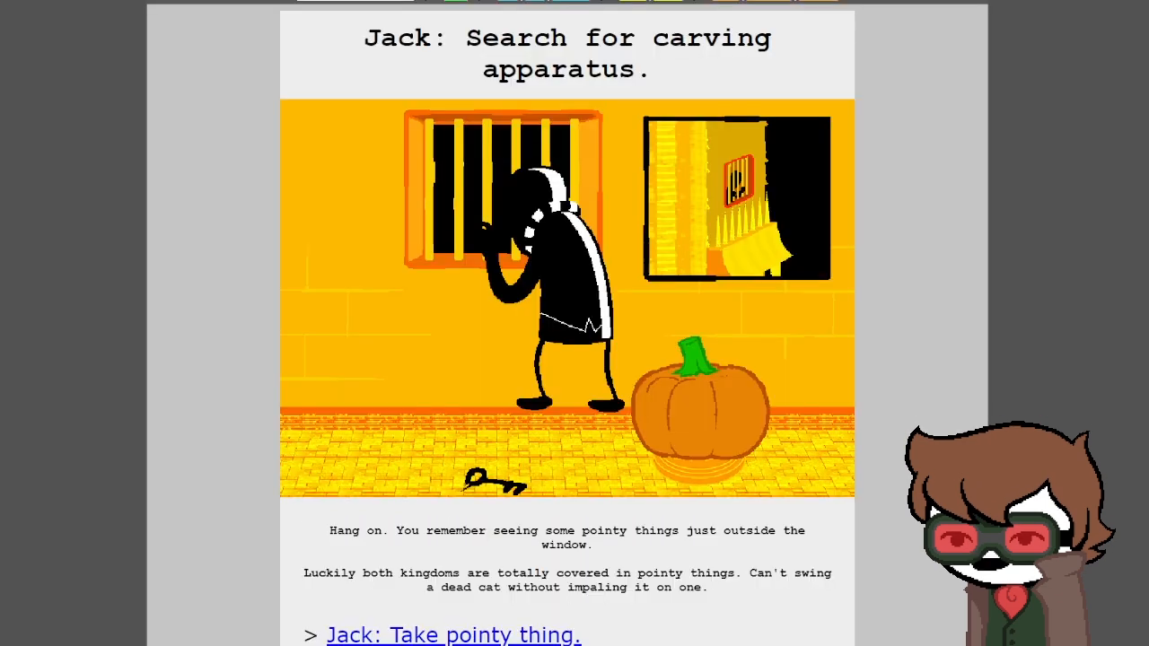
scroll("down", 3)
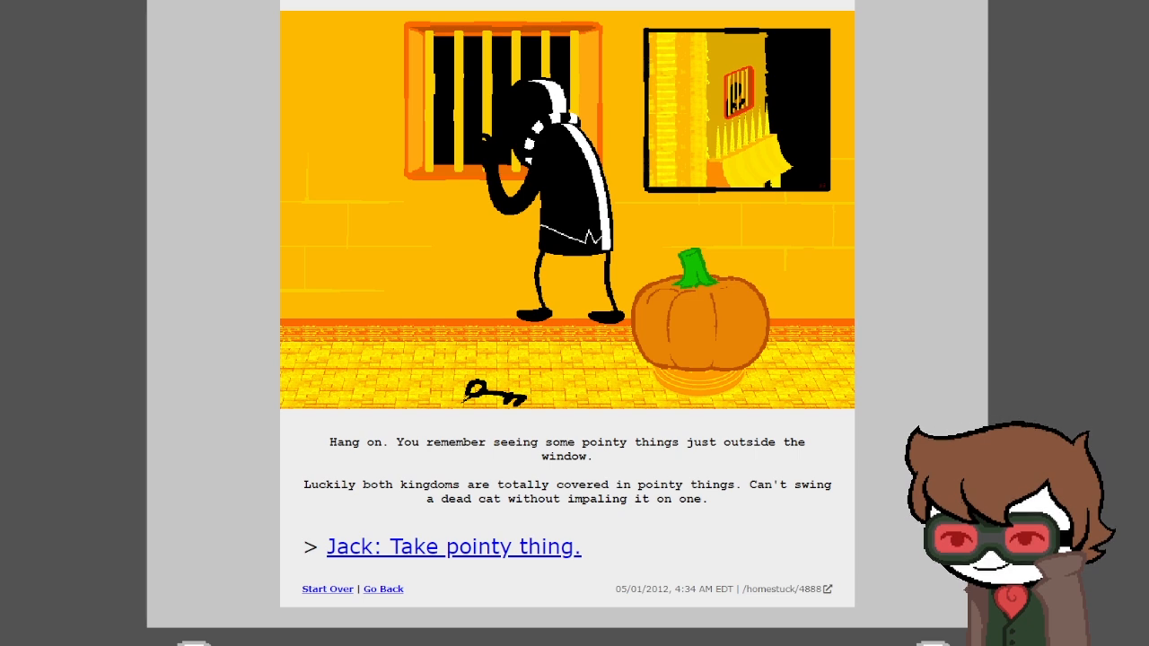
- Read through Jack taking the pointy thing, carving the pumpkin and opening it
left_click(453, 547)
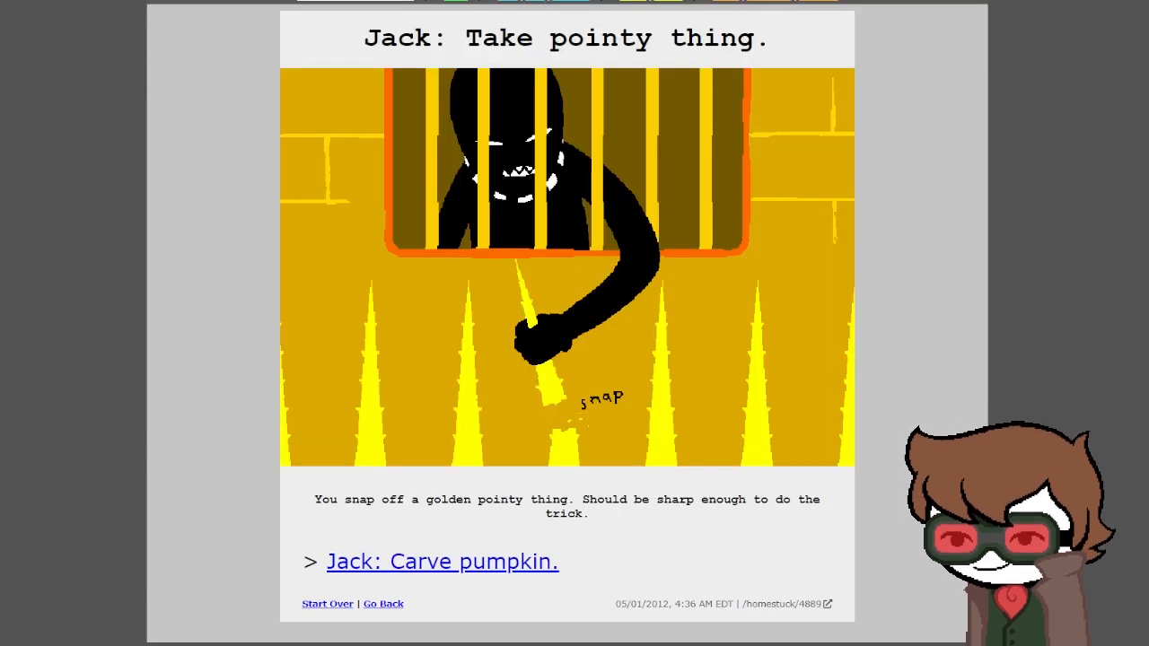
scroll("down", 3)
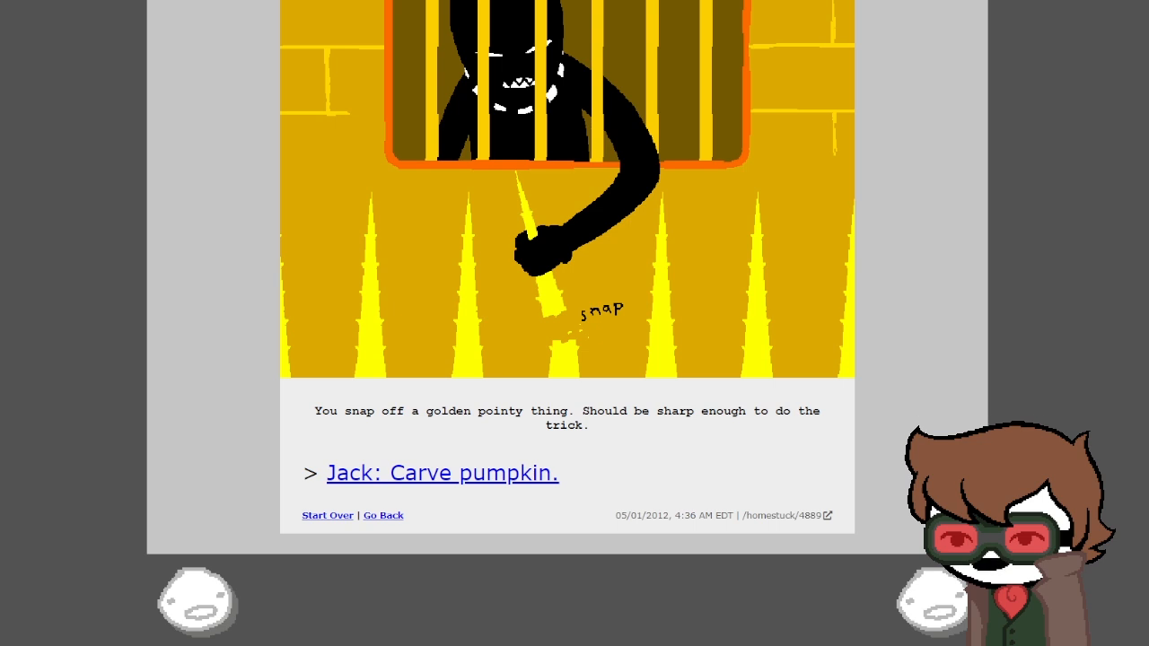
left_click(441, 473)
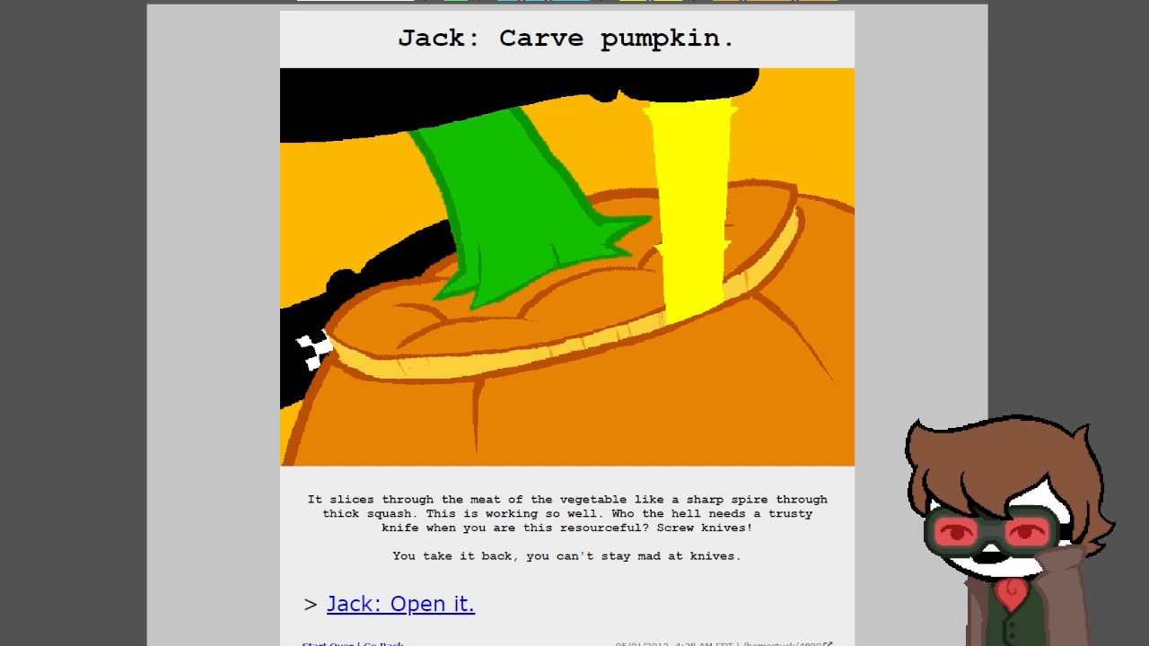
scroll("down", 3)
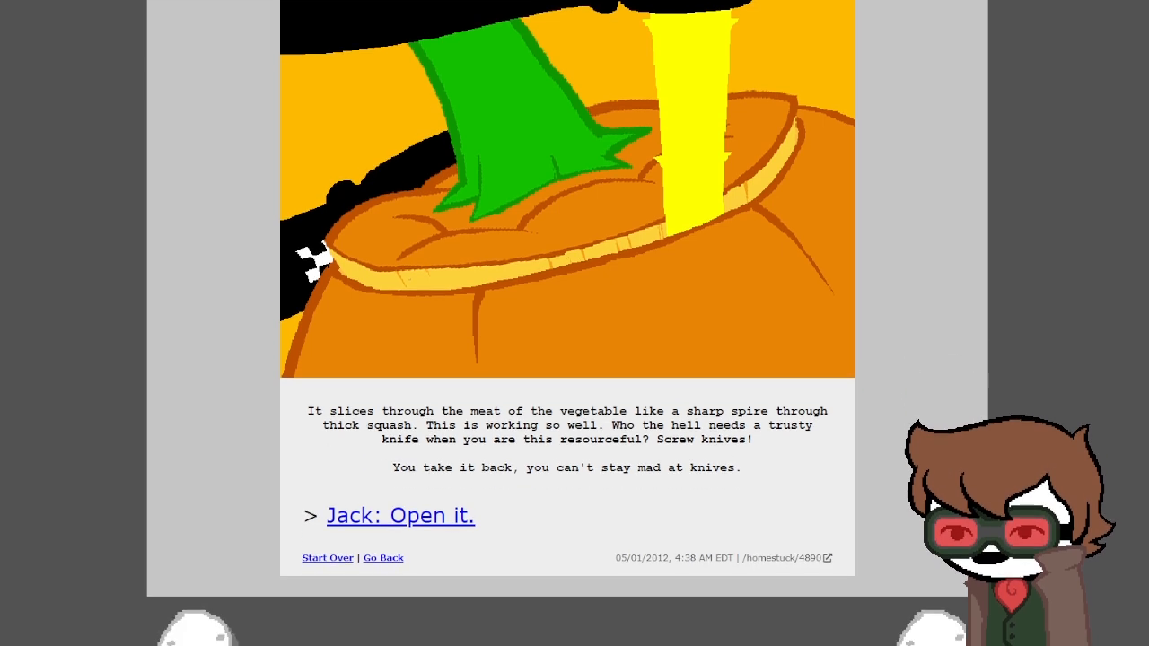
left_click(400, 515)
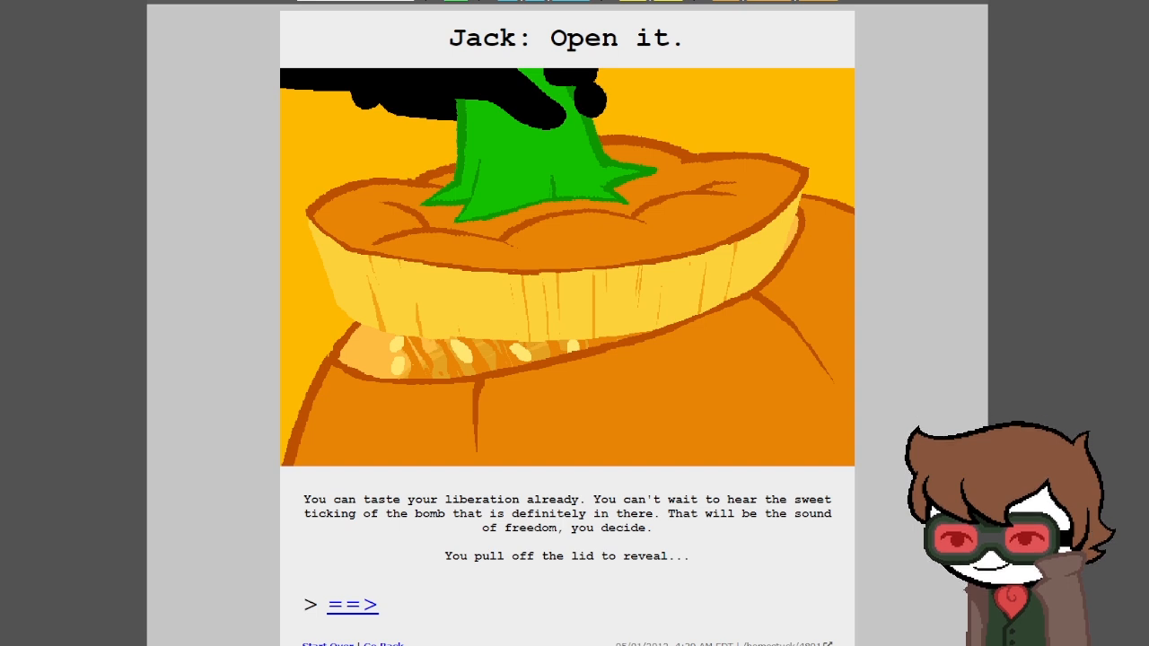
- Follow the three '==>' pages to where the pumpkin turns out full of Droll's knives
left_click(352, 604)
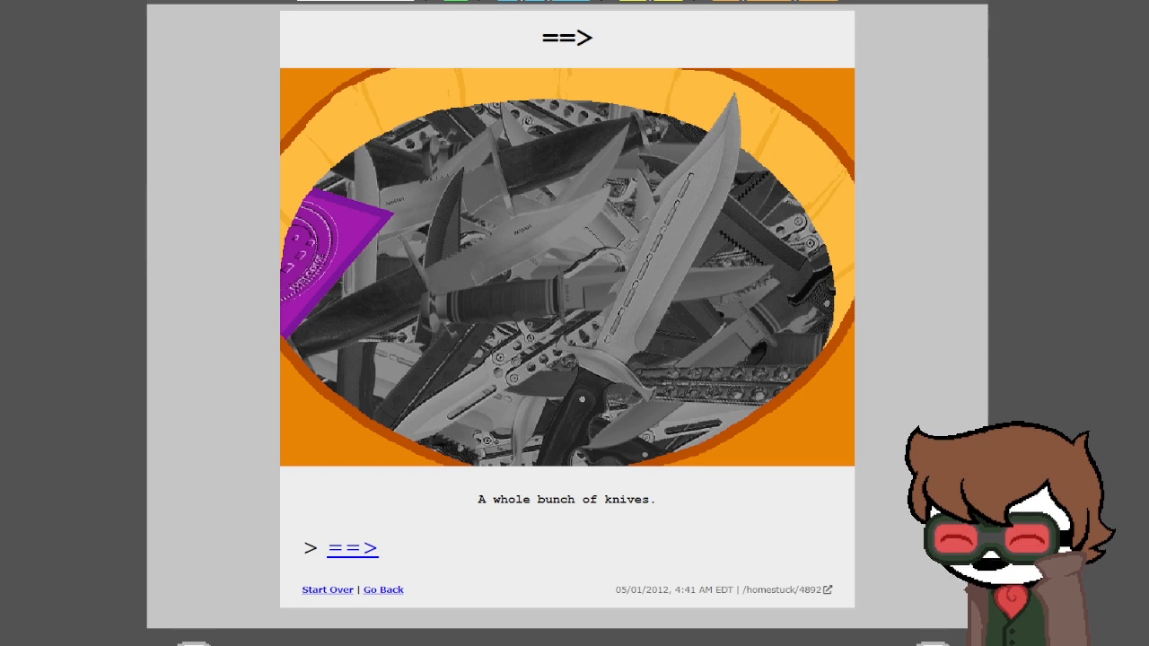
left_click(353, 548)
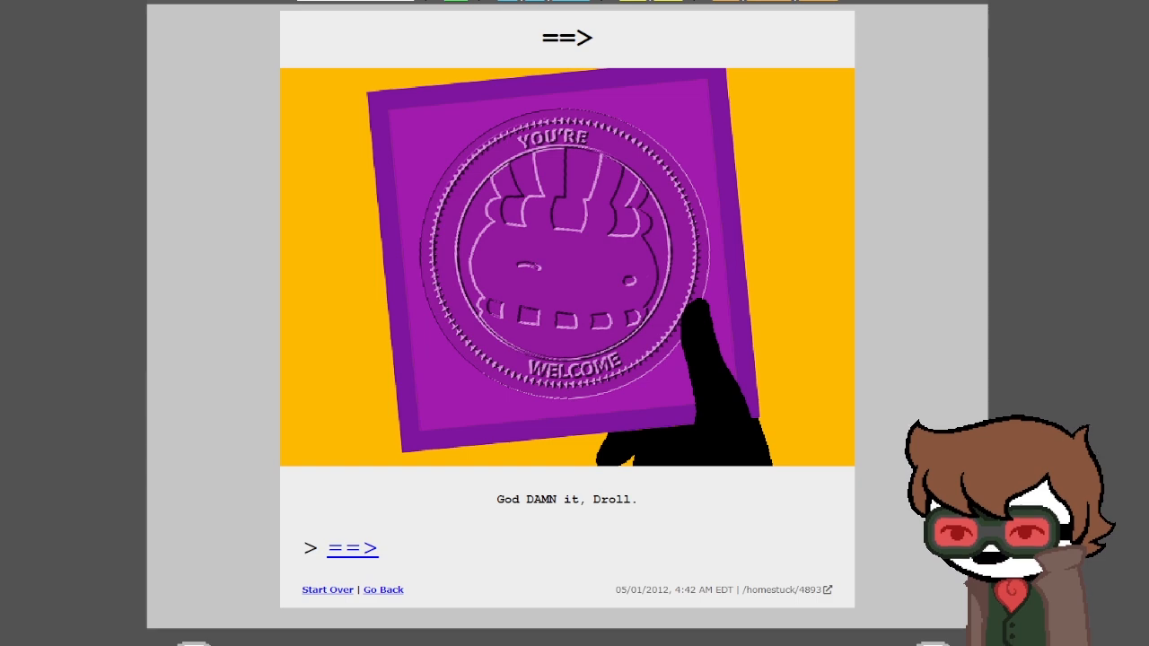
left_click(352, 548)
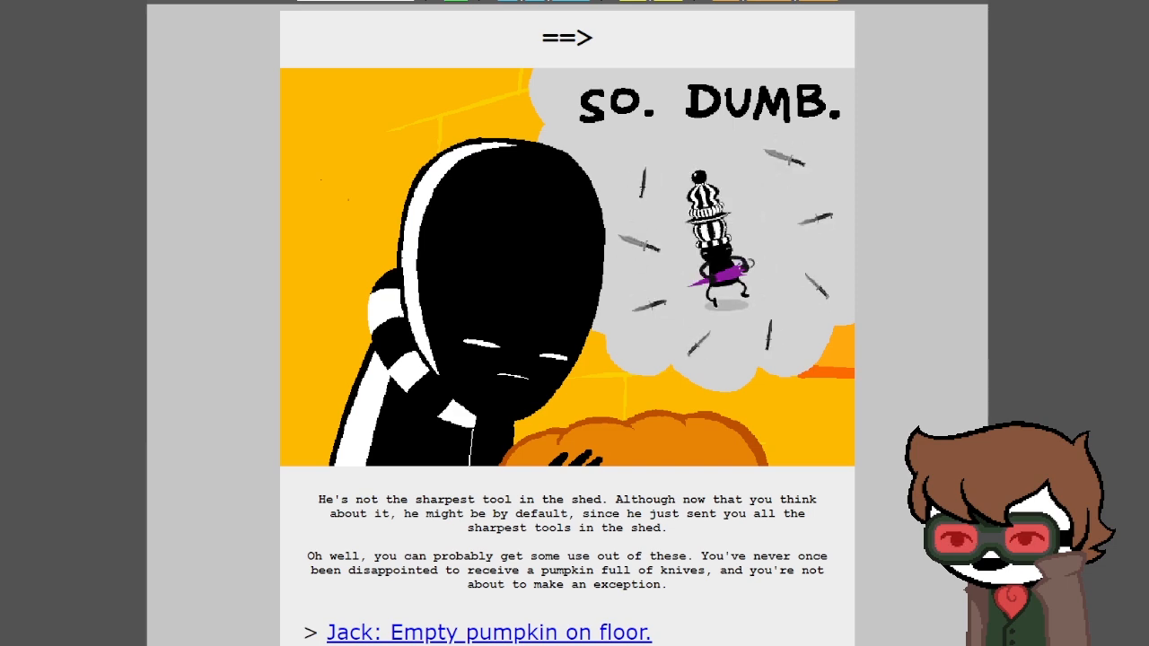
scroll("down", 3)
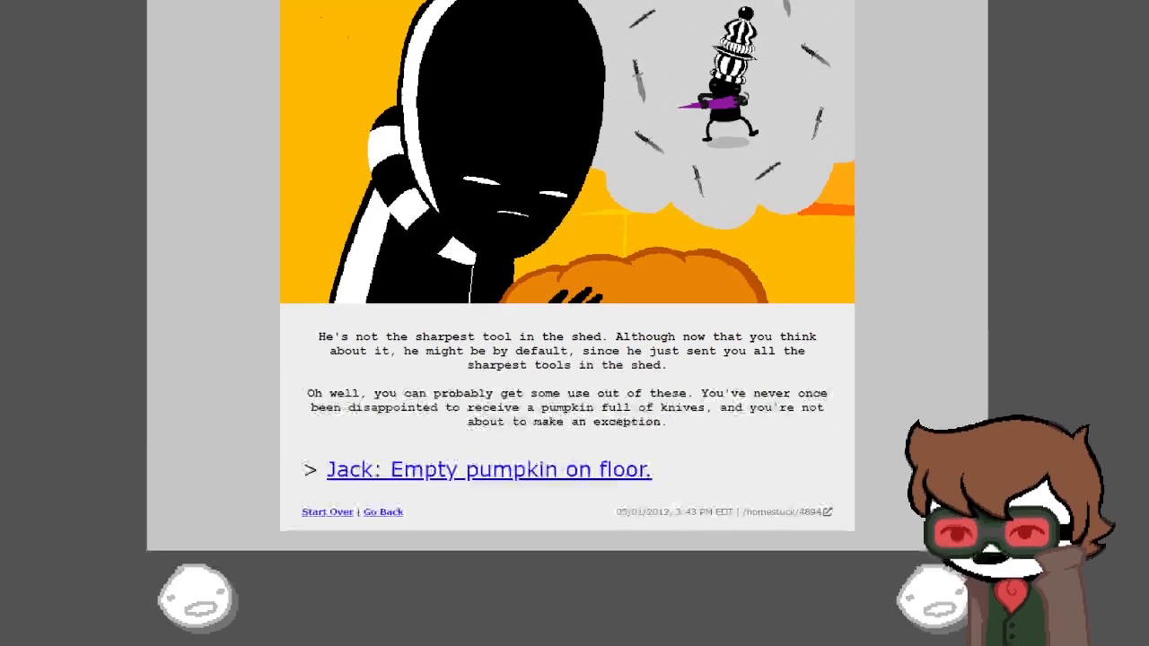
- Read Jack emptying the pumpkin, examining the terrier magazine and forging it into a blade
left_click(488, 469)
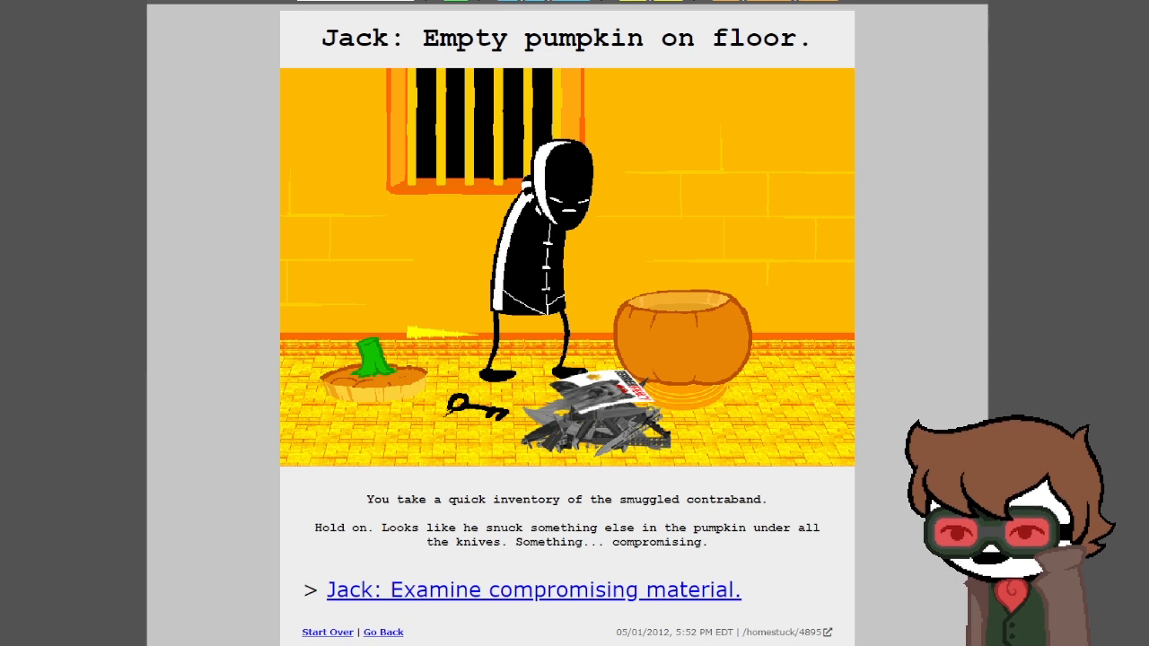
left_click(532, 589)
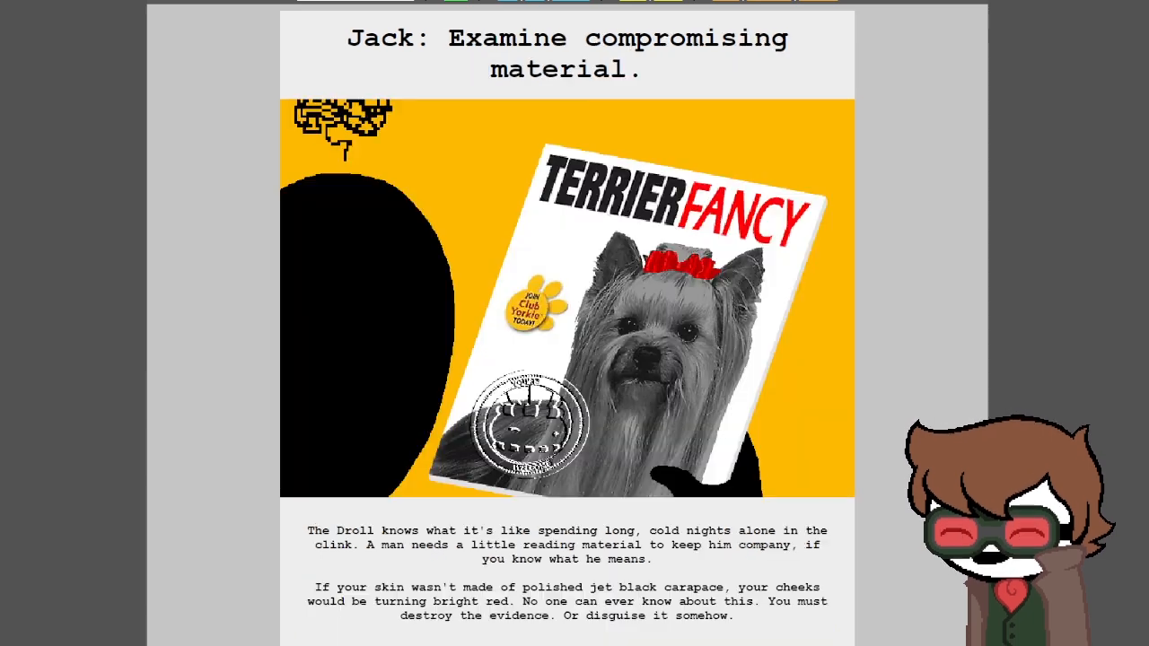
scroll("down", 3)
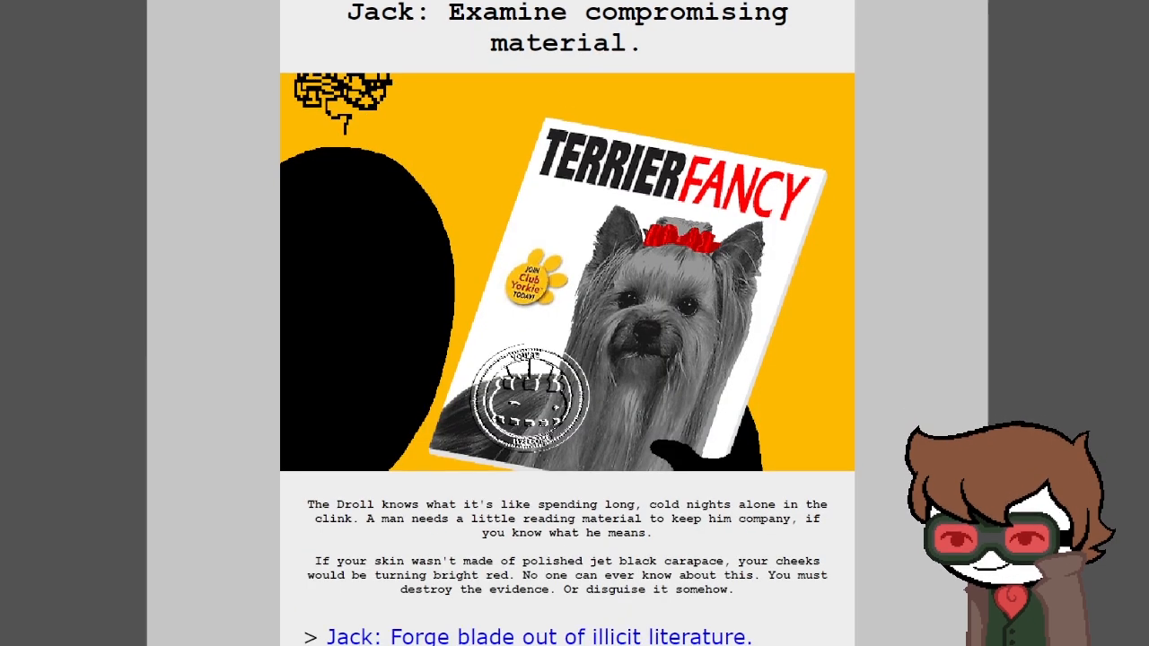
scroll("down", 3)
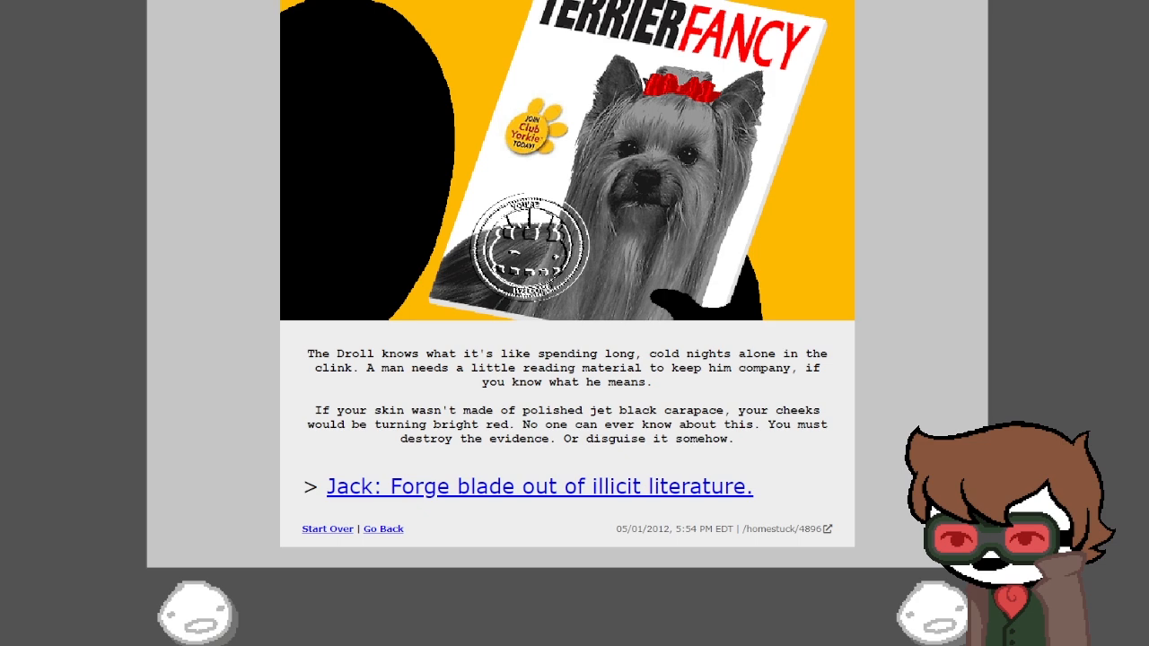
left_click(537, 487)
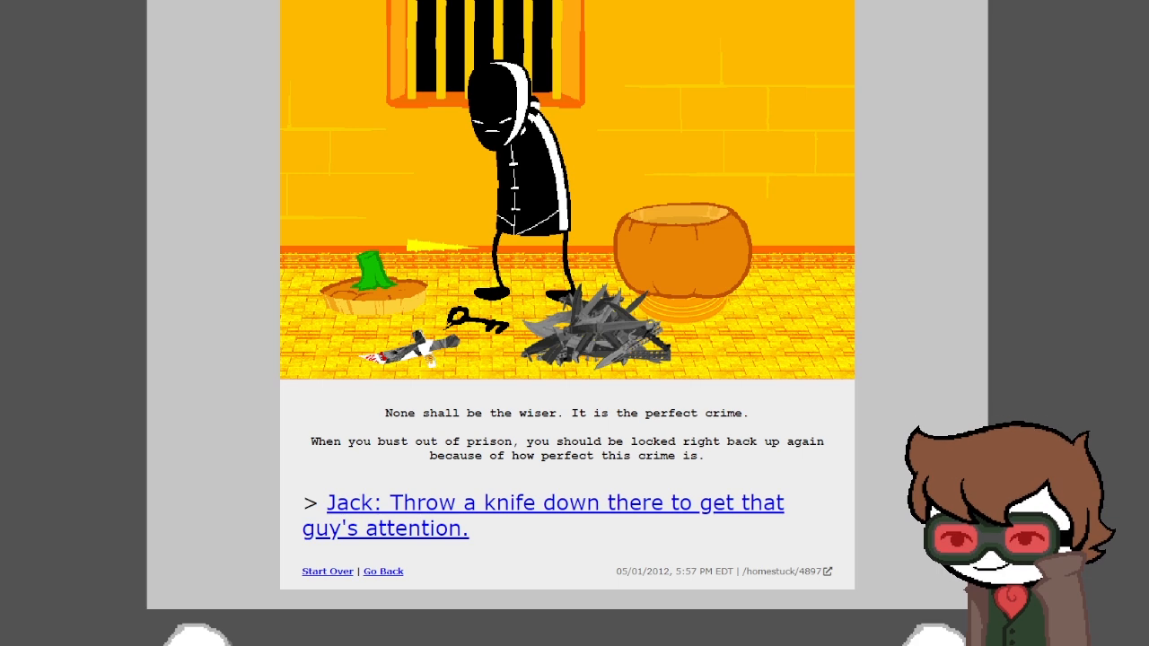
- Follow Jack throwing the knife down, killing the sentry, then examining the locked exit
left_click(542, 515)
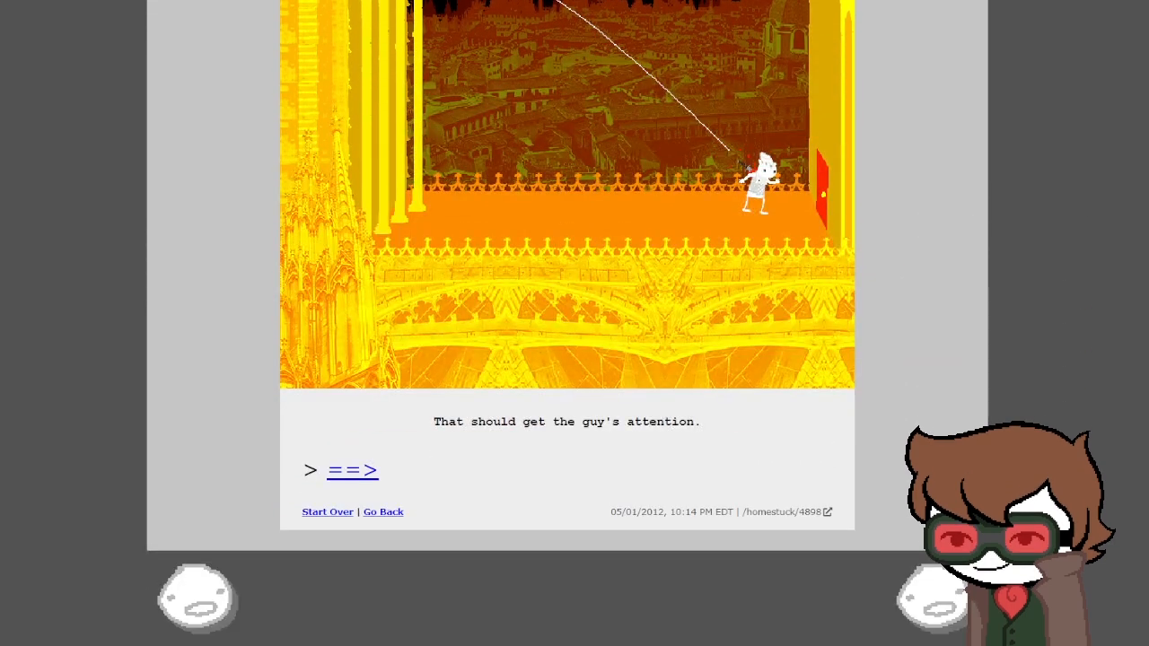
left_click(352, 471)
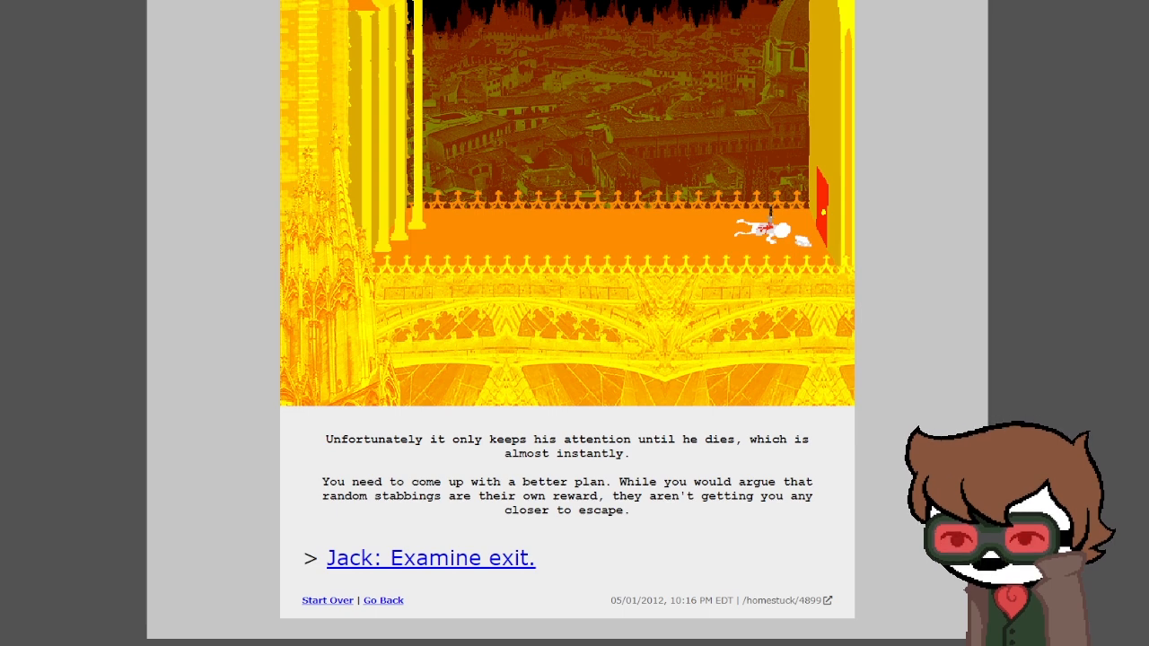
left_click(430, 558)
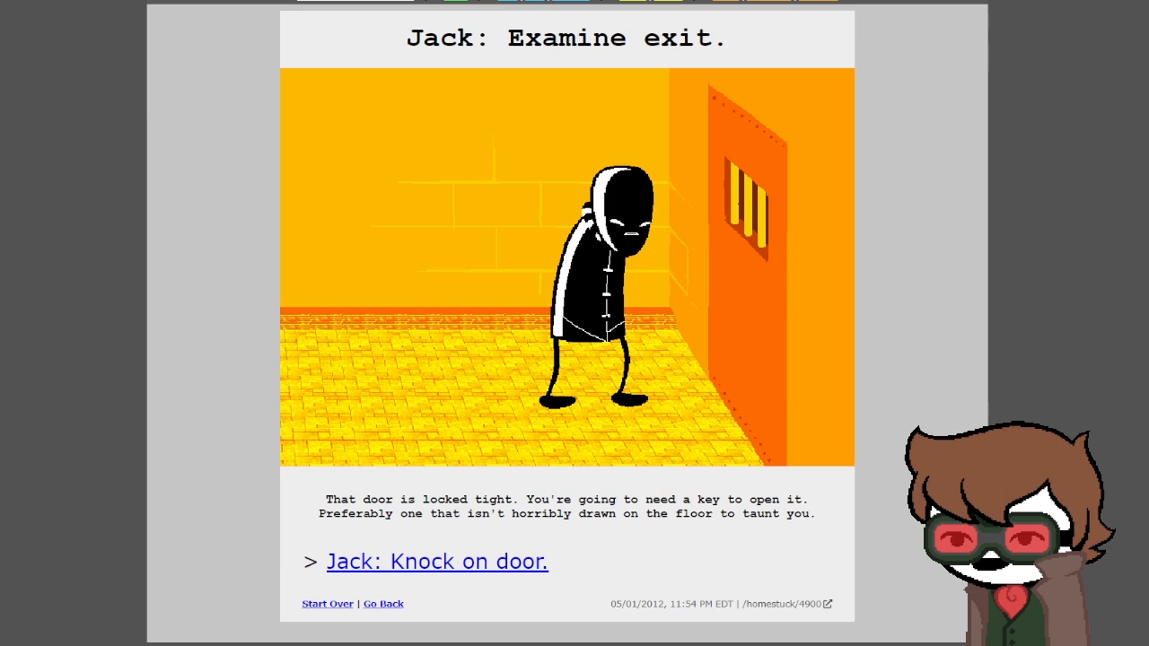
- Read 'Knock on door', 'Now.' and the page where the punched guard's keys scatter
left_click(436, 561)
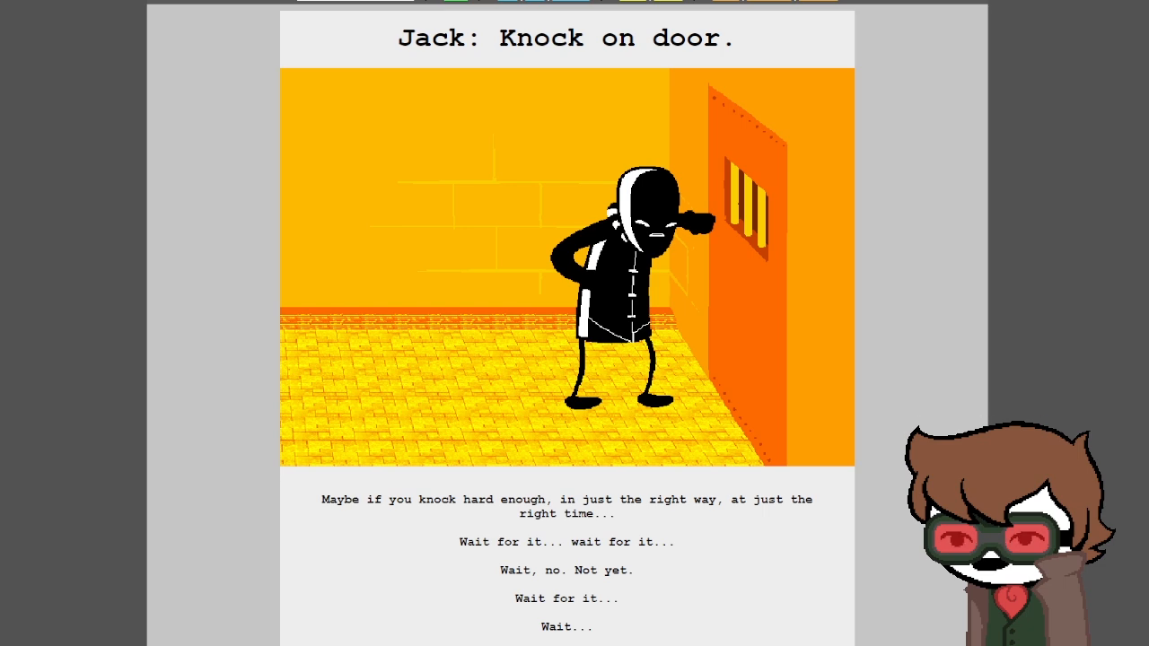
scroll("down", 3)
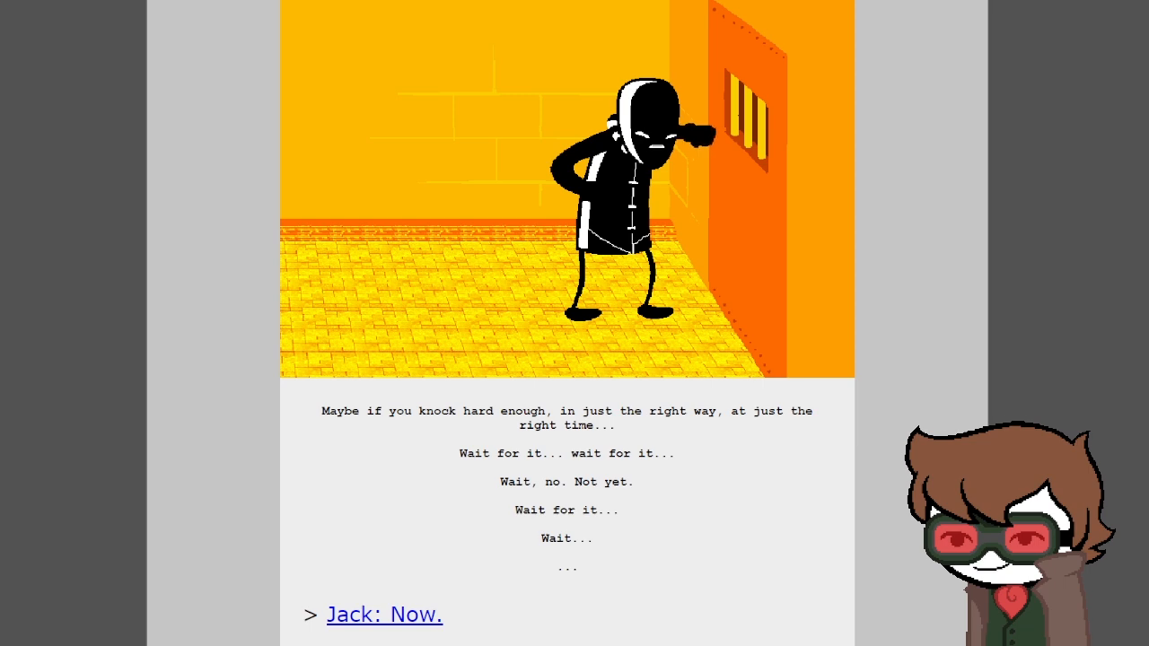
scroll("down", 3)
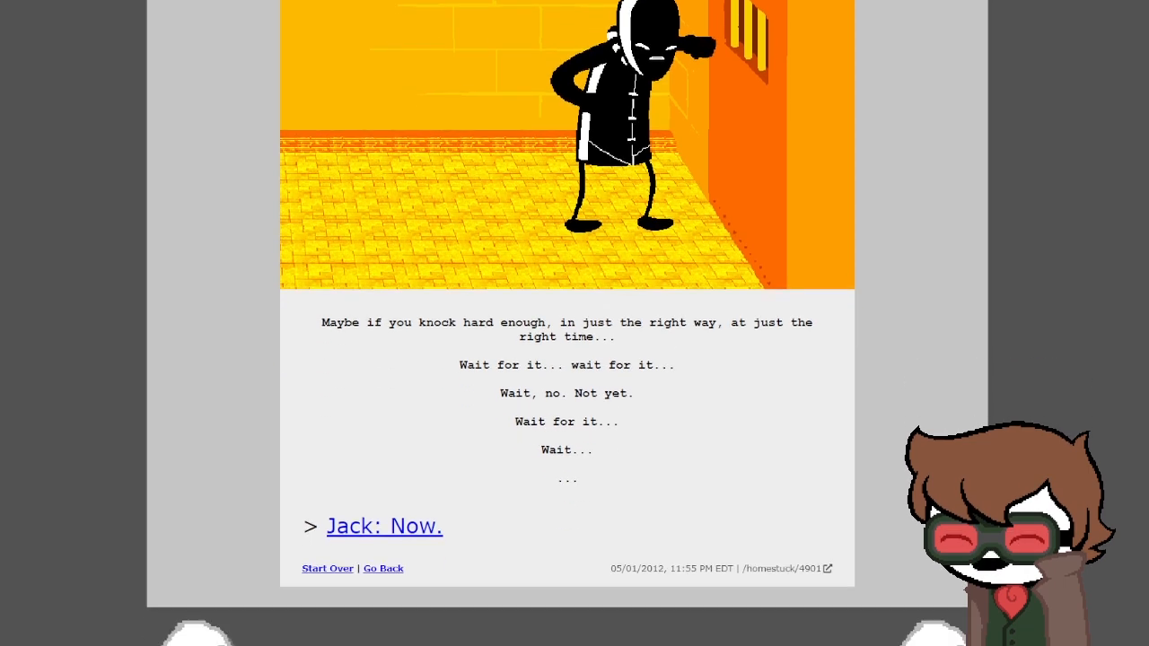
left_click(384, 526)
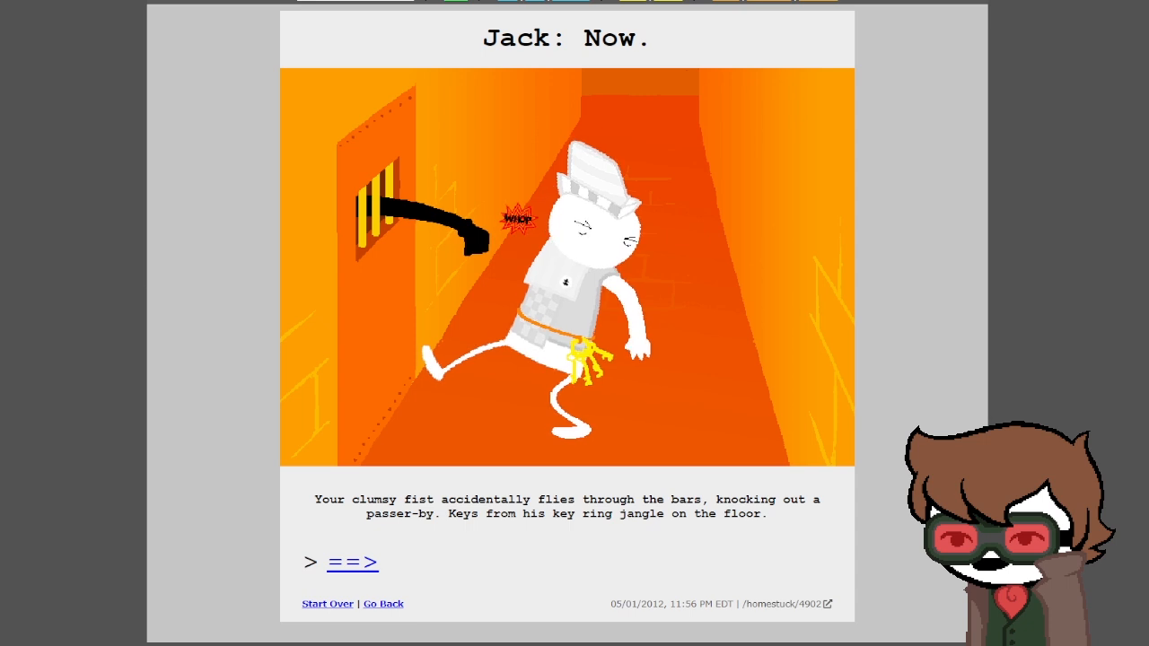
left_click(353, 563)
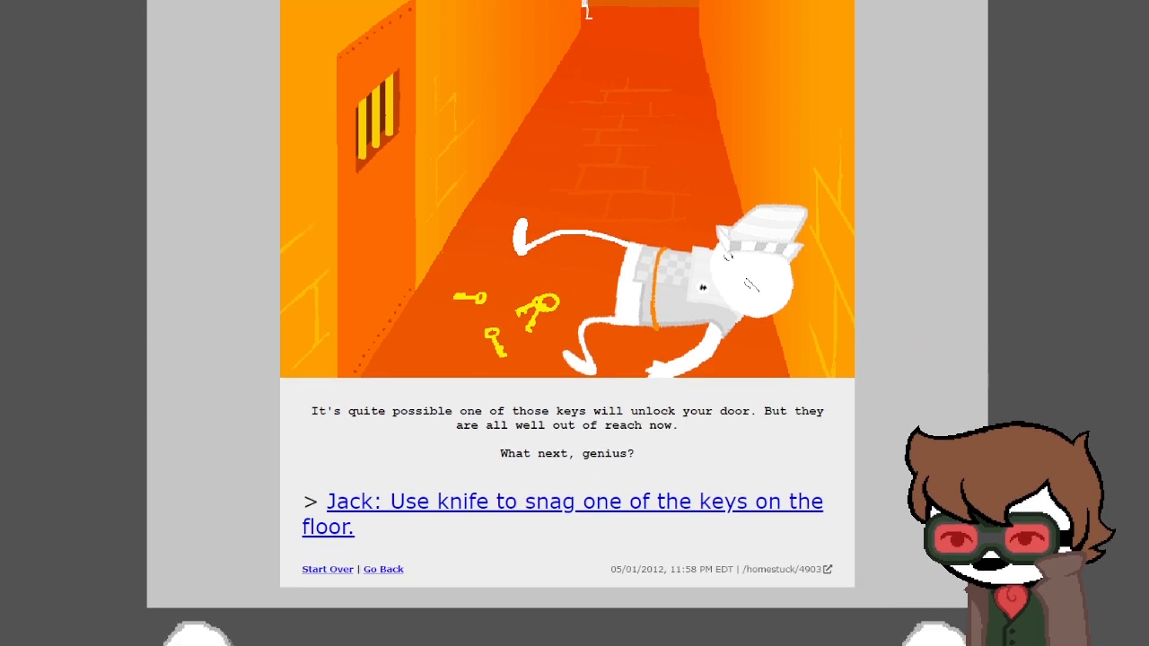
- Follow Jack snagging a key with the knife and beckoning the other guard over
left_click(562, 502)
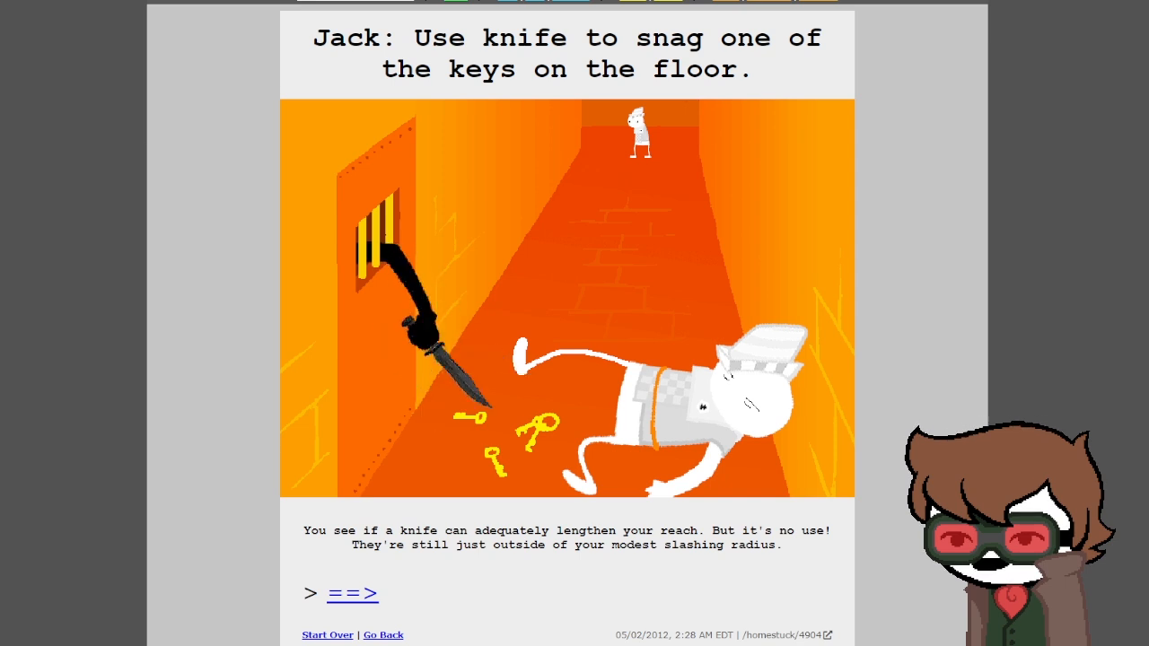
left_click(352, 594)
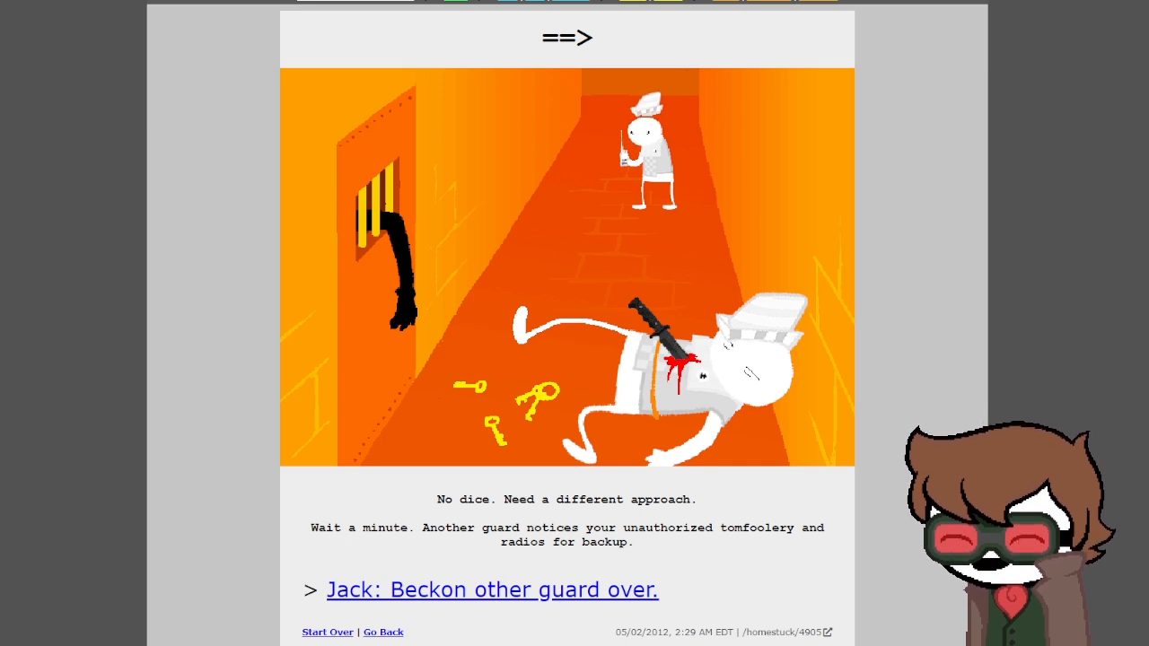
left_click(491, 590)
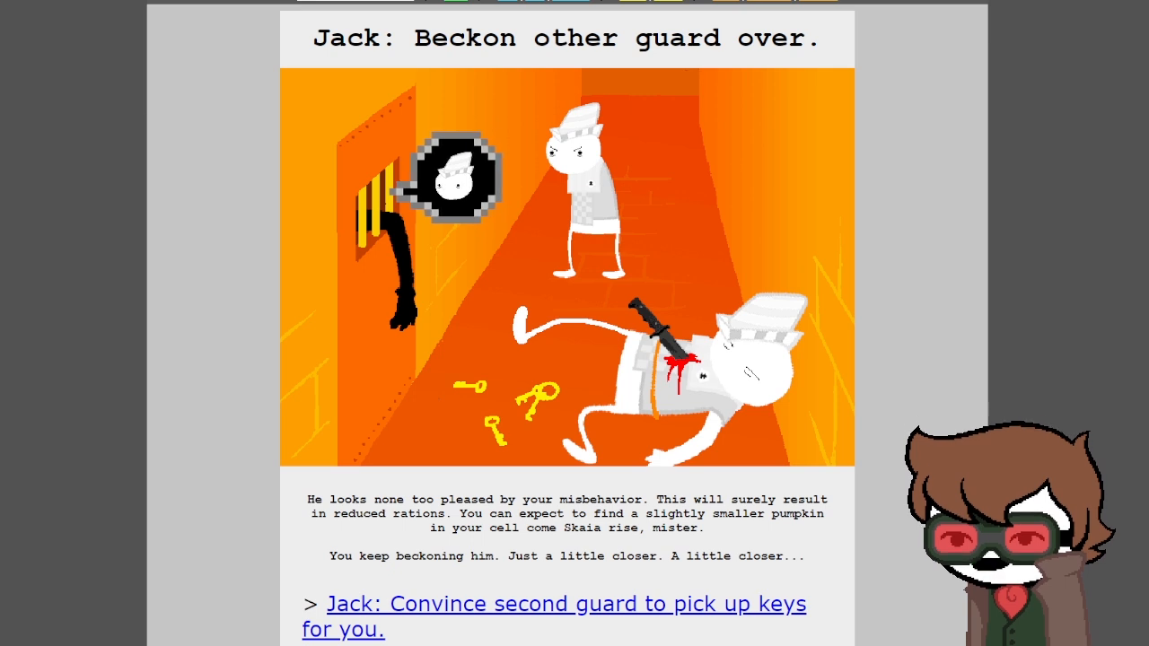
scroll("down", 3)
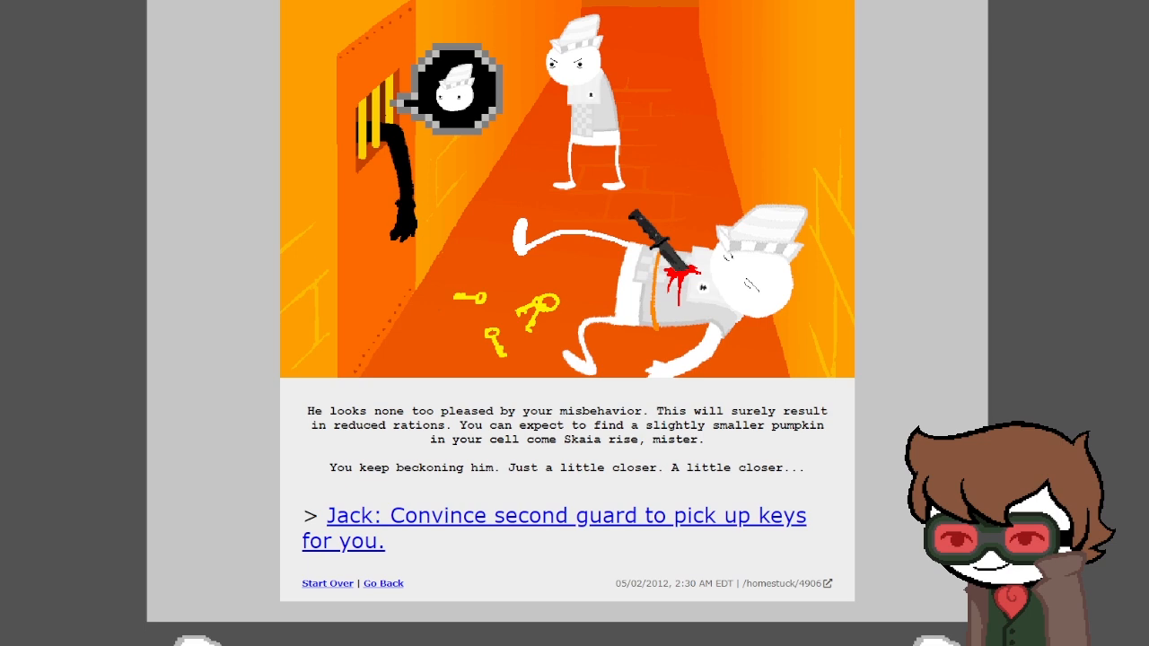
- Read Jack 'convincing' the second guard, stabbing him so the keys stay buried
left_click(557, 515)
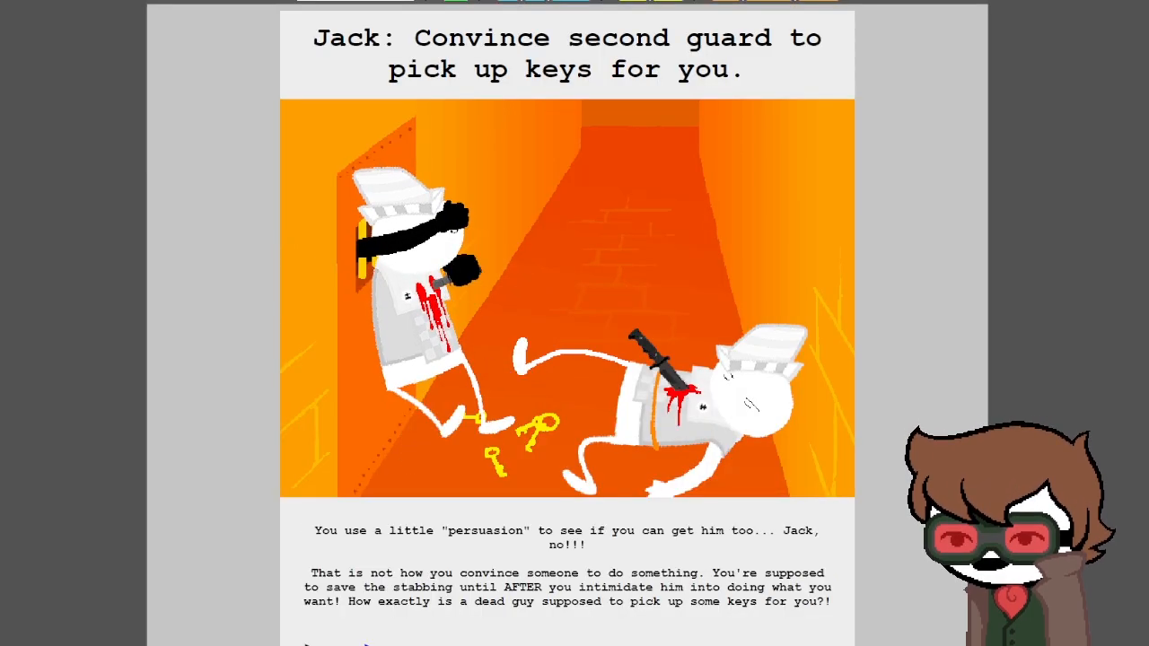
scroll("down", 3)
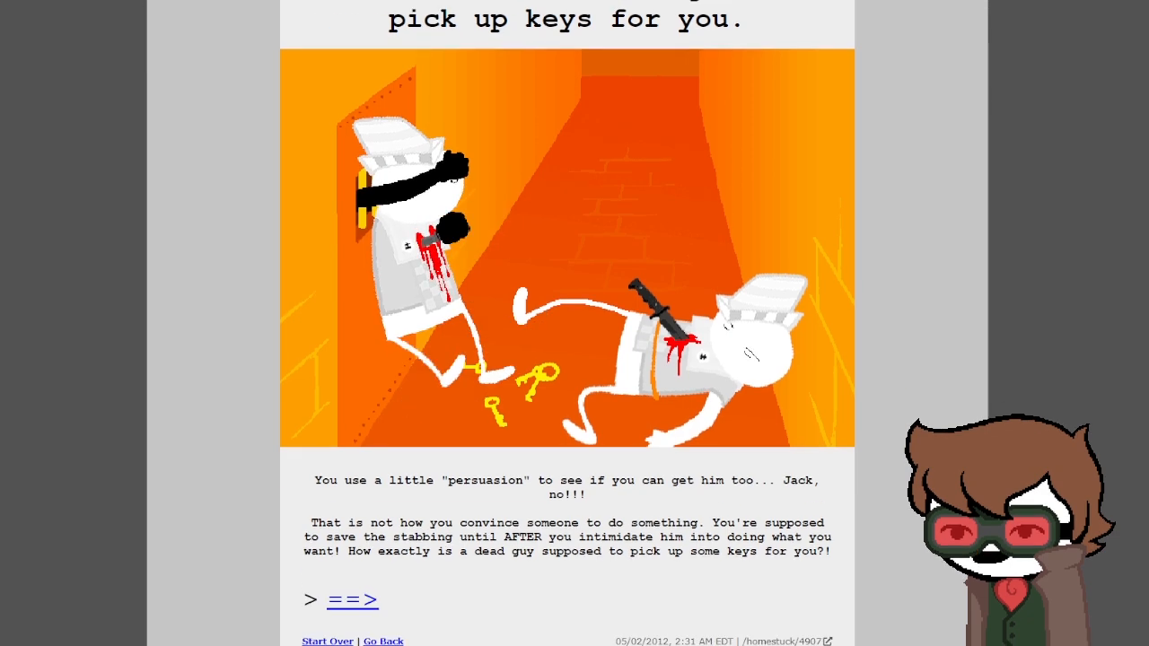
scroll("down", 3)
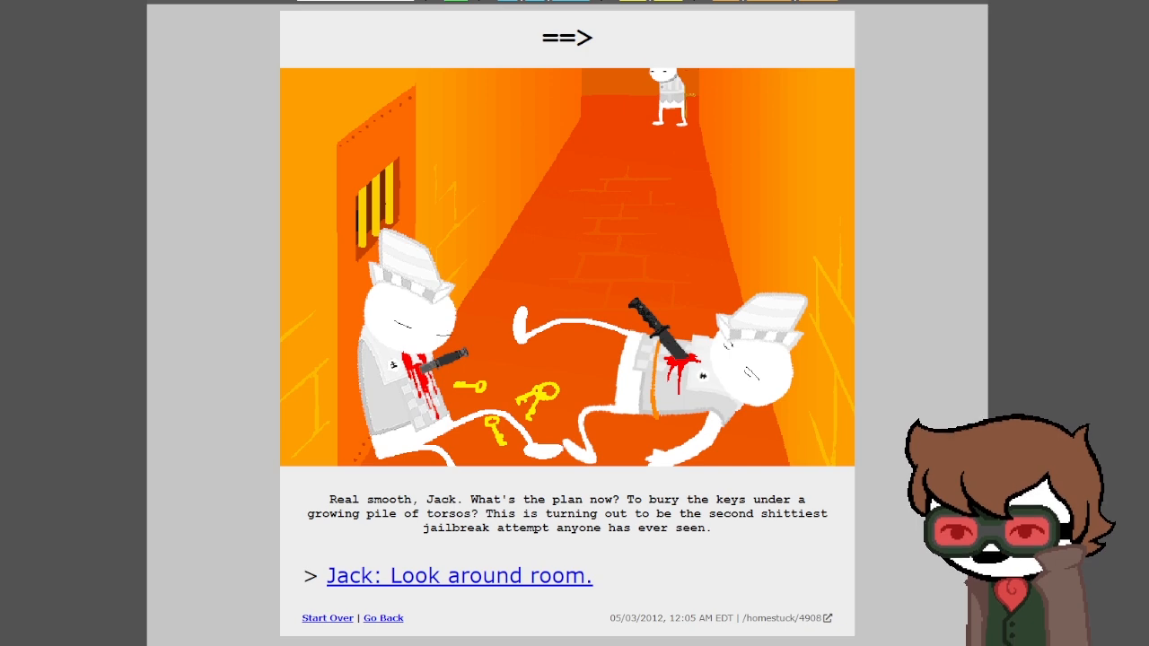
- Read Jack looking around the room, then welcoming the baton-carrying guest into his cell
left_click(458, 575)
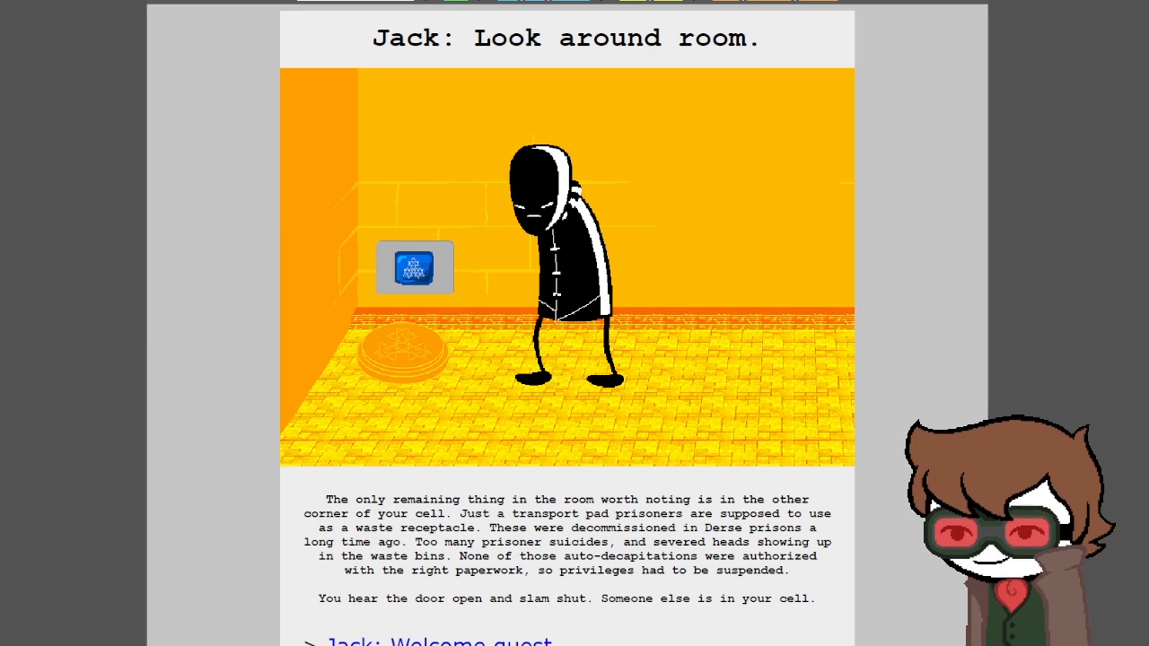
scroll("down", 3)
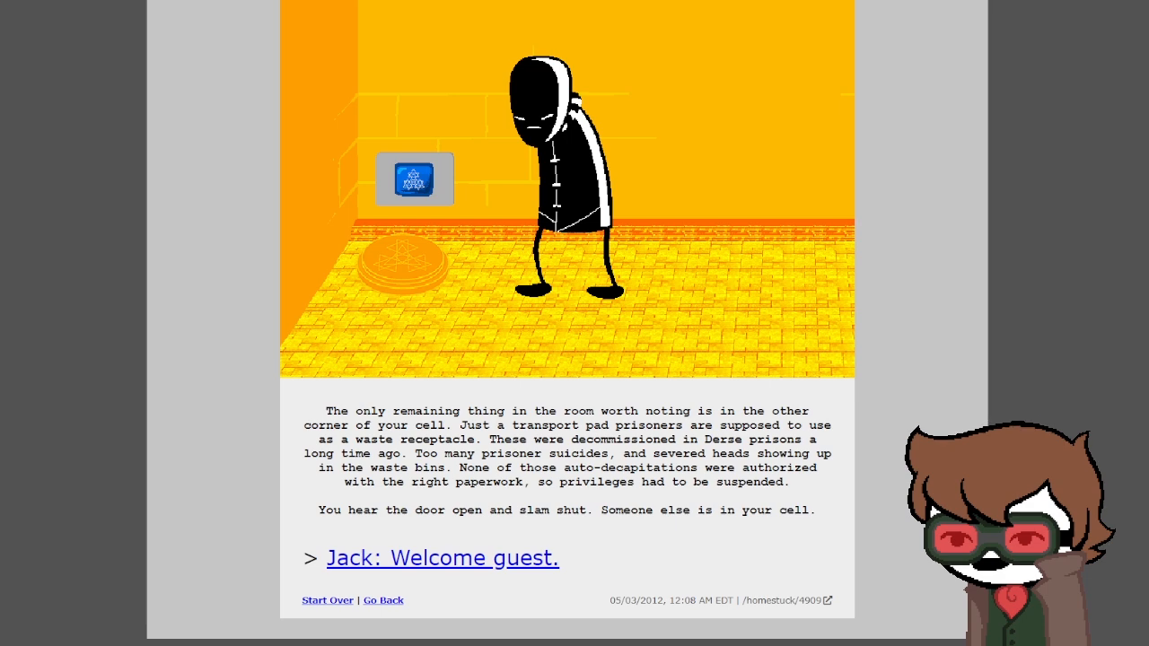
left_click(442, 557)
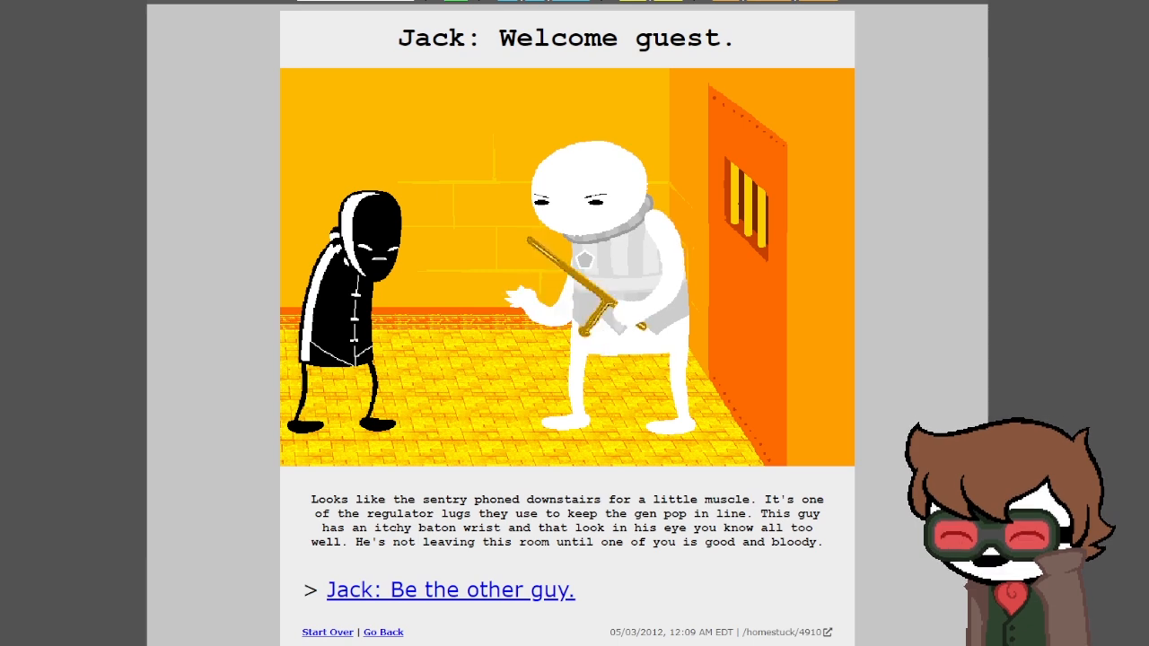
- Be the other guy, stop being him, then read Jack's half-hearted apology to the body
left_click(450, 590)
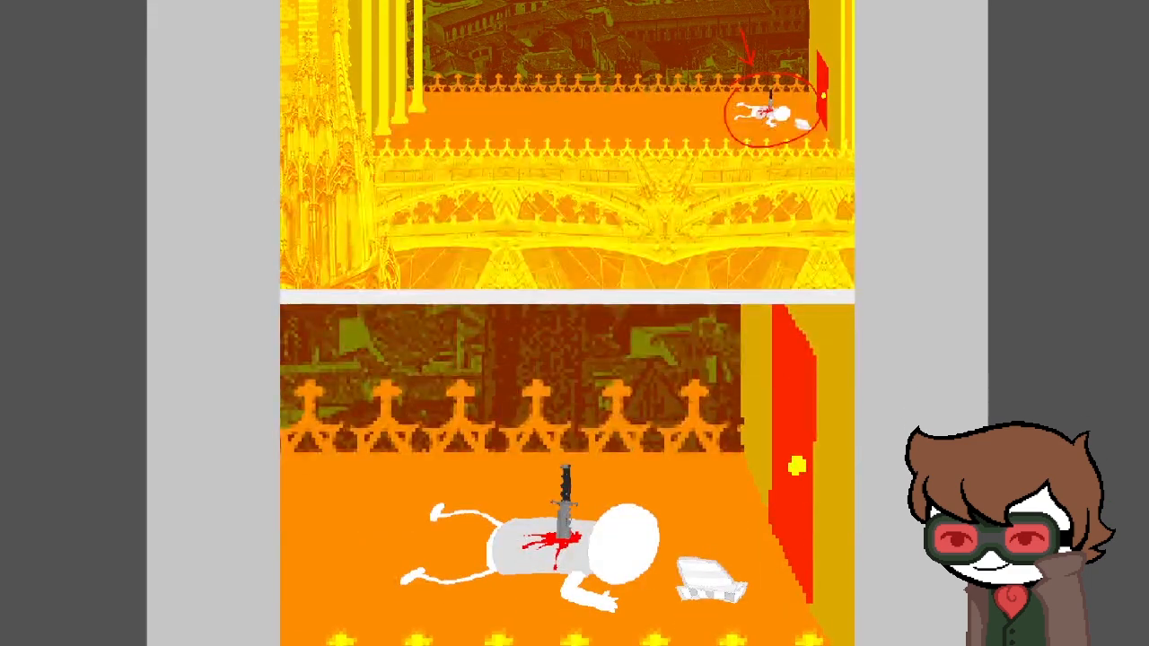
scroll("down", 3)
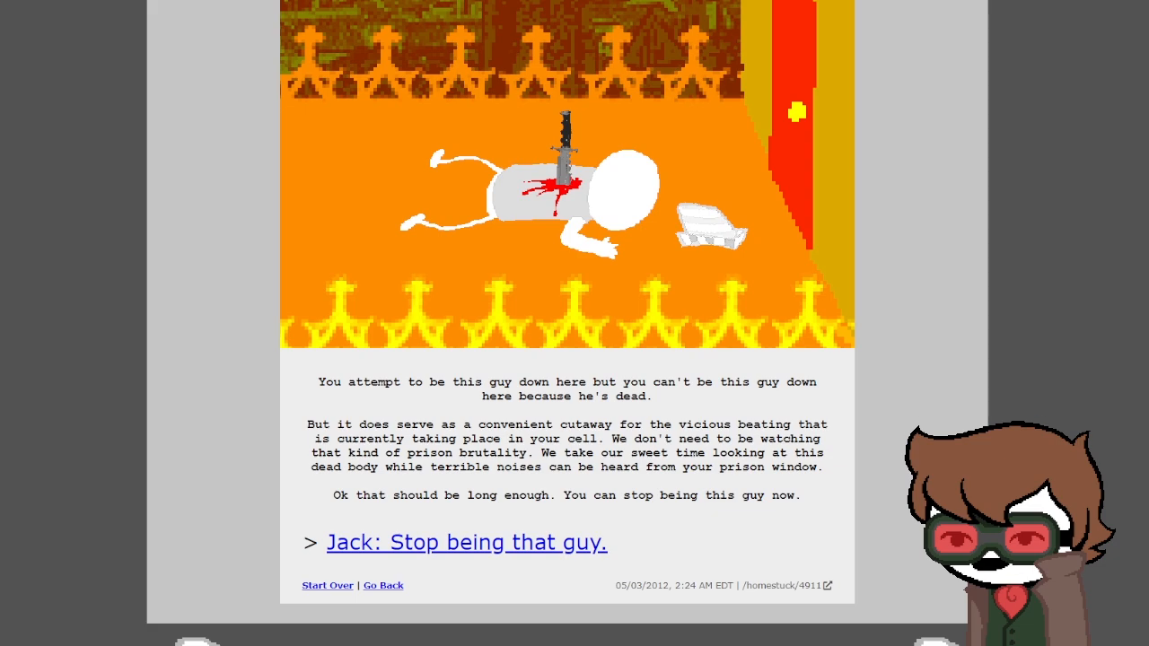
left_click(466, 542)
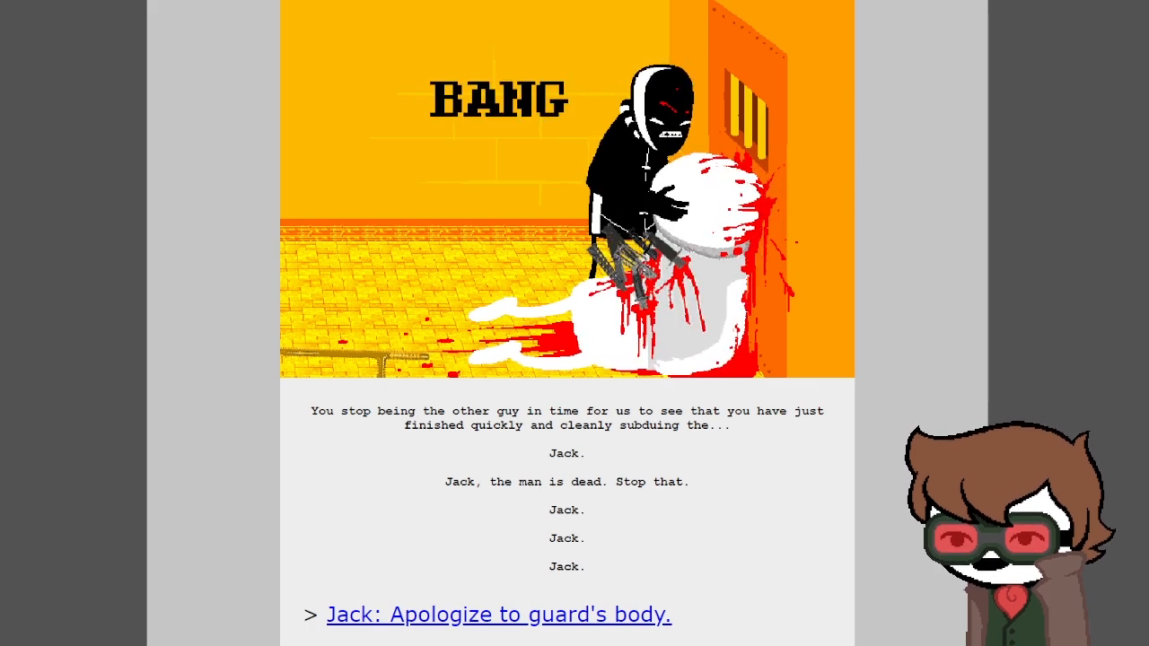
left_click(498, 615)
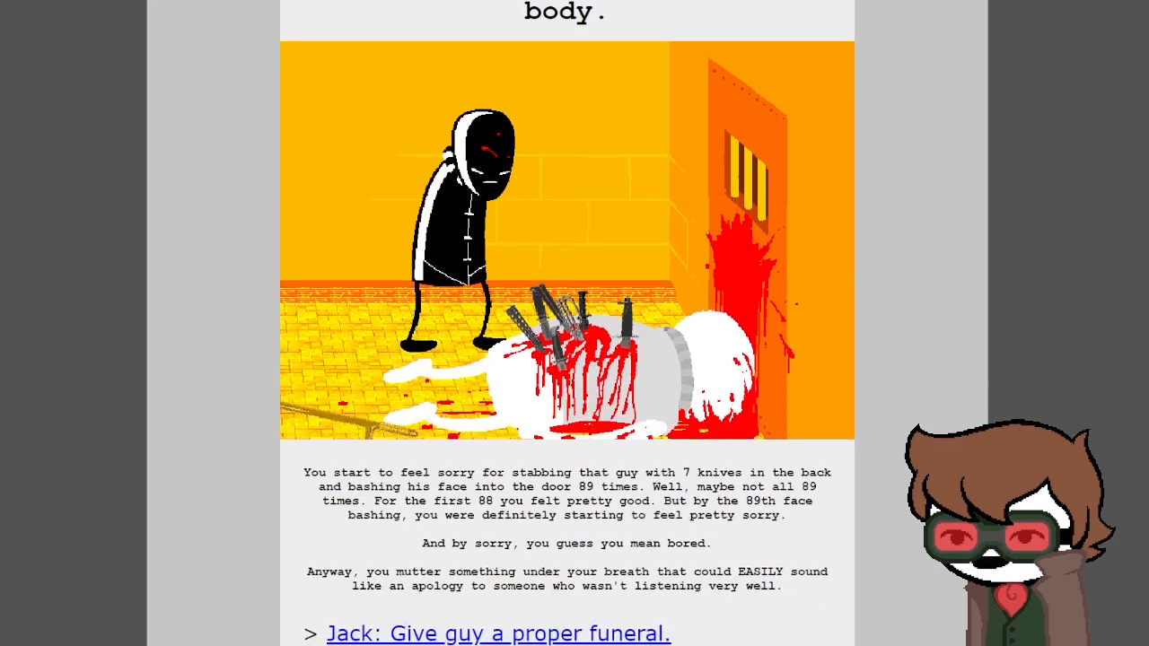
scroll("down", 3)
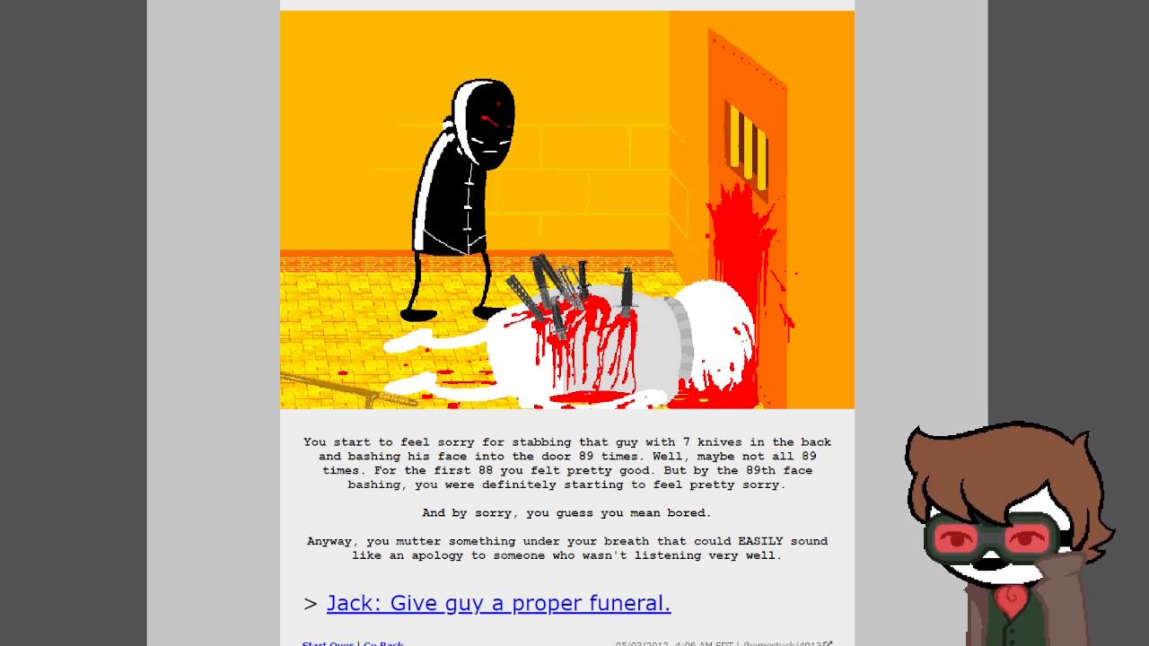
scroll("down", 3)
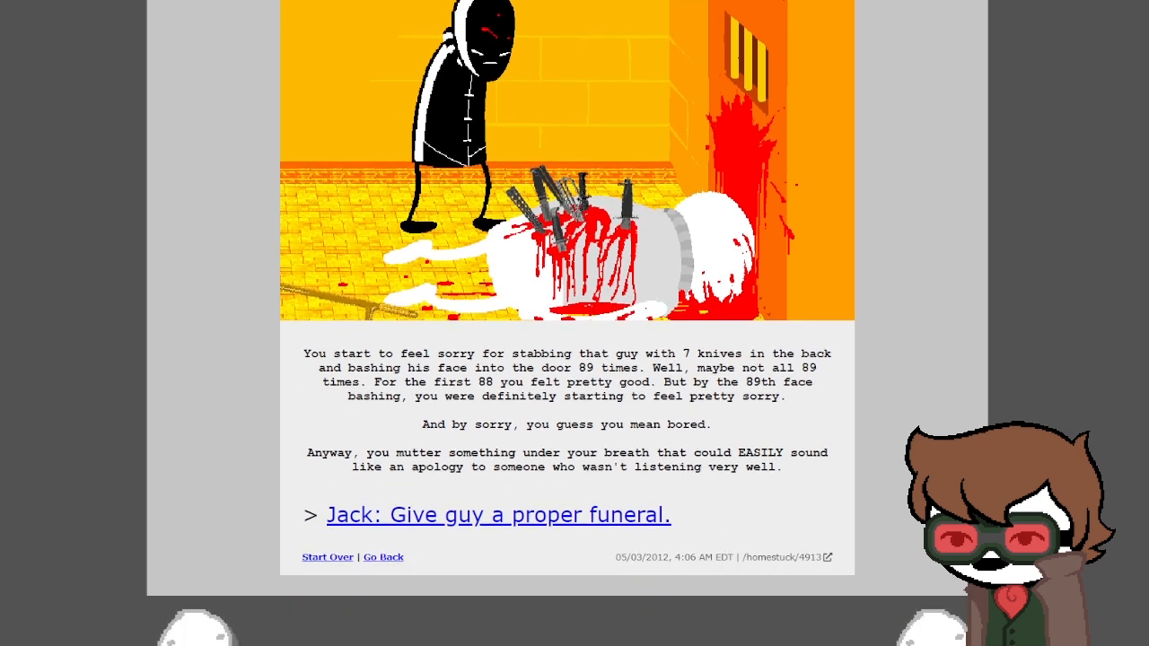
- Follow the funeral, the pumpkin as alternative casket, making the head fit and closing it up
left_click(498, 514)
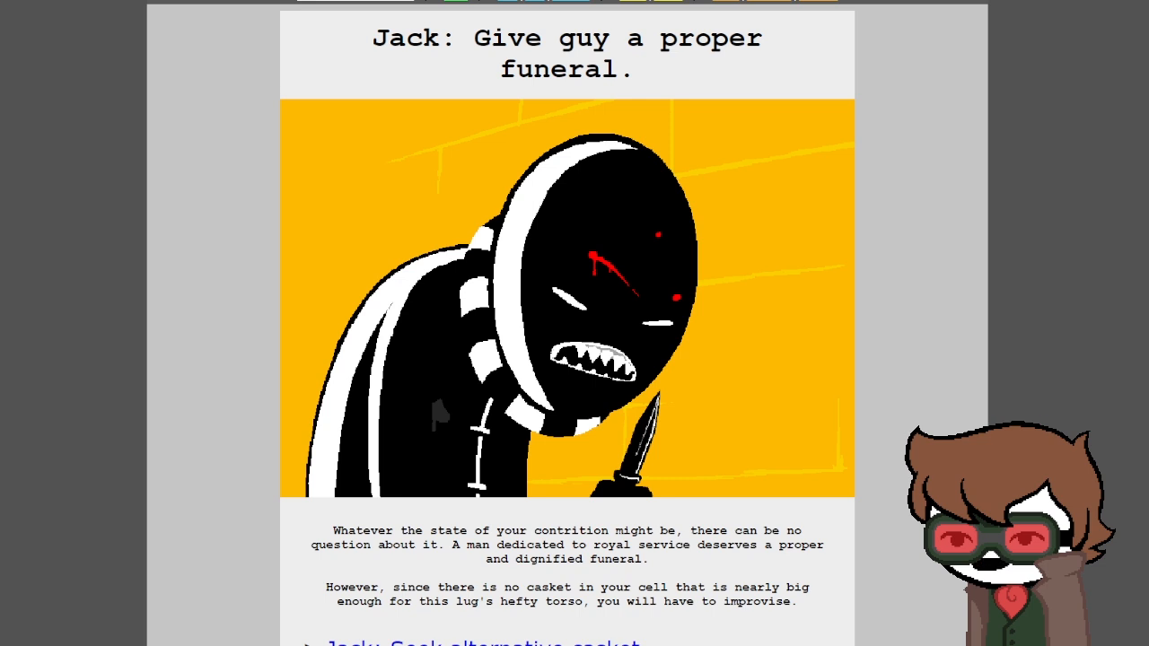
scroll("down", 3)
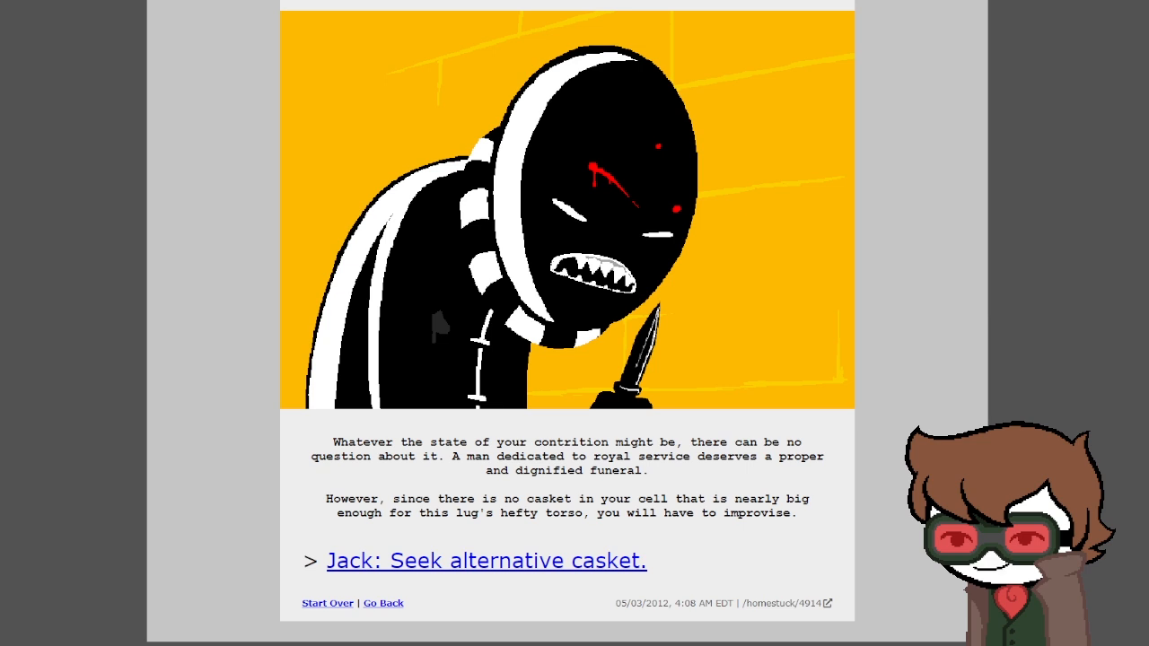
left_click(485, 560)
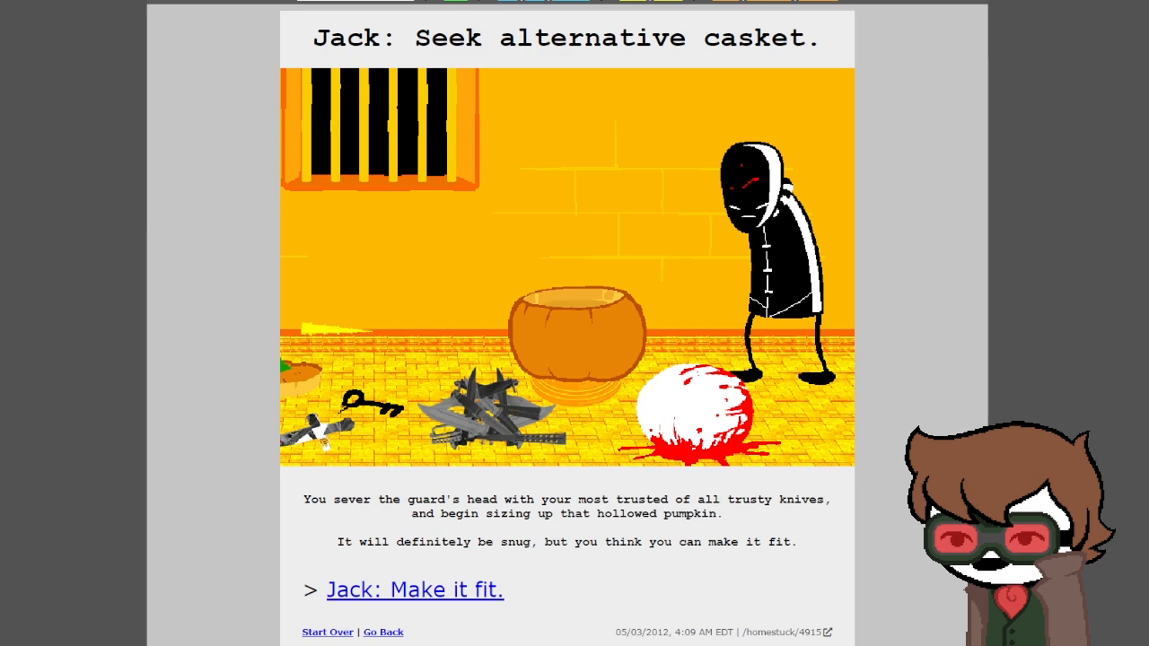
left_click(415, 590)
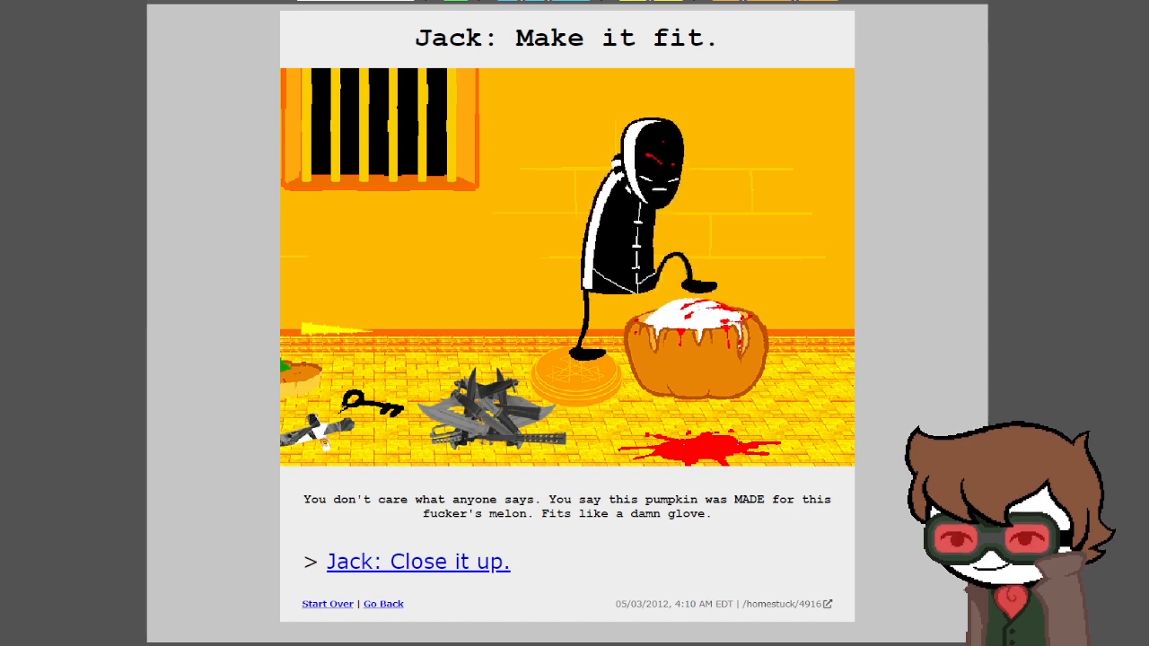
left_click(418, 561)
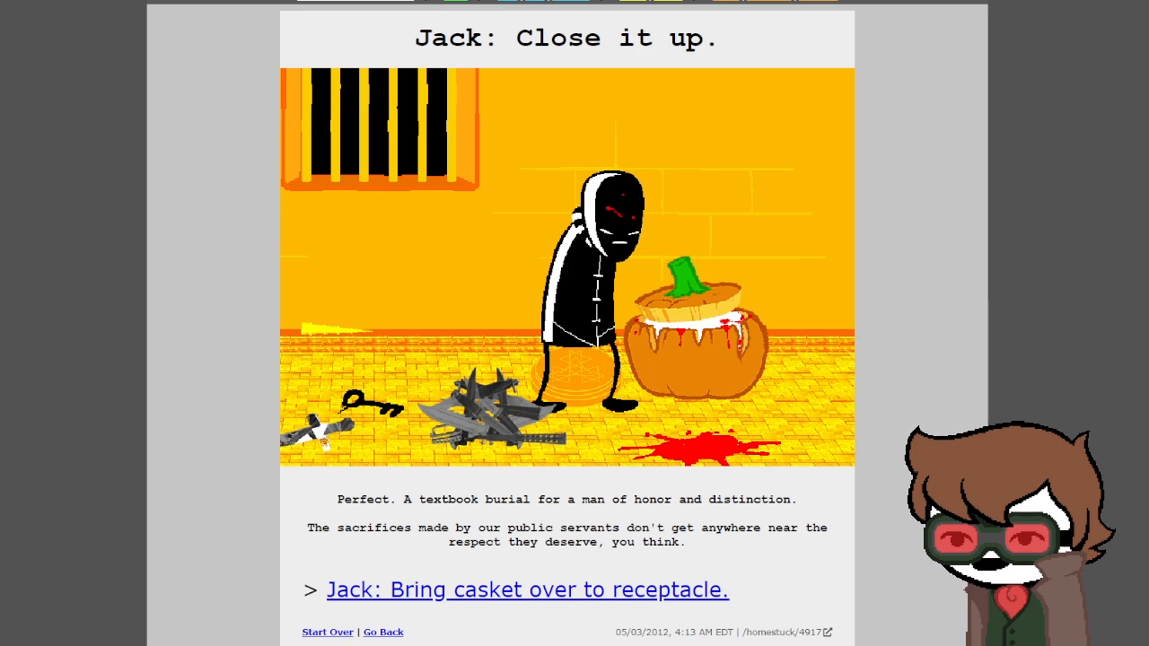
- Read Jack bringing the casket to the receptacle, prying the panel open and sending him off
left_click(527, 590)
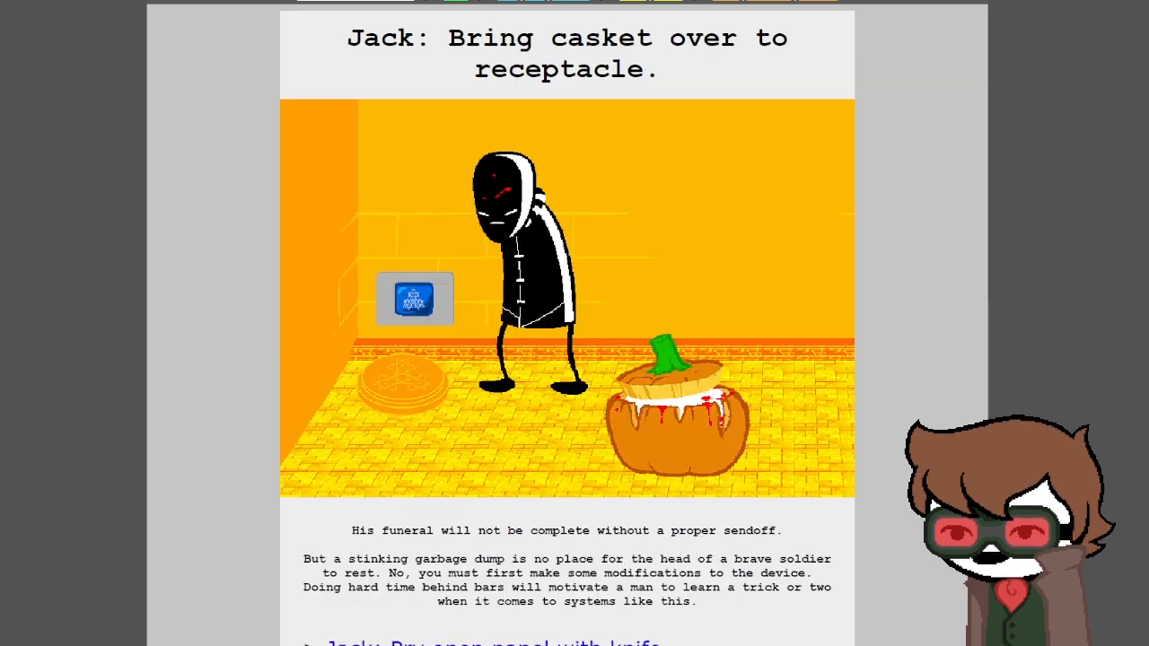
scroll("down", 3)
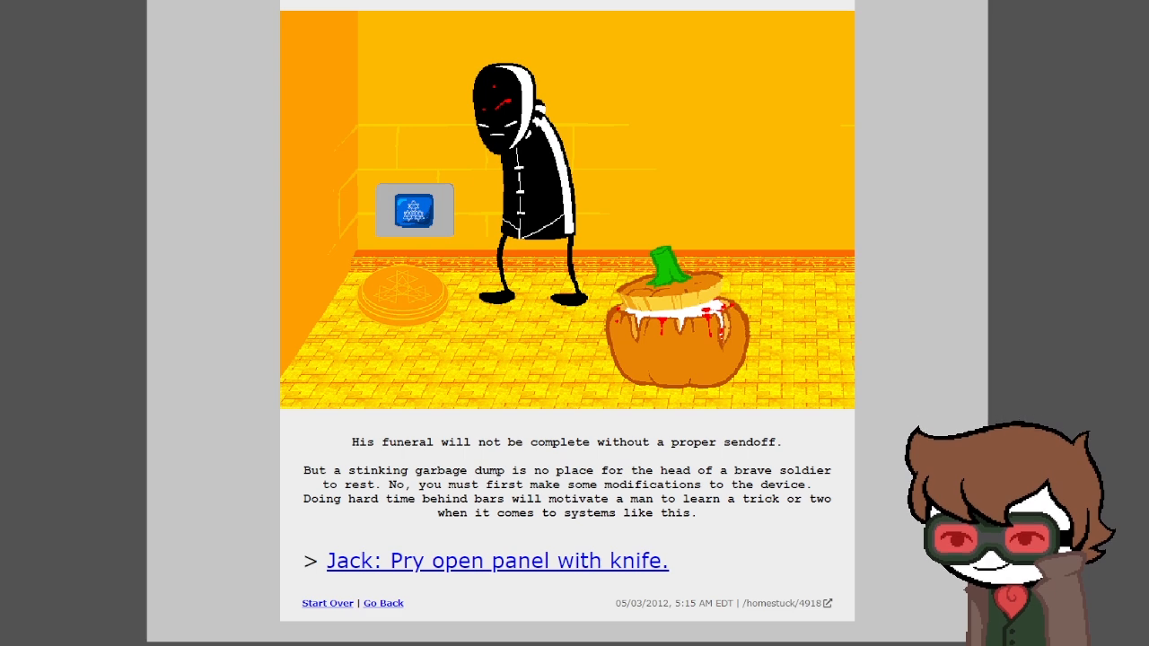
left_click(498, 560)
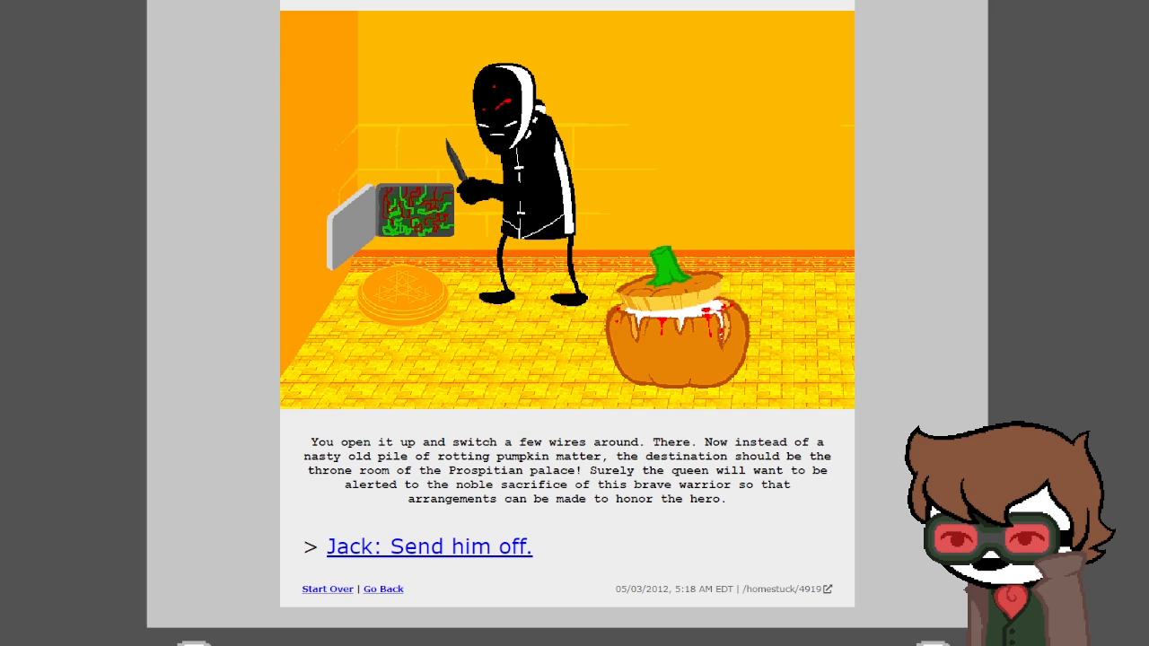
left_click(428, 547)
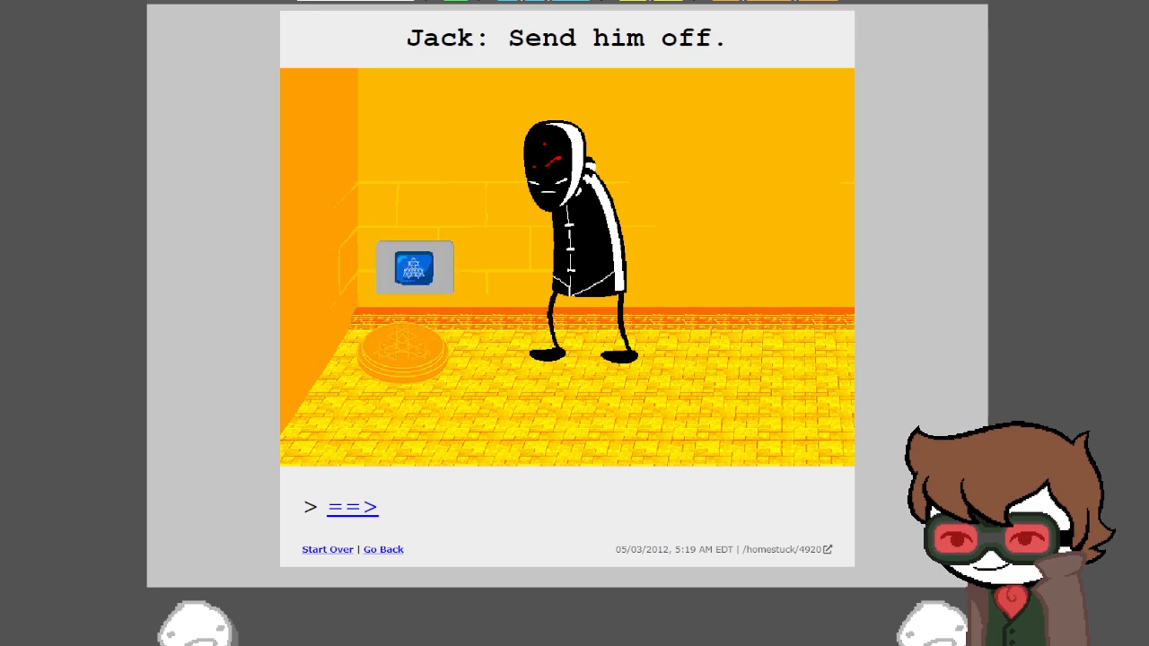
- Follow the two '==>' pages to where footsteps announce another visitor
left_click(351, 509)
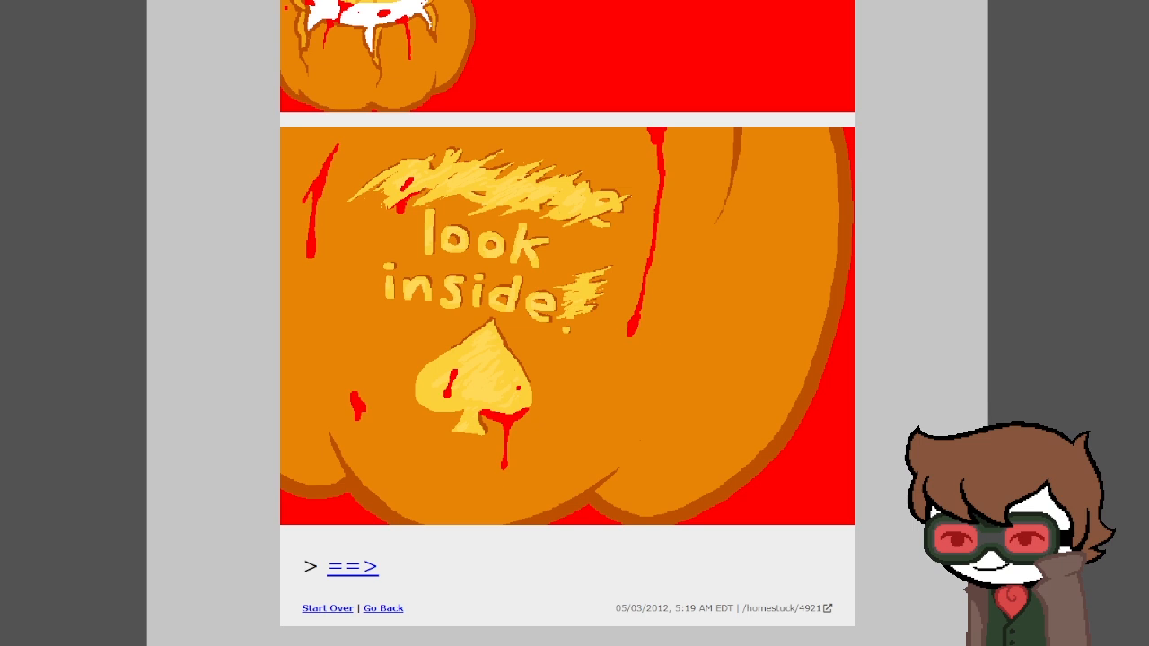
left_click(352, 566)
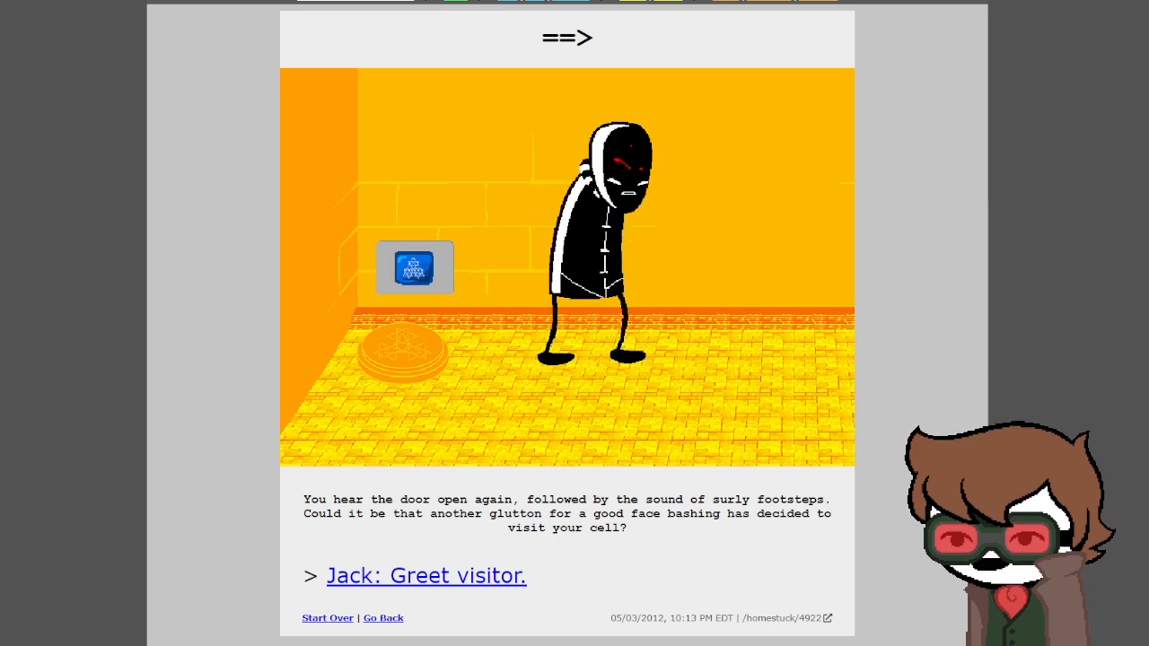
- Read Jack greeting the visitor, then being the other guy again, stabbed on the floor
left_click(426, 576)
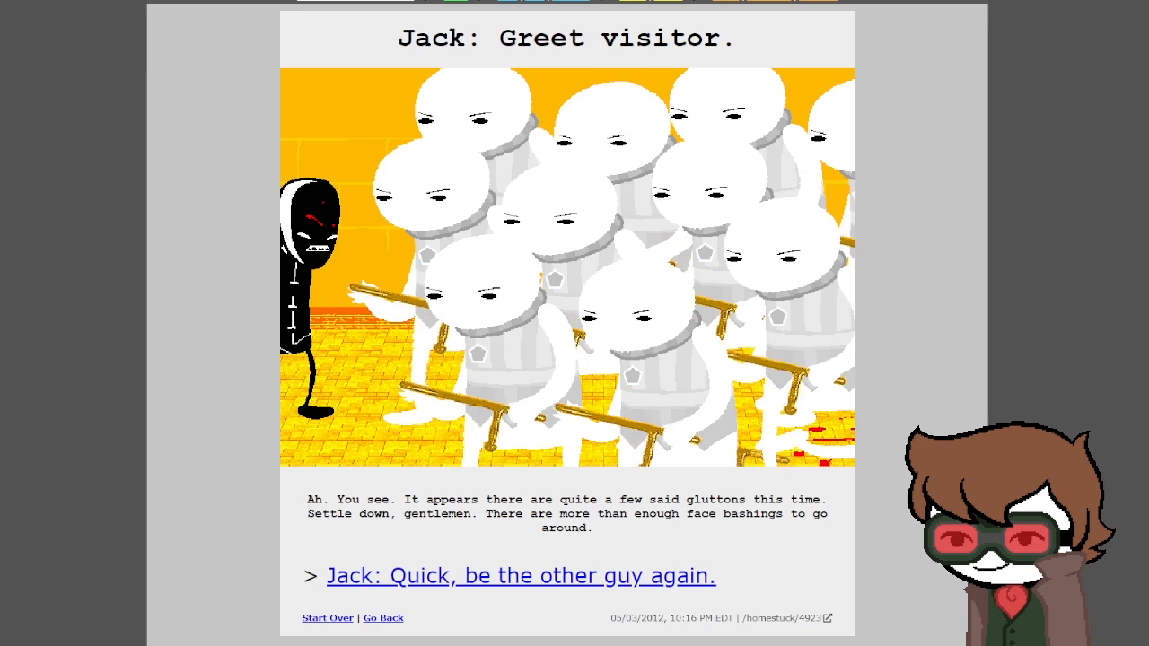
left_click(521, 576)
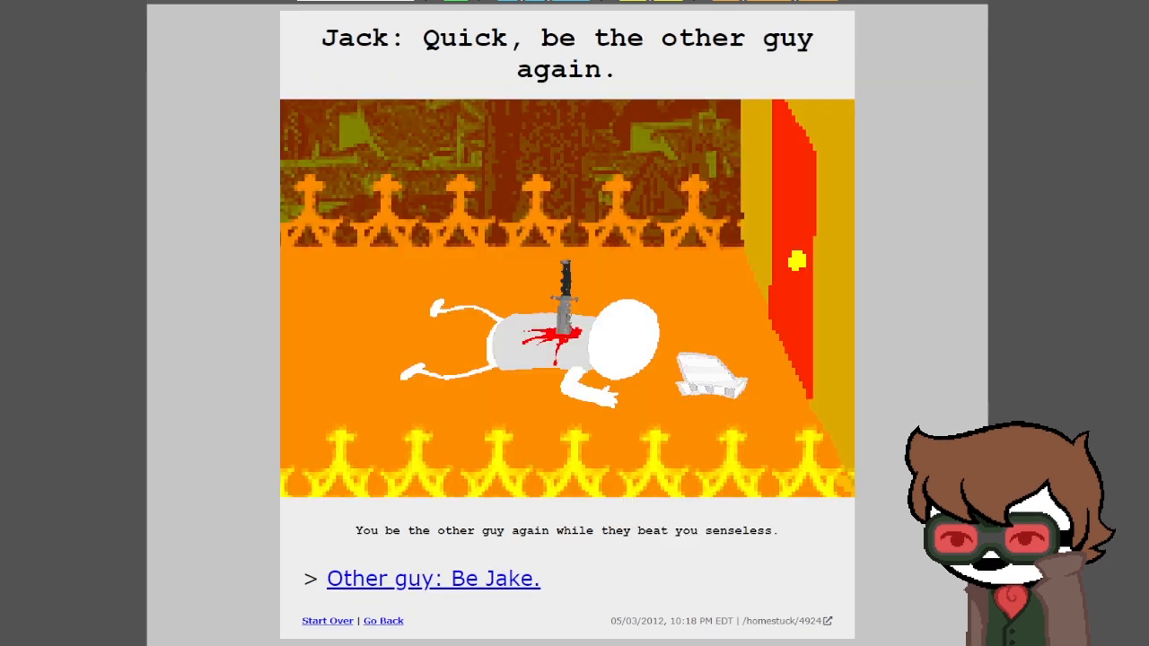
- Follow 'Other guy: Be Jake.' to reach page 4926 with Jake beside Aranea
left_click(433, 578)
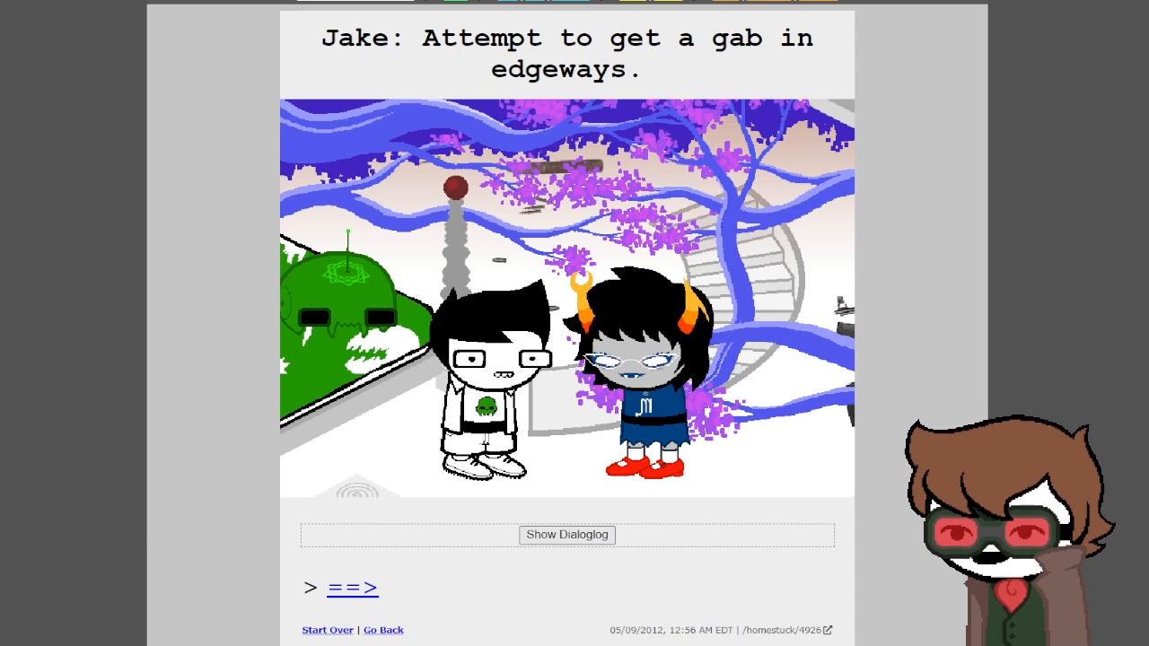
- Reveal page 4926's dialoglog and read down to Aranea asking who Jake was yelling at
left_click(567, 534)
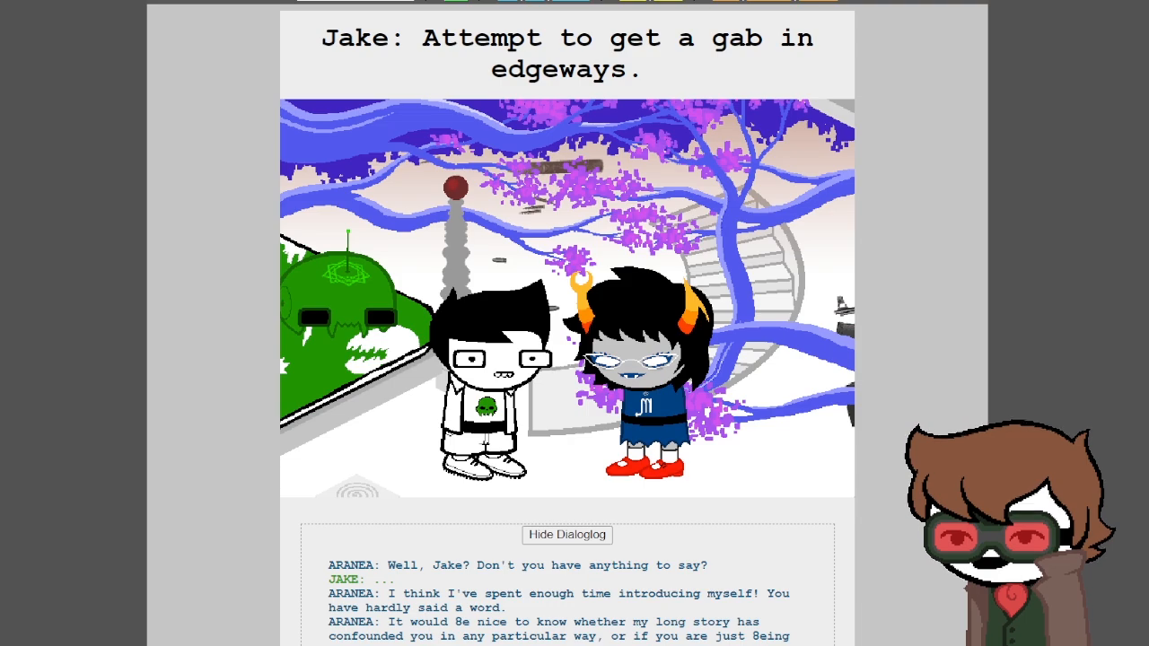
scroll("down", 3)
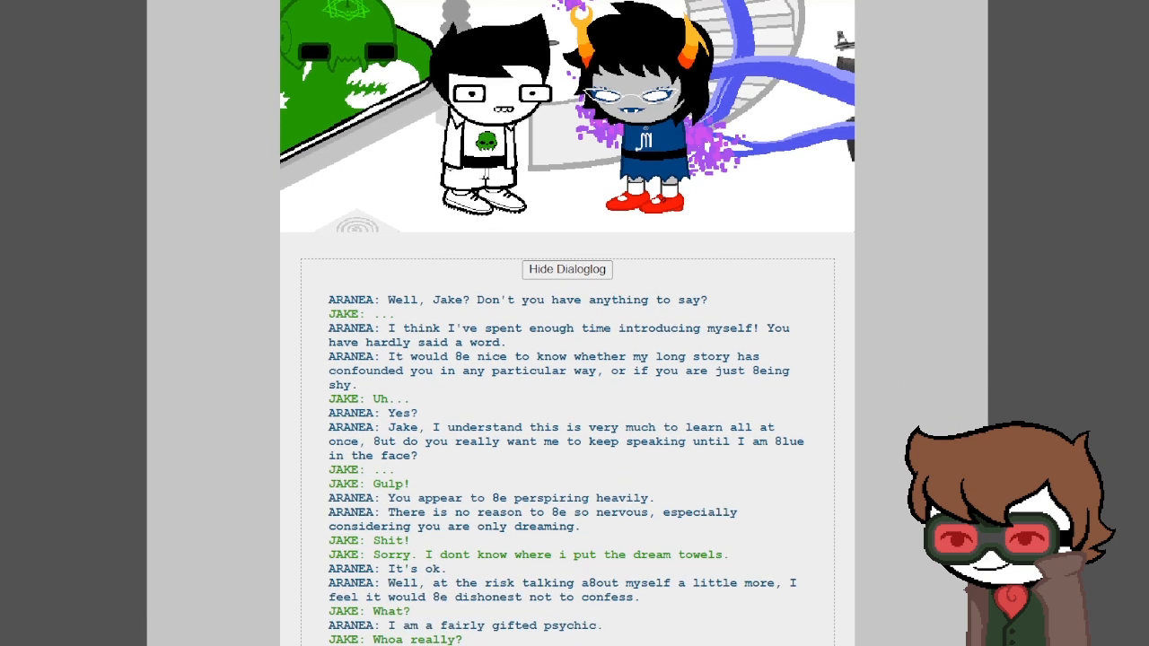
scroll("down", 3)
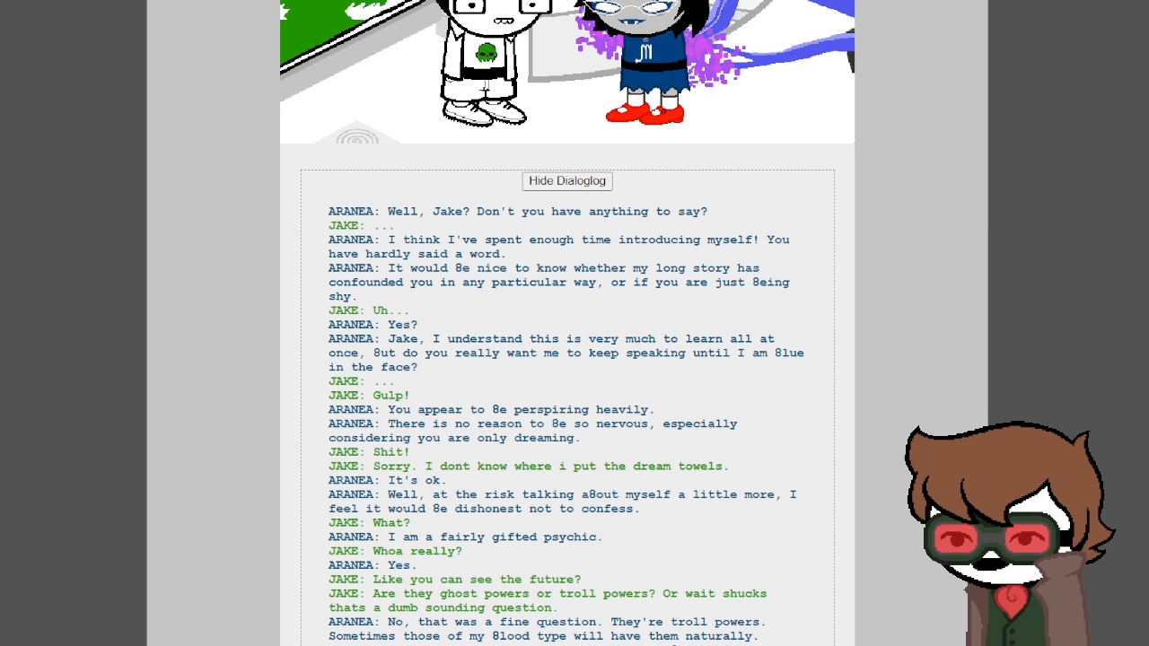
scroll("down", 3)
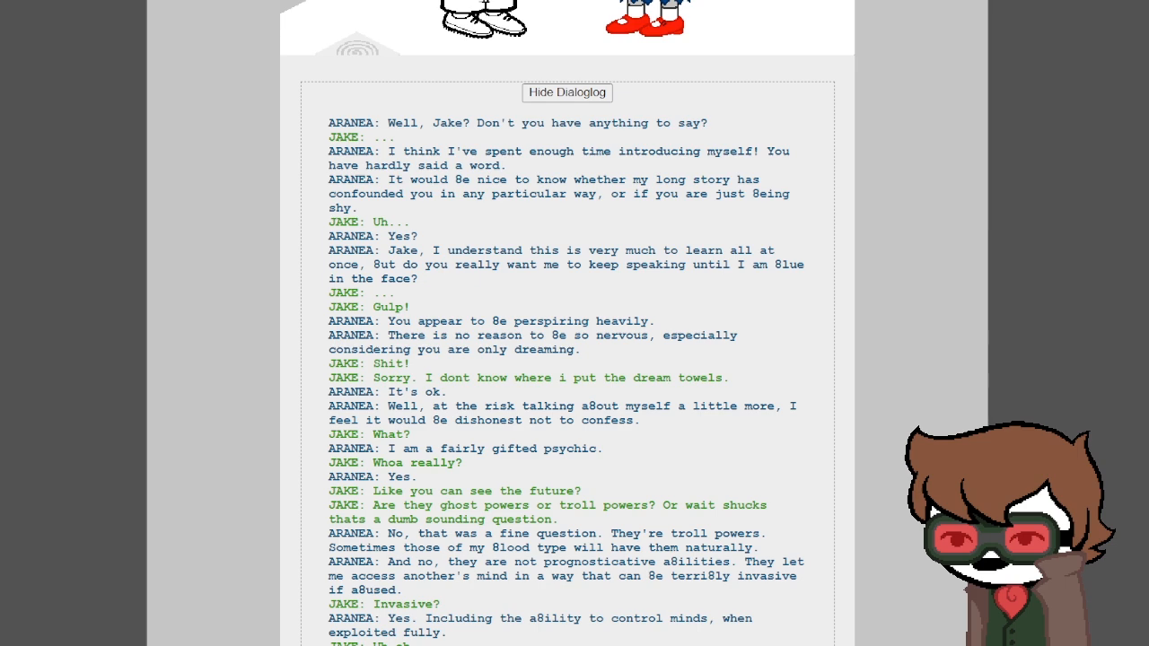
scroll("down", 3)
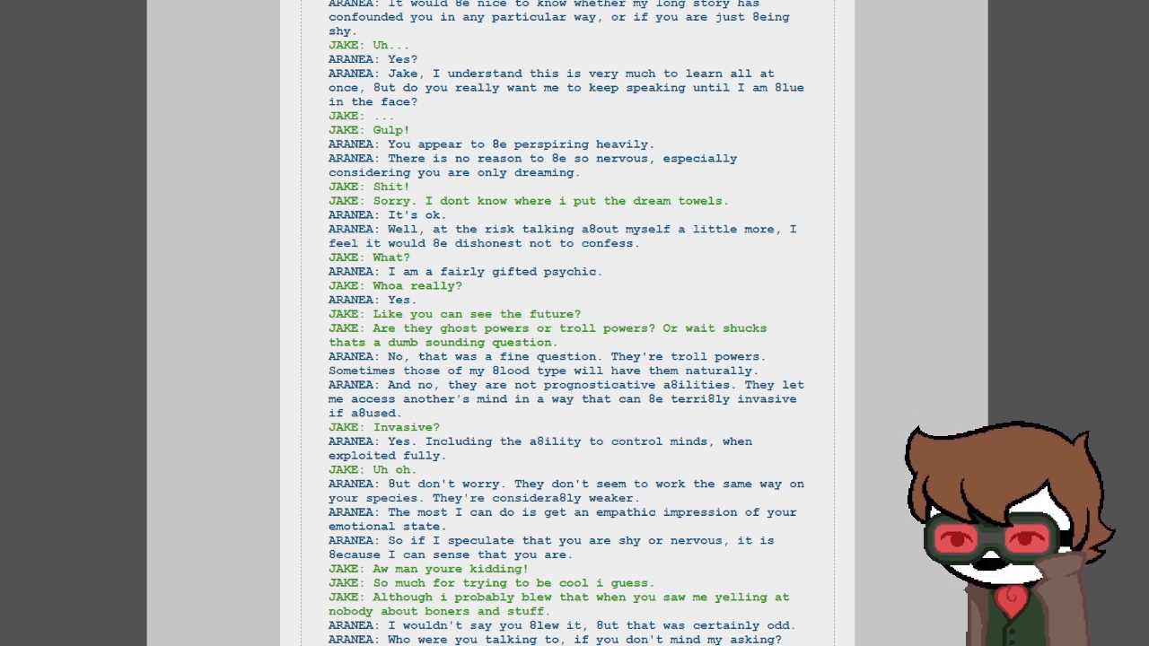
- Read Aranea explaining her psychic powers down to Jake's 'Um gotcha.' reply
scroll("down", 3)
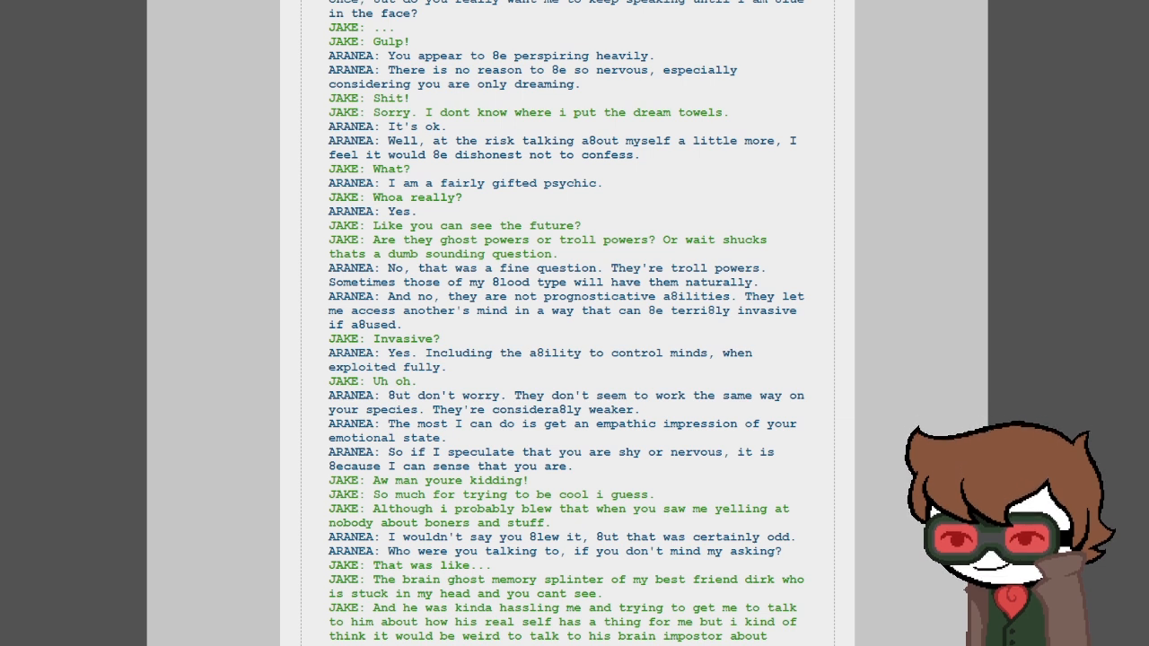
scroll("down", 3)
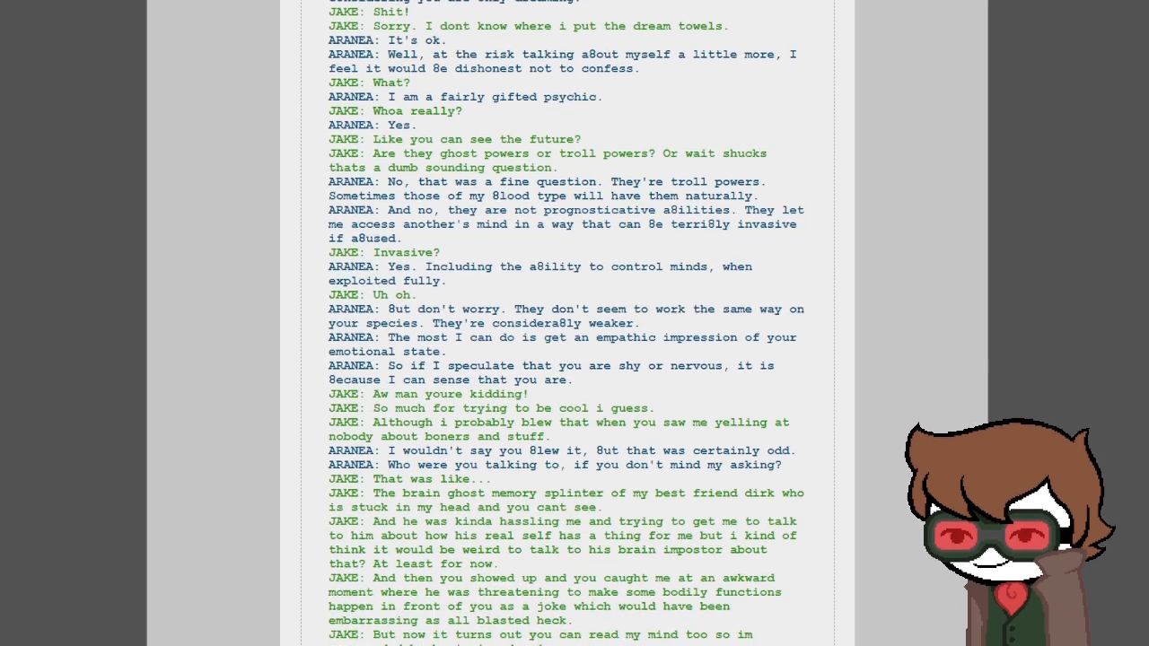
scroll("down", 3)
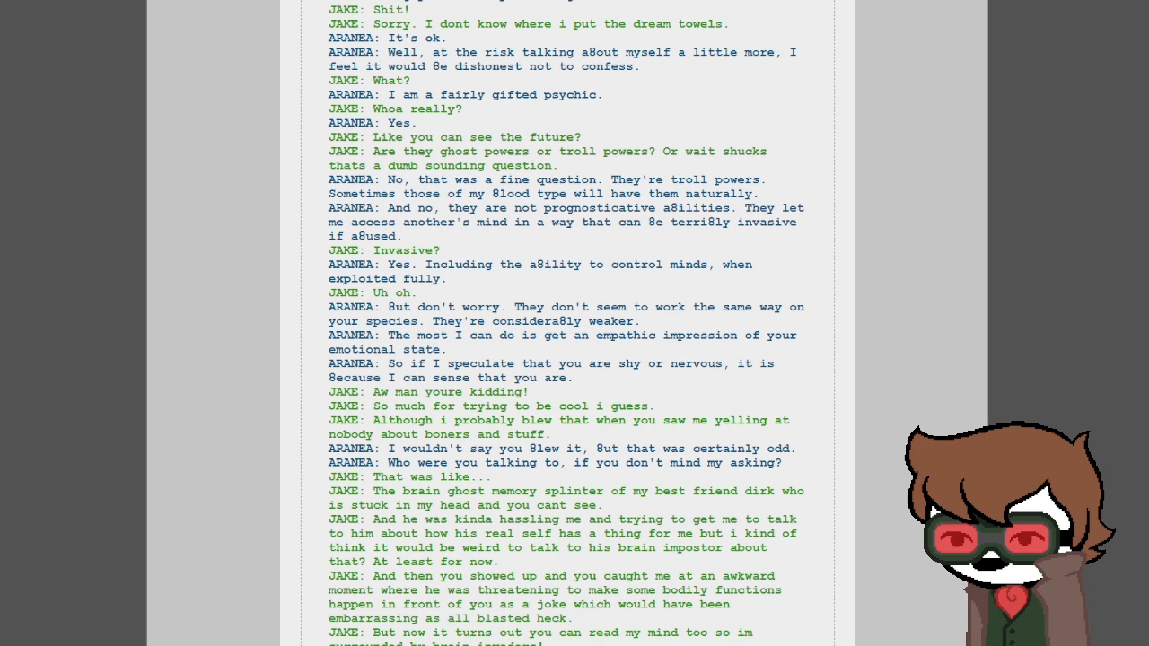
scroll("down", 3)
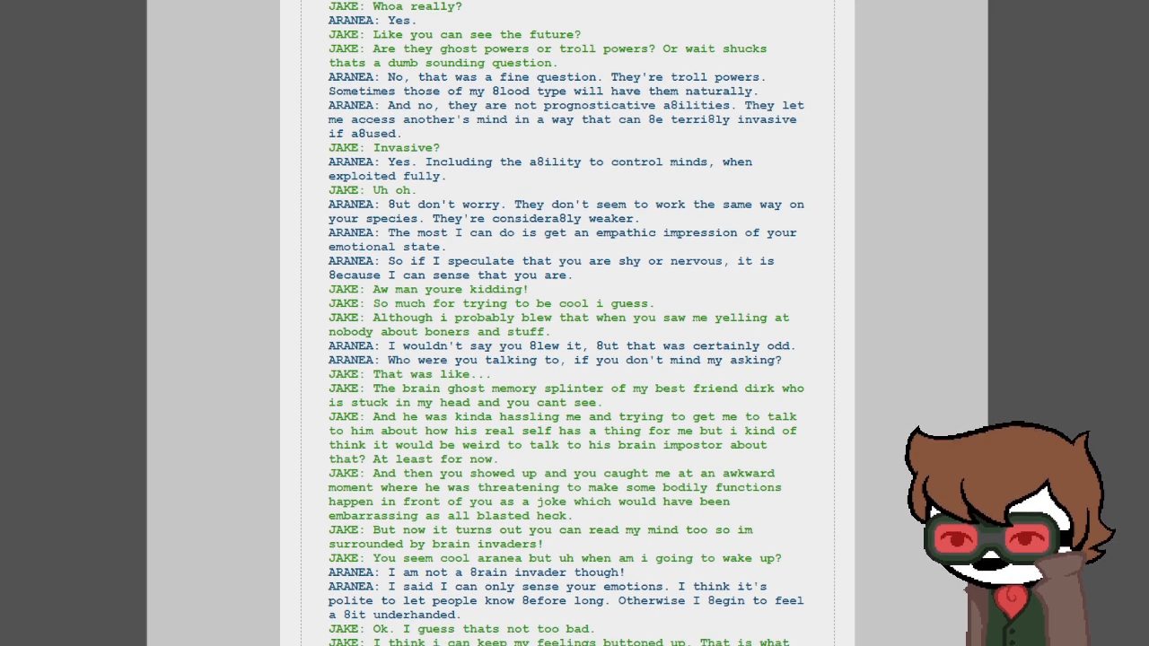
scroll("down", 3)
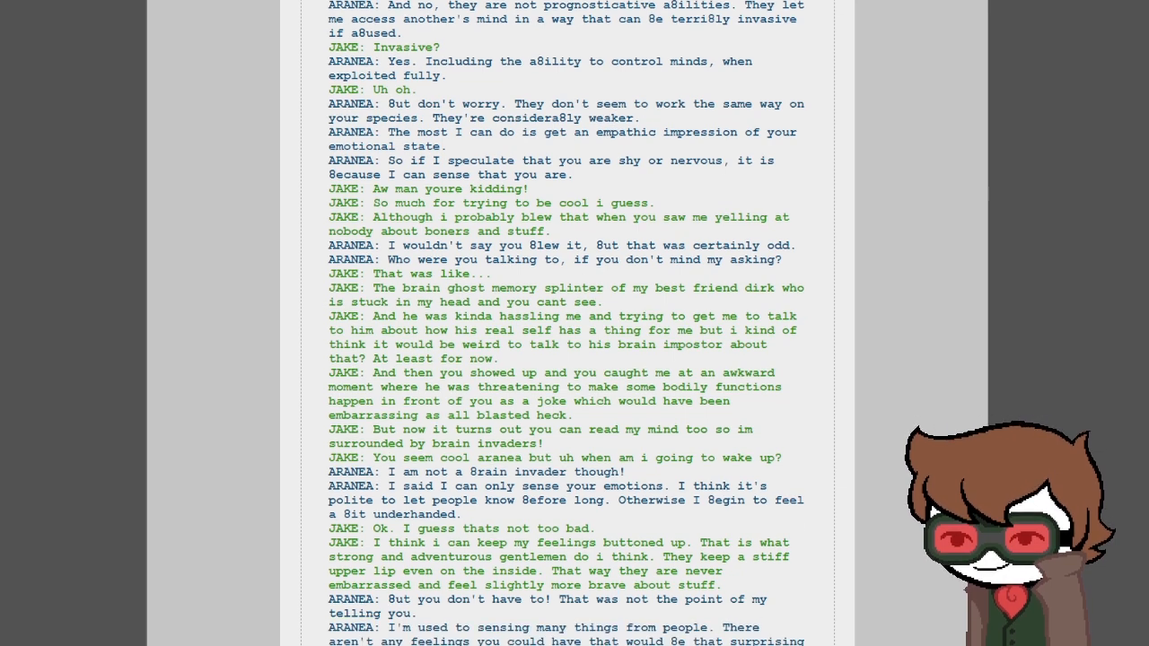
scroll("down", 3)
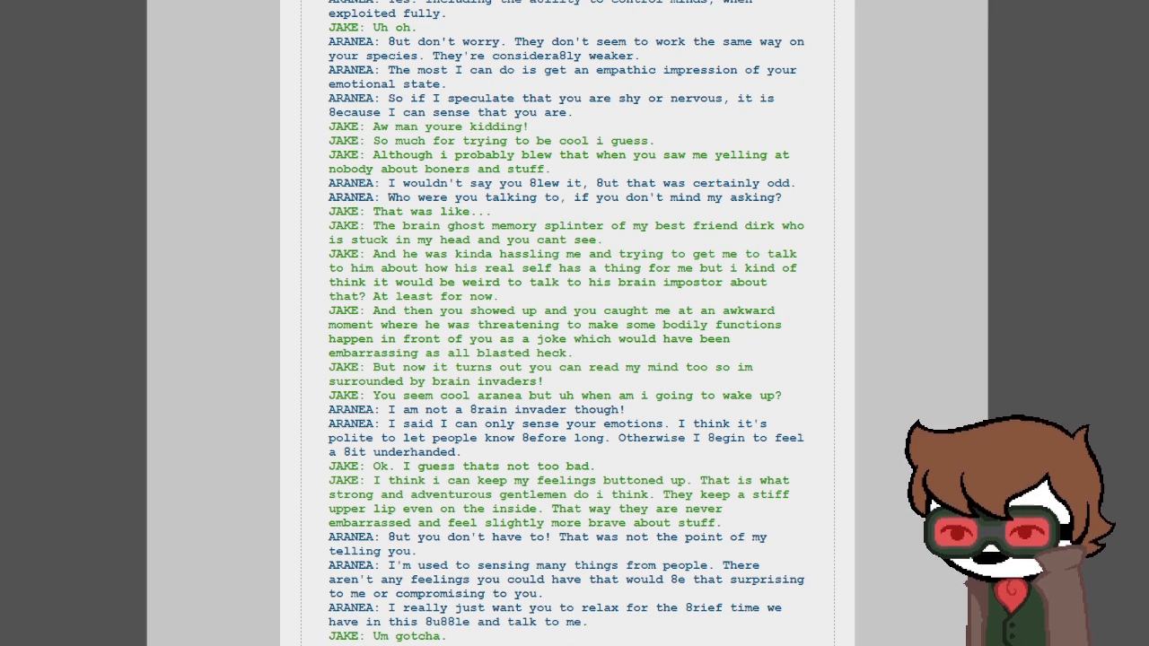
- Read Jake's description of his life and room down to Dirk's orange interjection about staring
scroll("down", 3)
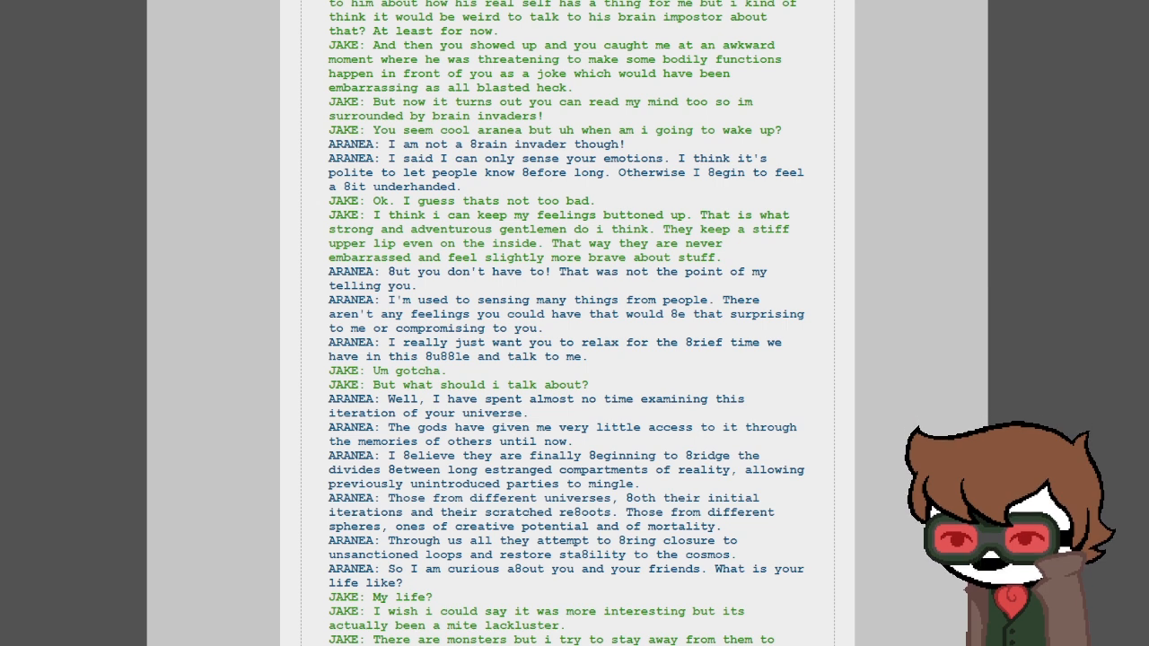
scroll("down", 3)
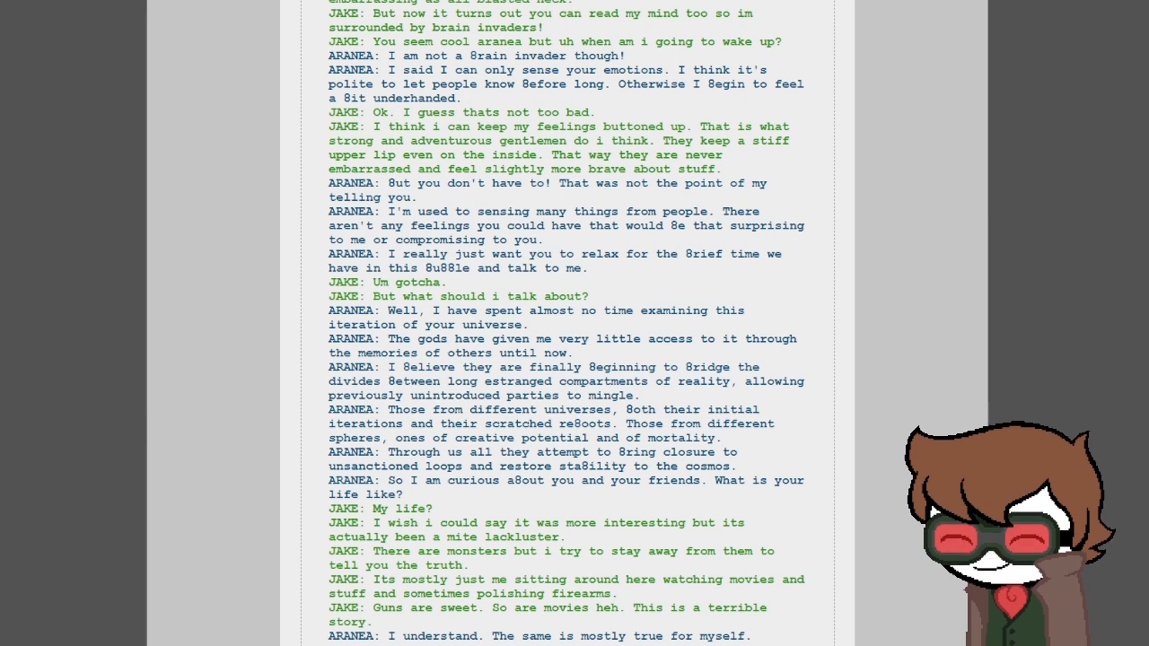
scroll("down", 3)
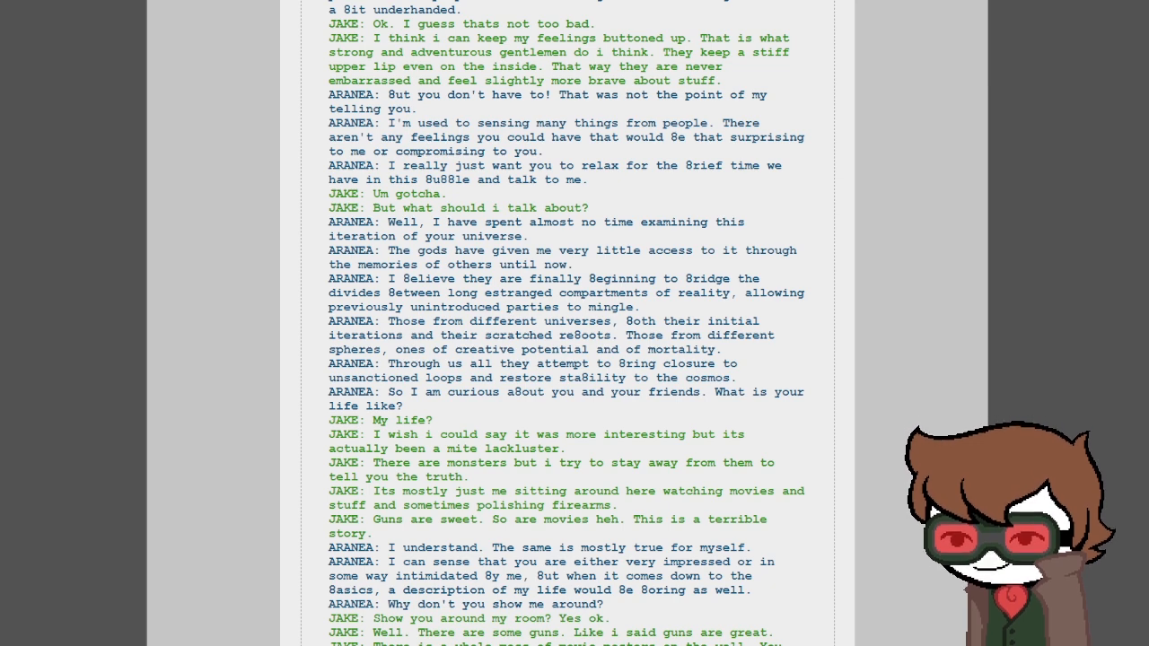
scroll("down", 3)
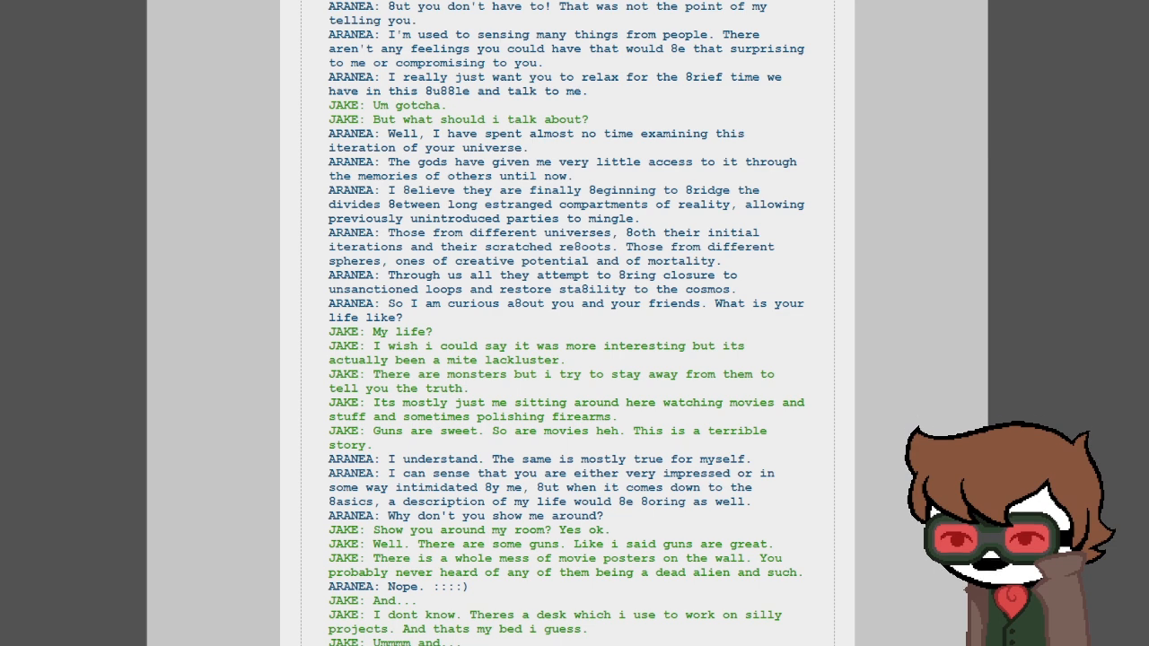
scroll("down", 3)
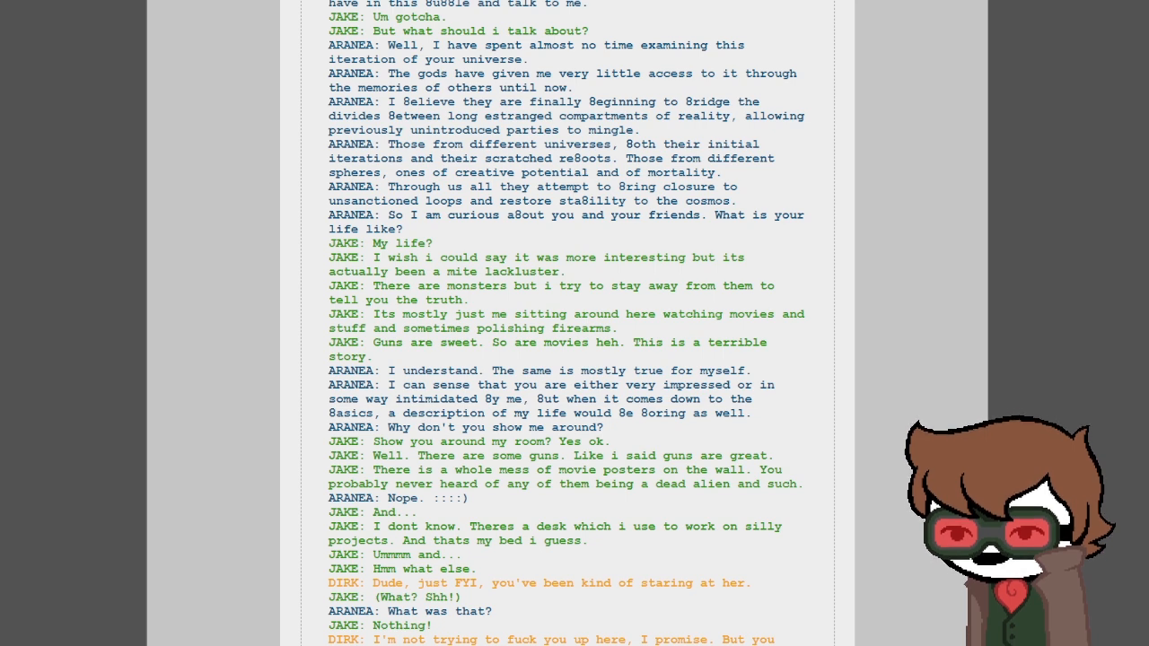
- Read Dirk's interruptions through Jake's final 'No!!!' down to the ==> link and footer
scroll("down", 3)
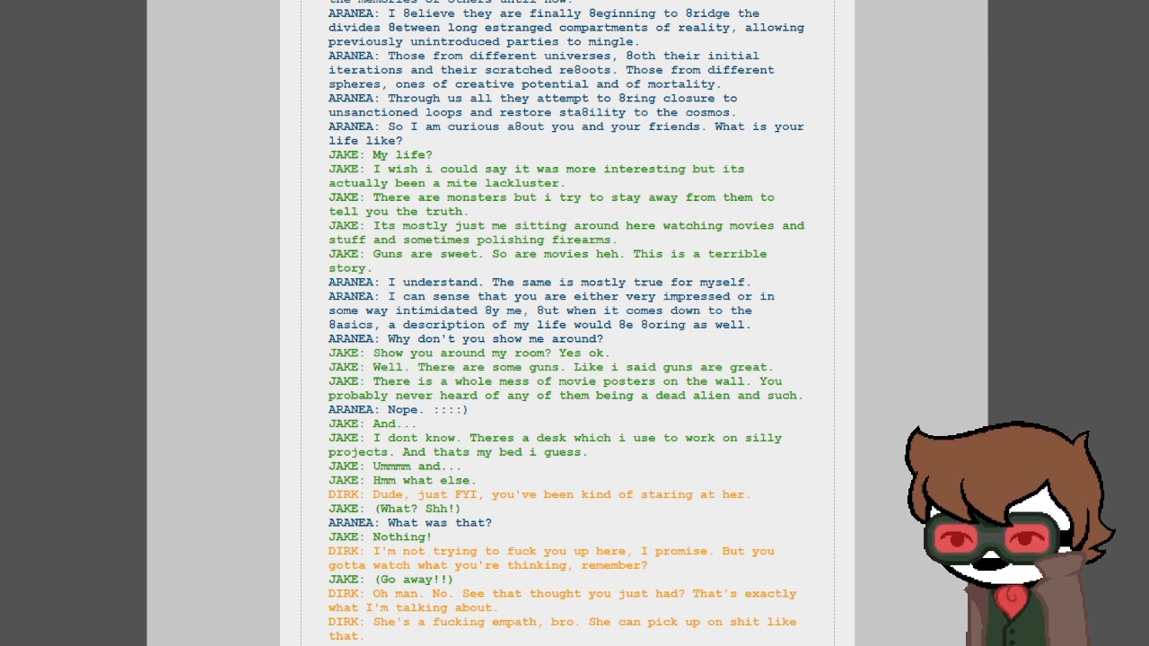
scroll("down", 3)
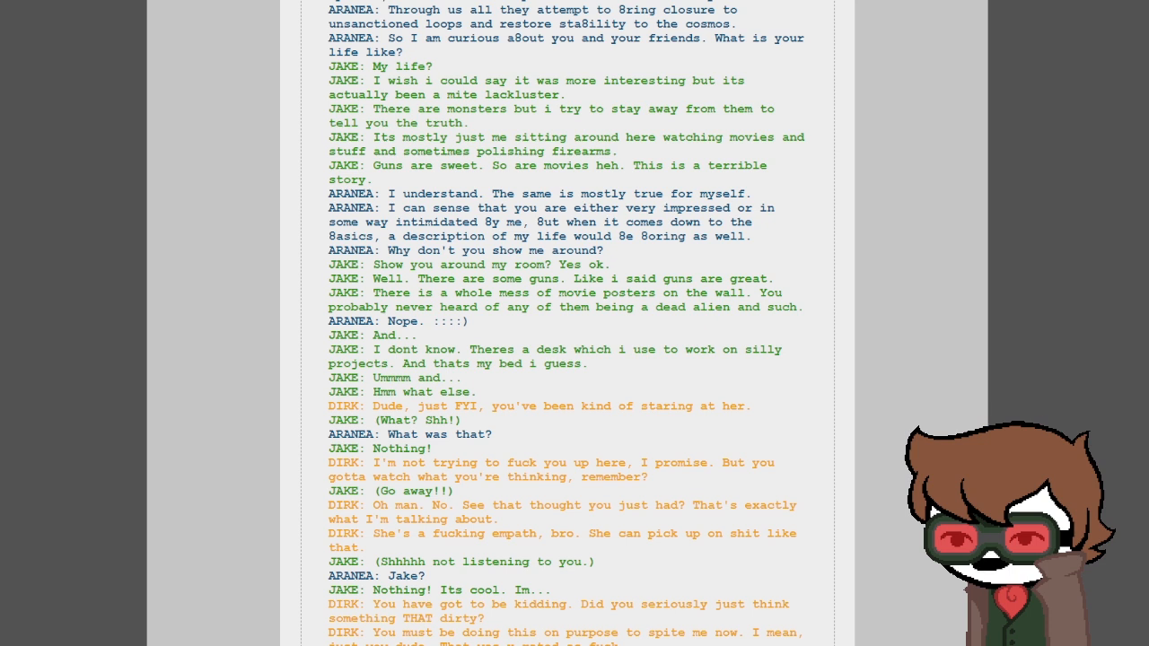
scroll("down", 3)
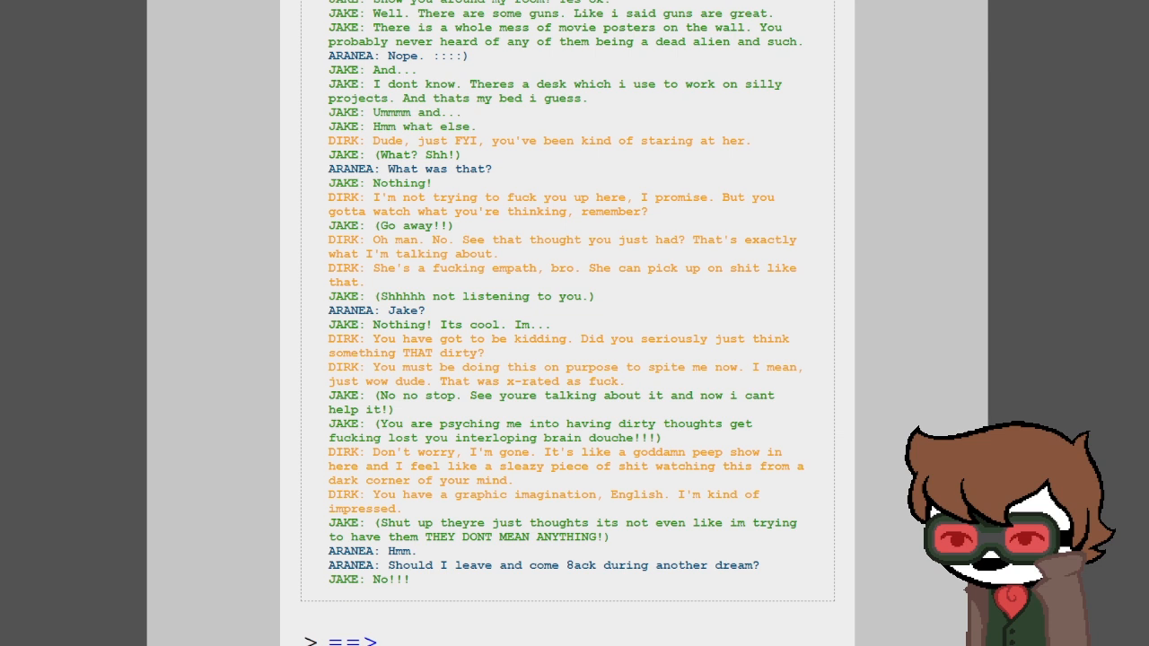
scroll("down", 3)
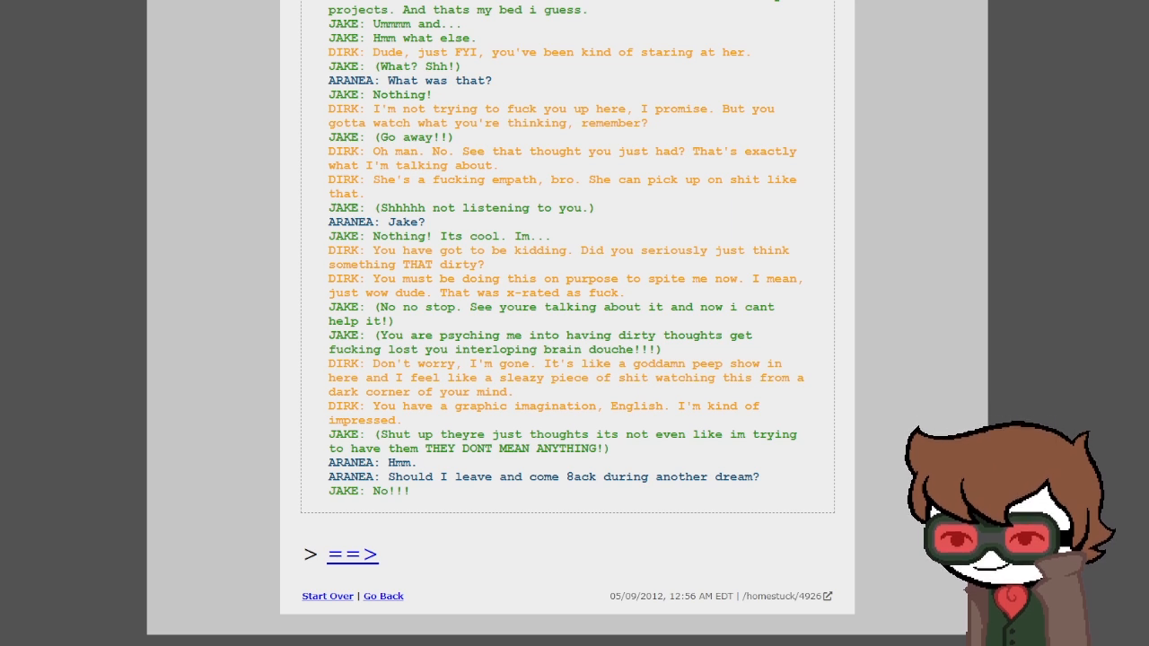
- Move to page 4927, read its dialoglog to Jake's 'Oh my flipping gosh...', and continue to page 4928
left_click(353, 555)
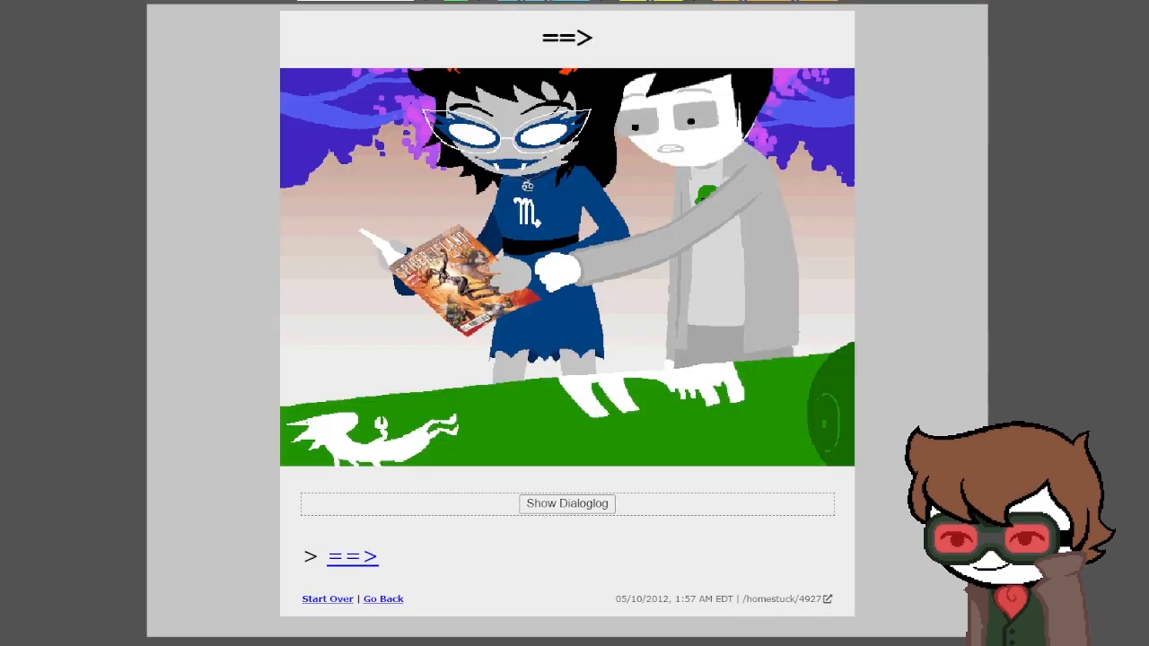
left_click(567, 504)
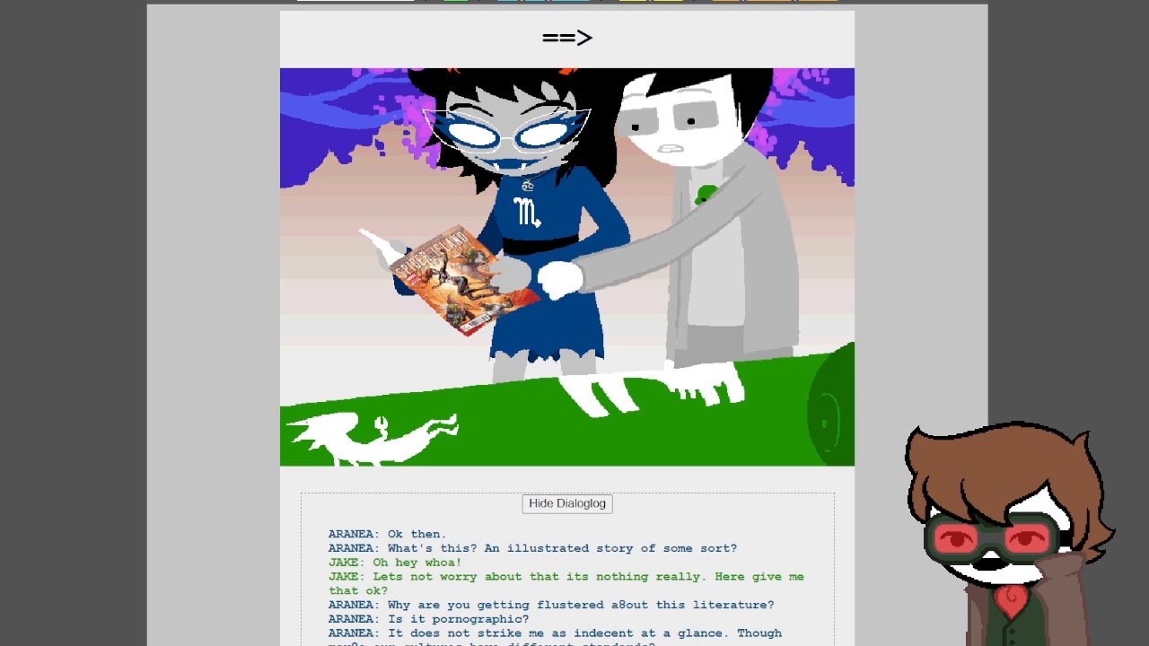
scroll("down", 3)
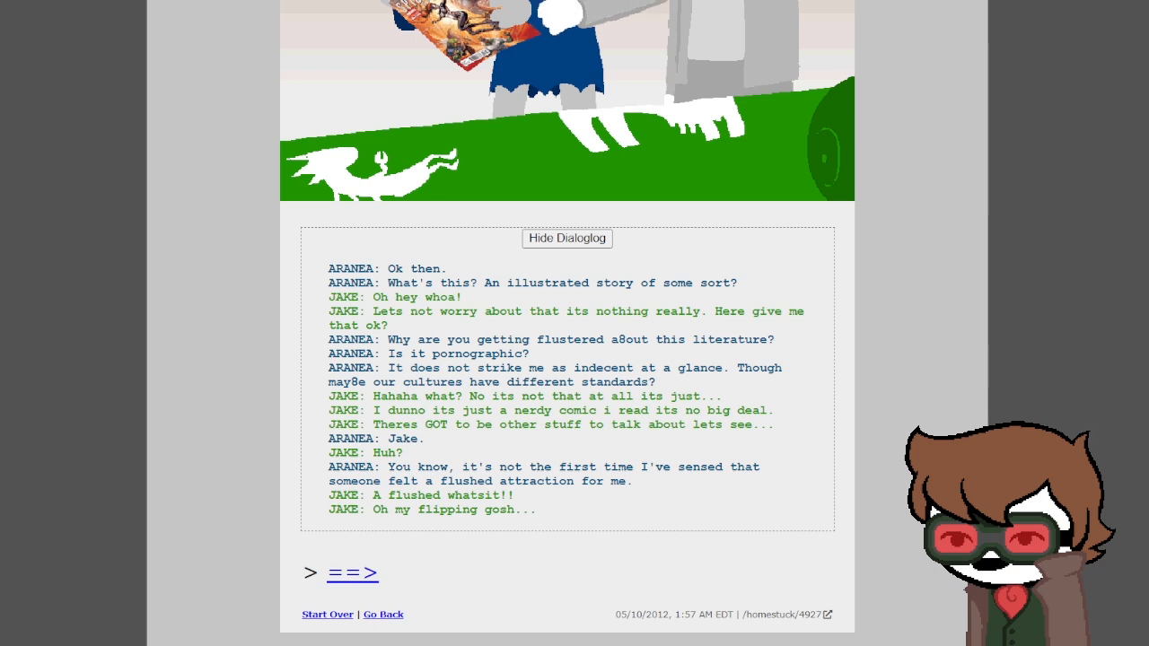
scroll("down", 3)
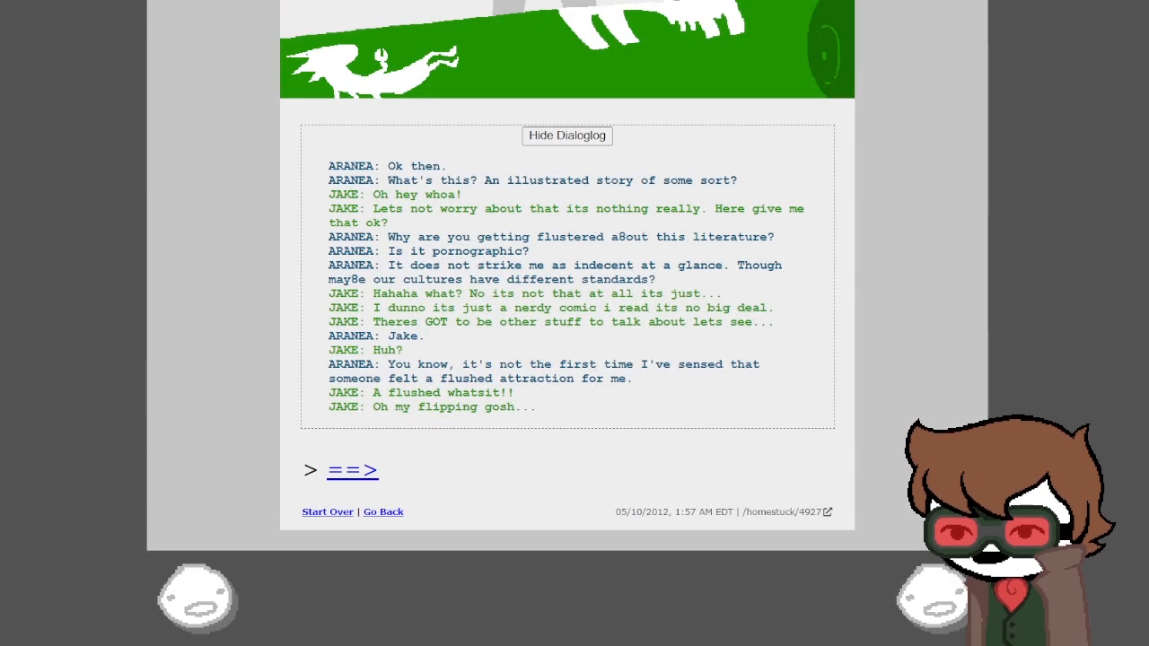
left_click(353, 471)
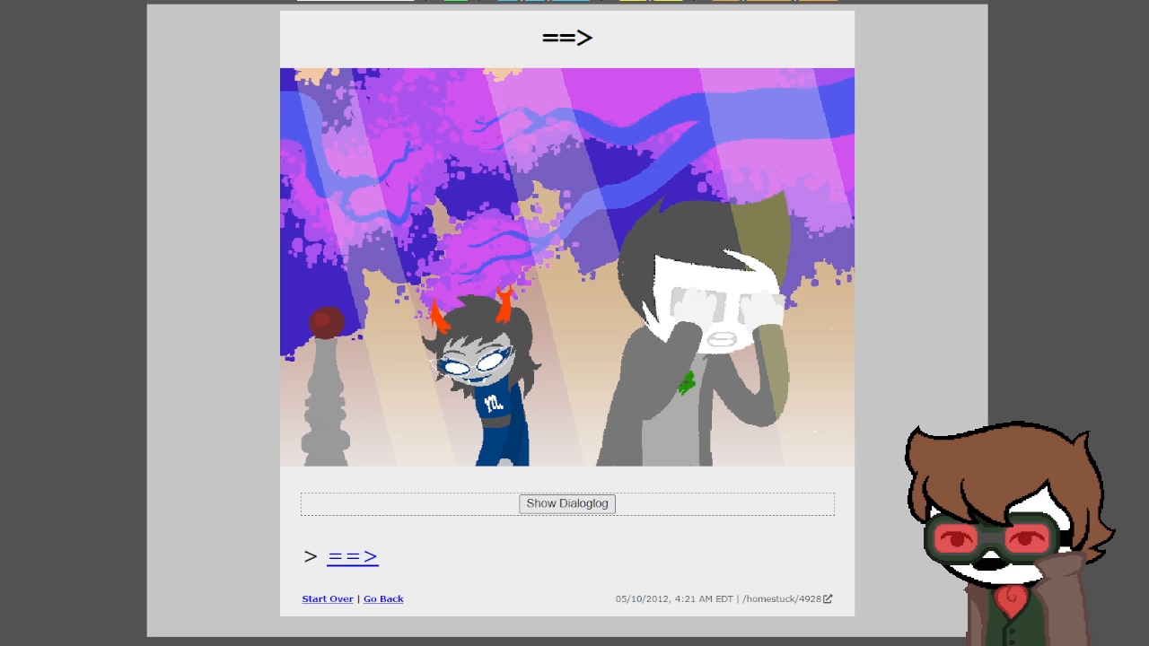
- Reveal page 4928's Aranea and Jake dialoglog beneath the panel
left_click(567, 503)
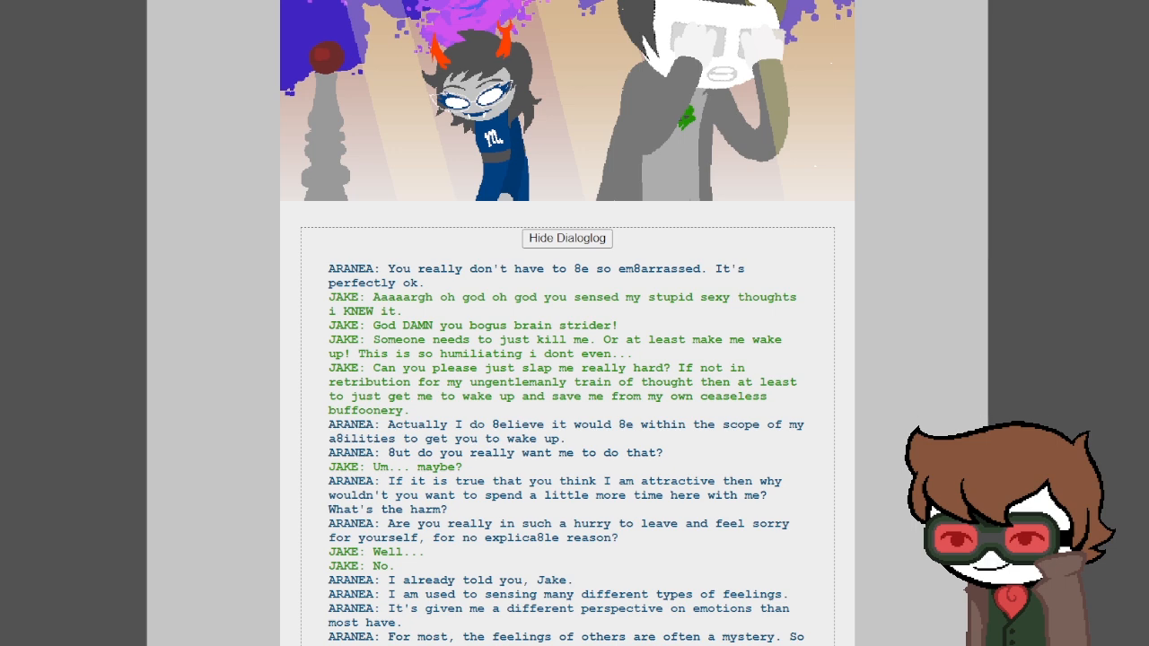
- Read down to Jake's 'Ha! Thats a laugh.' and his best bro being his only suitor
scroll("down", 3)
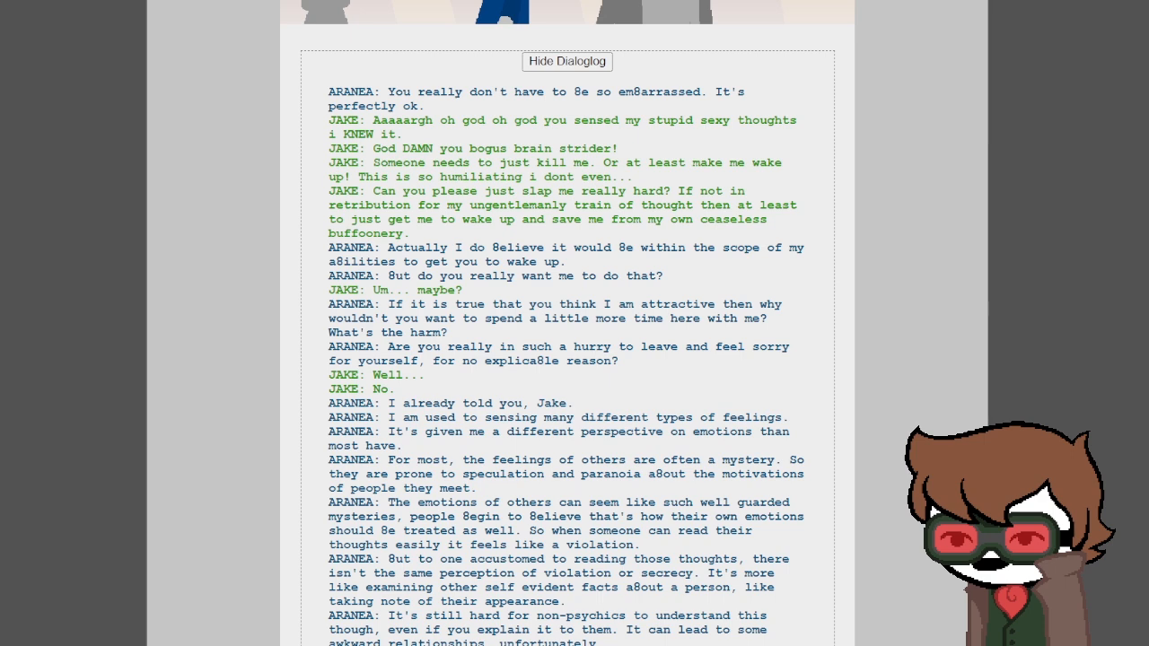
scroll("down", 3)
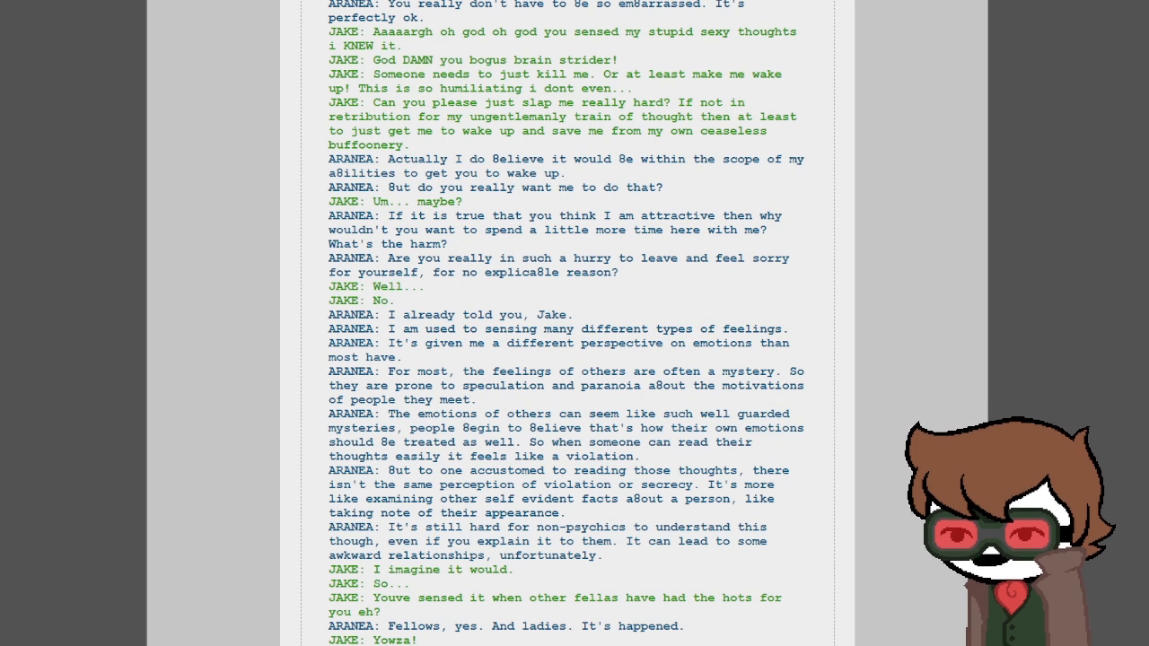
scroll("down", 3)
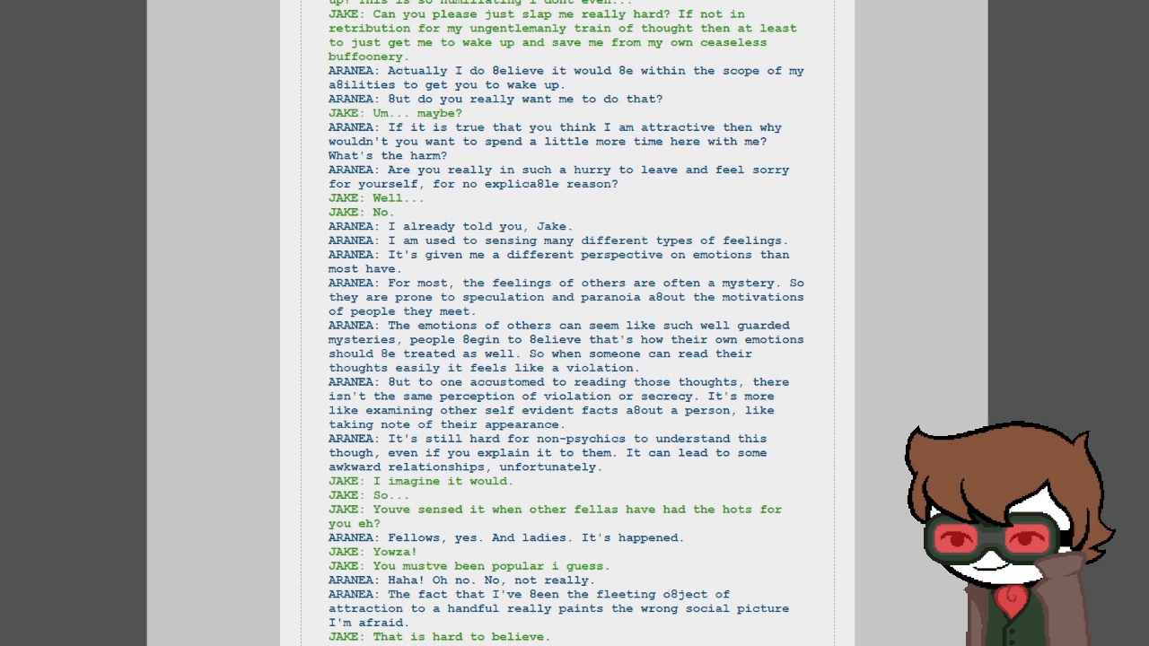
scroll("down", 3)
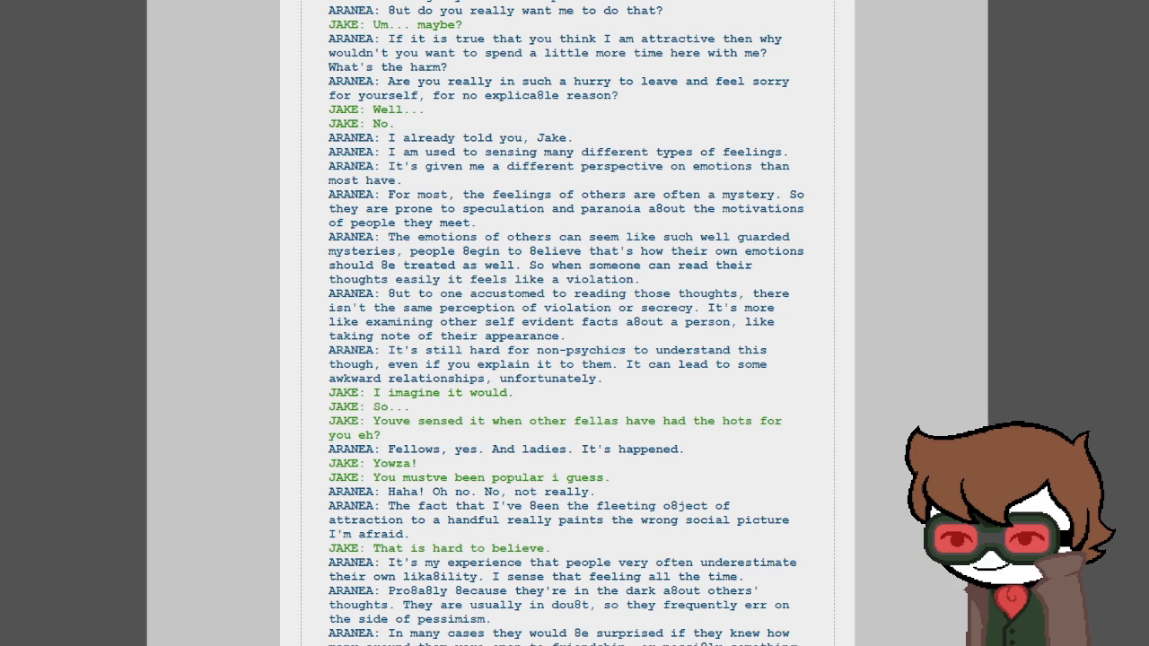
scroll("down", 3)
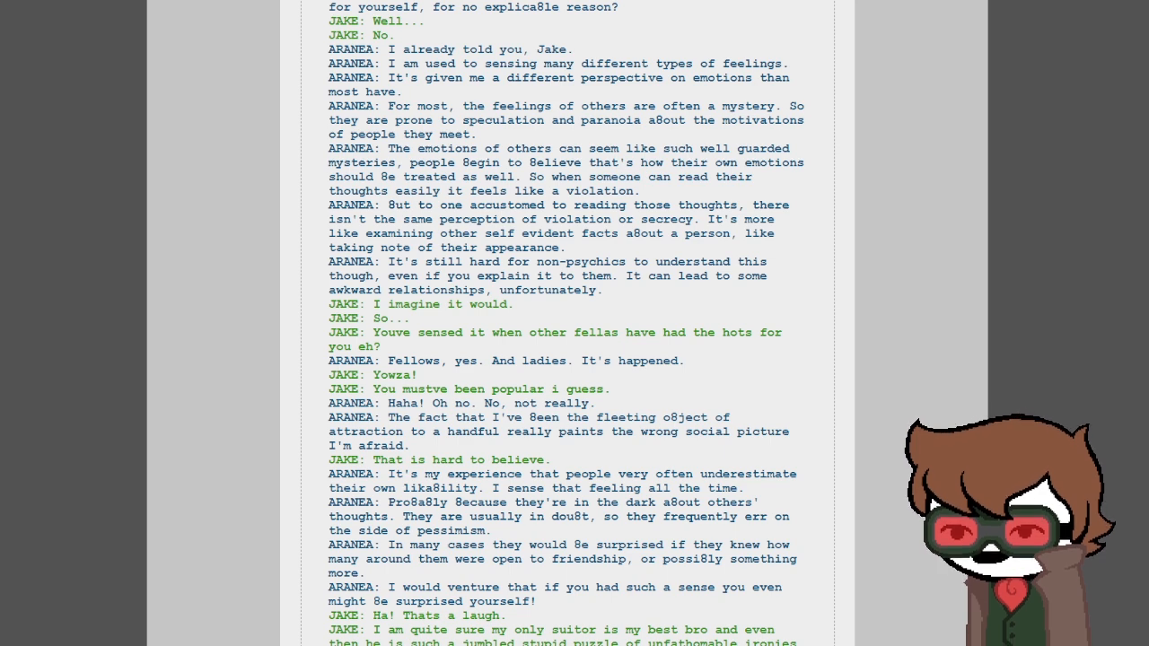
- Read Aranea's higher-caste responsibilities lines down to Jake's hemospectrum question
scroll("down", 3)
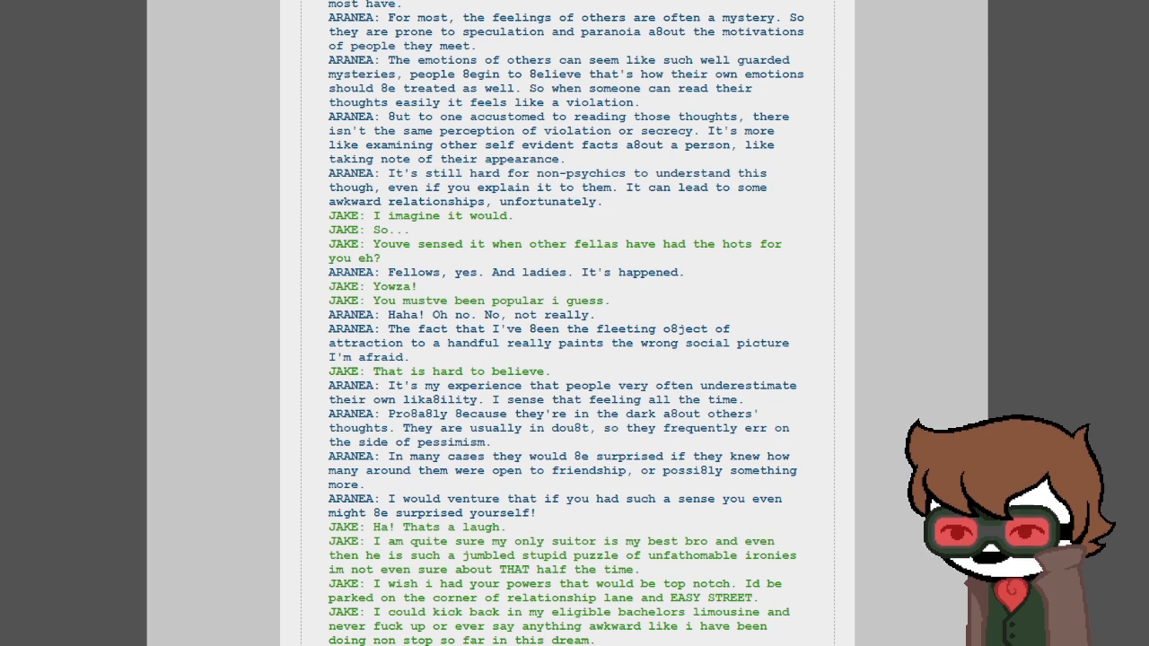
scroll("down", 3)
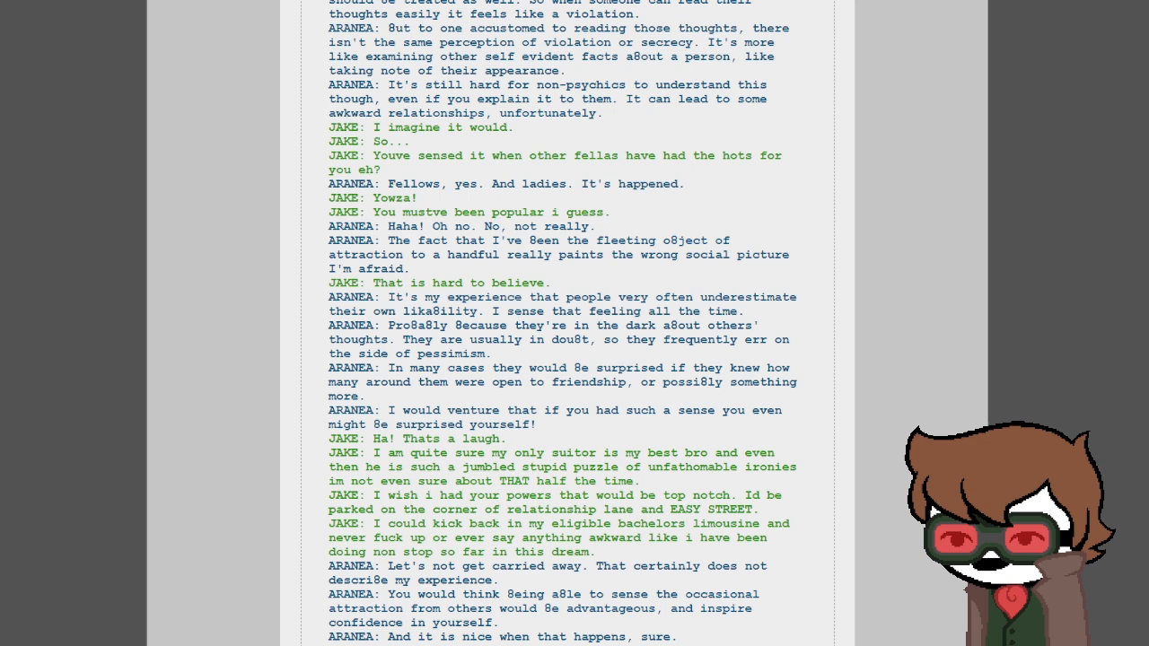
scroll("down", 3)
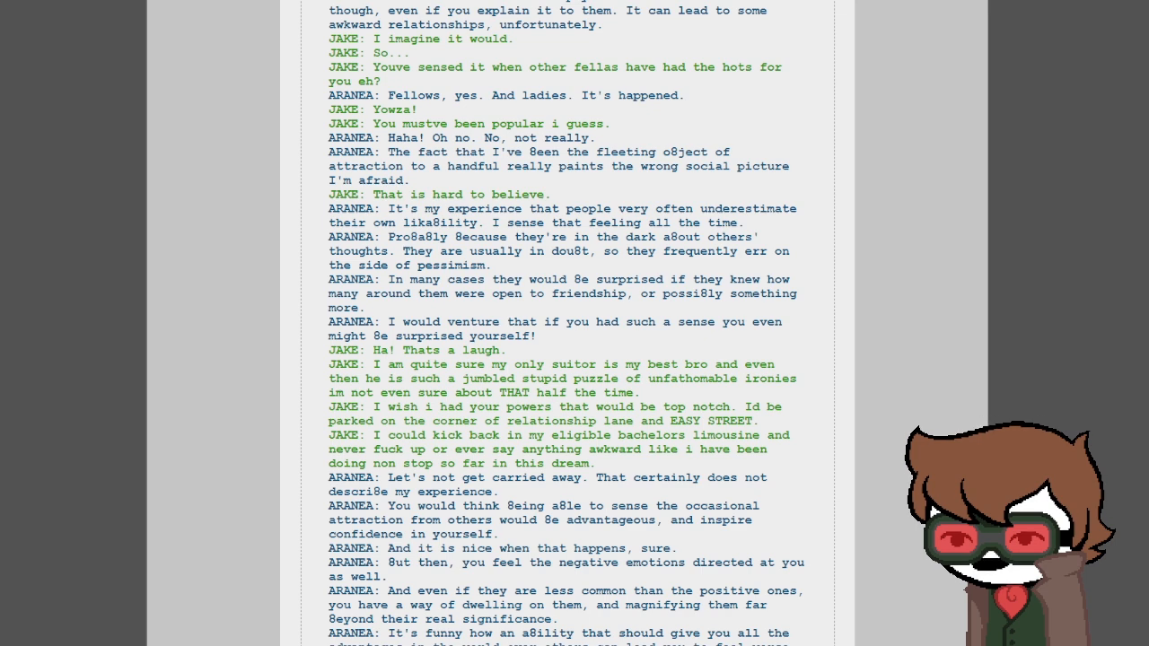
scroll("down", 3)
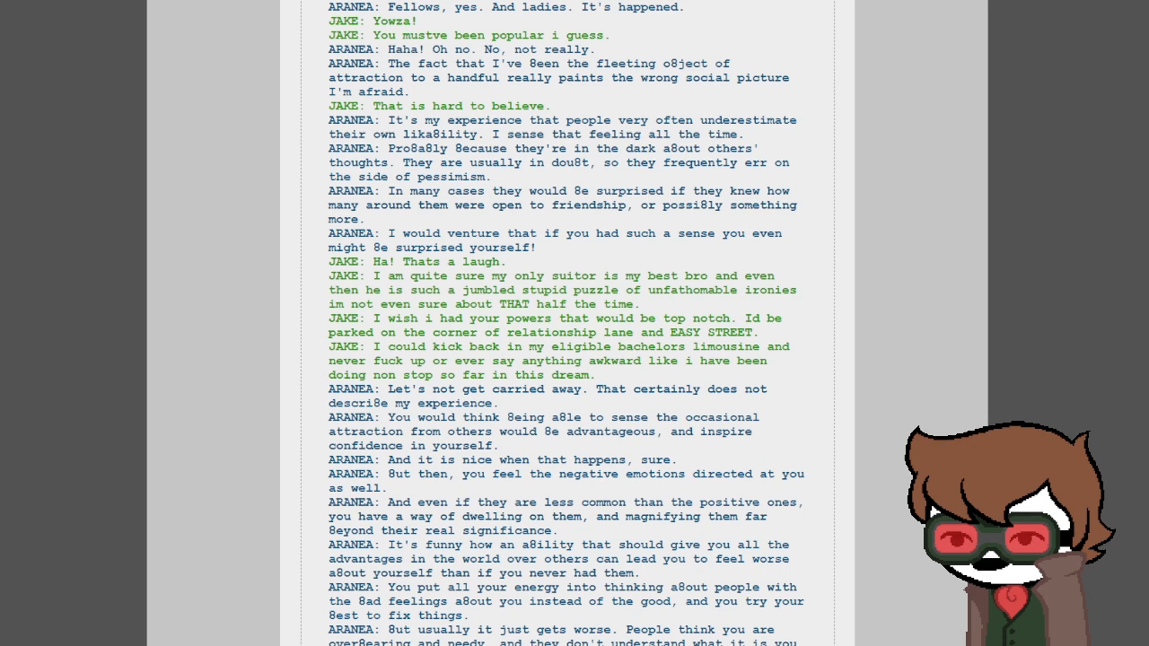
scroll("down", 3)
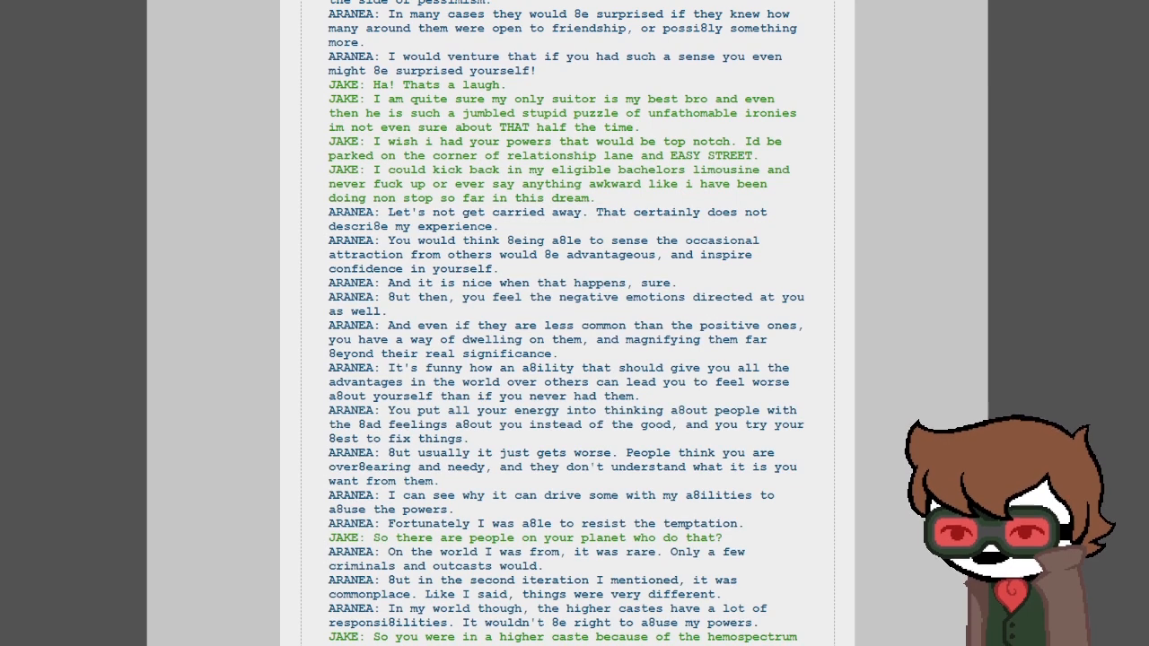
- Read to the dialoglog's close on Aranea's 'More or less.' with the next-page link and footer visible
scroll("down", 3)
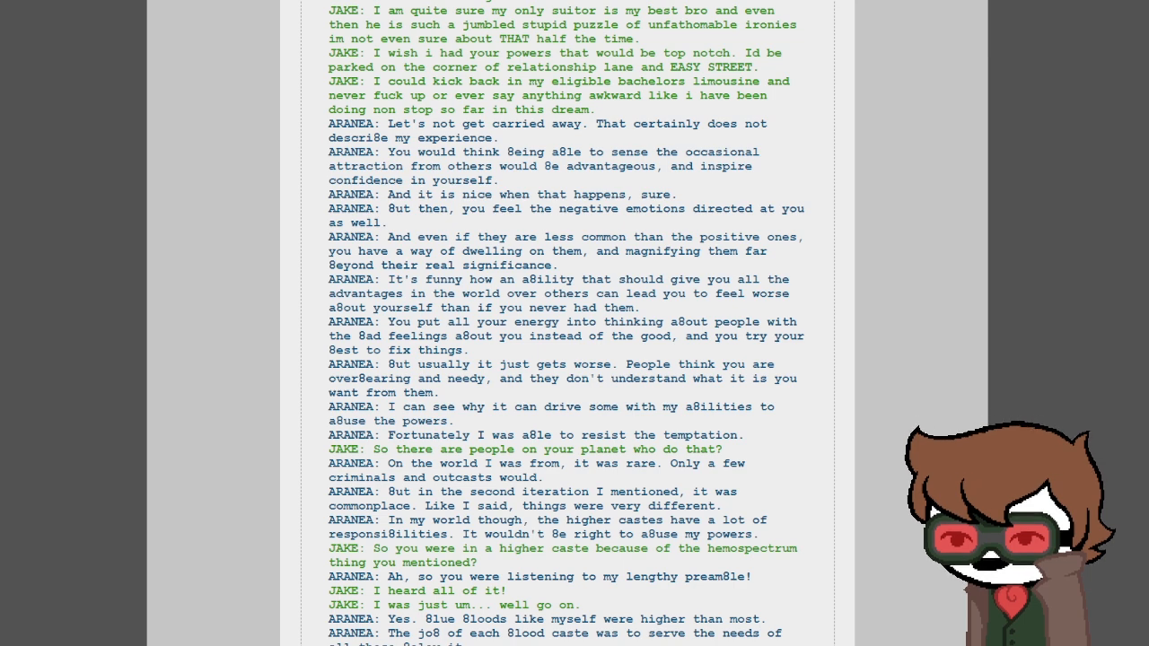
scroll("down", 3)
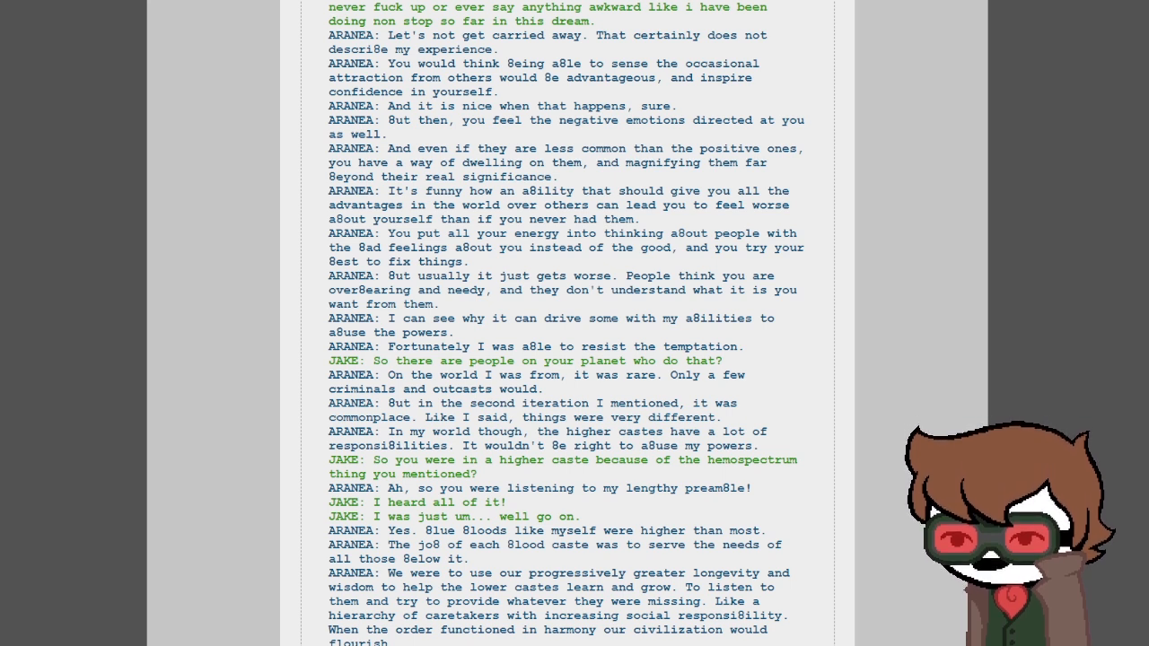
scroll("down", 3)
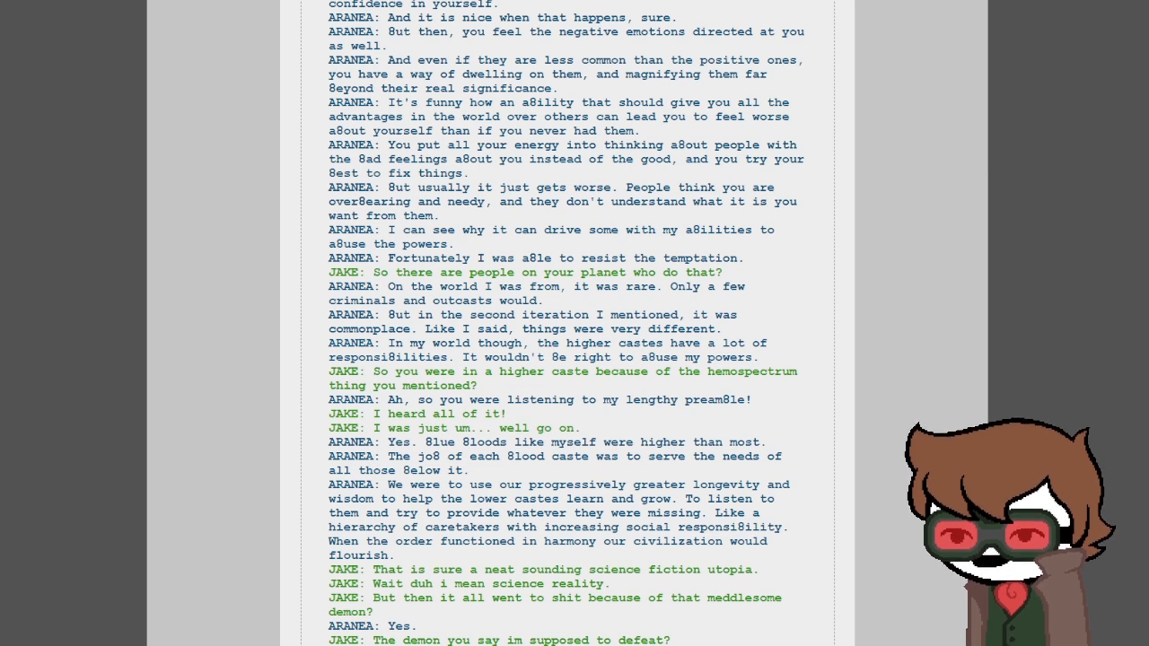
scroll("down", 3)
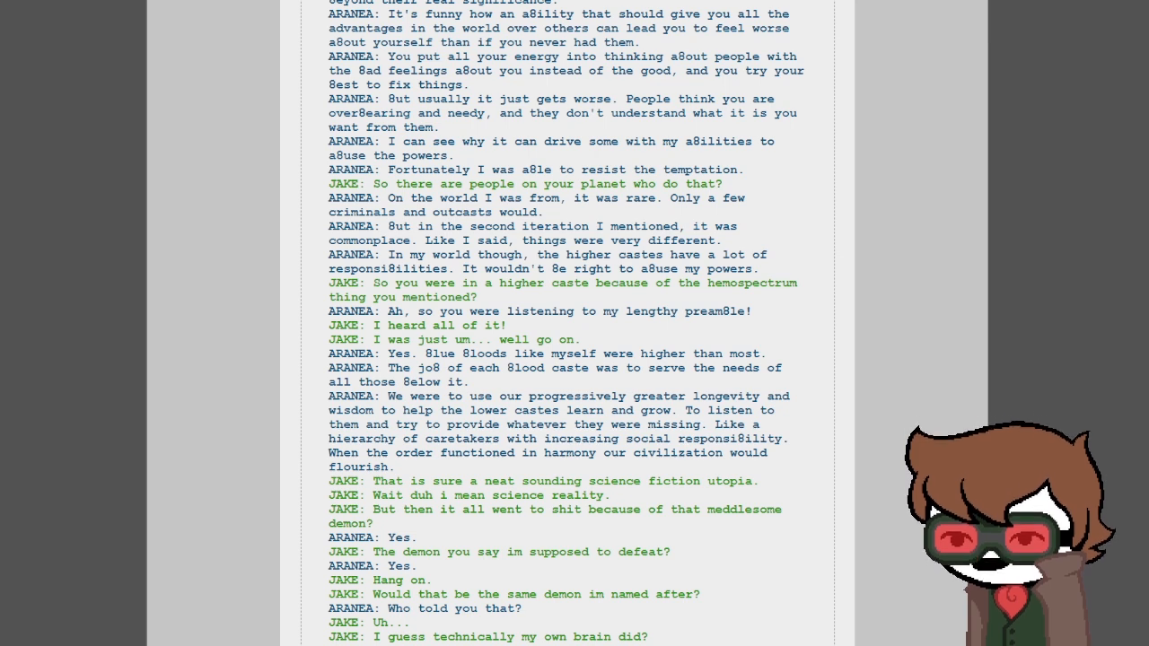
scroll("down", 3)
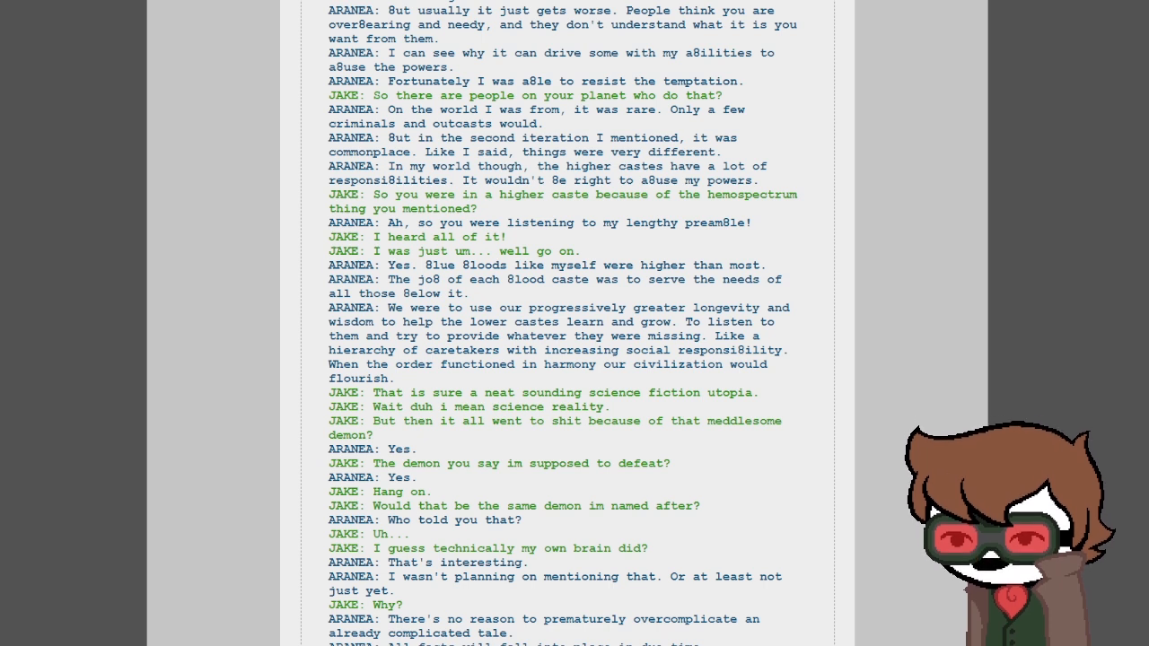
scroll("down", 3)
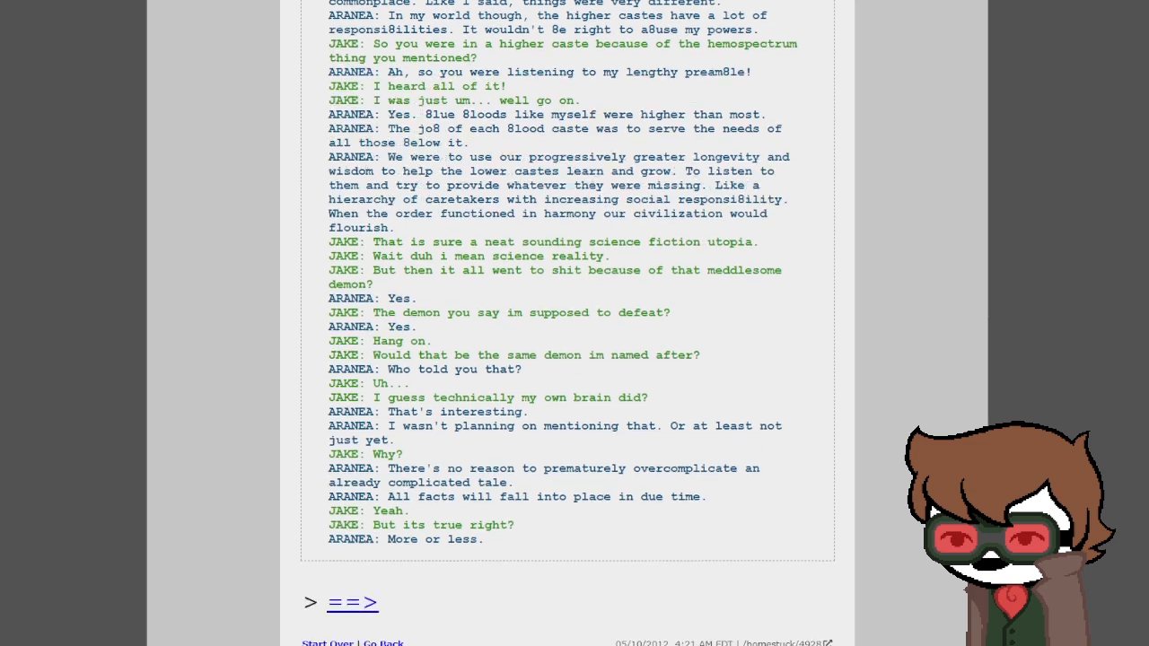
- Bring page 4928's Start Over | Go Back footer and posting date fully into view
scroll("down", 3)
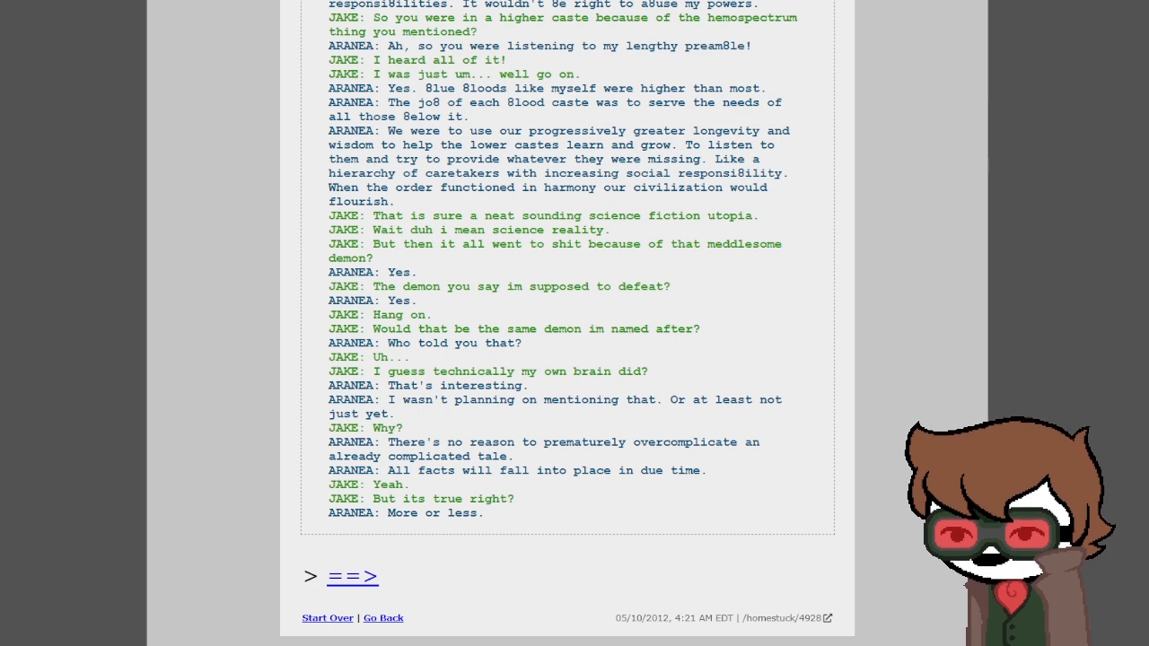
- Read down to the lines on blue bloods, the caste system and the demon Jake is named after
scroll("down", 3)
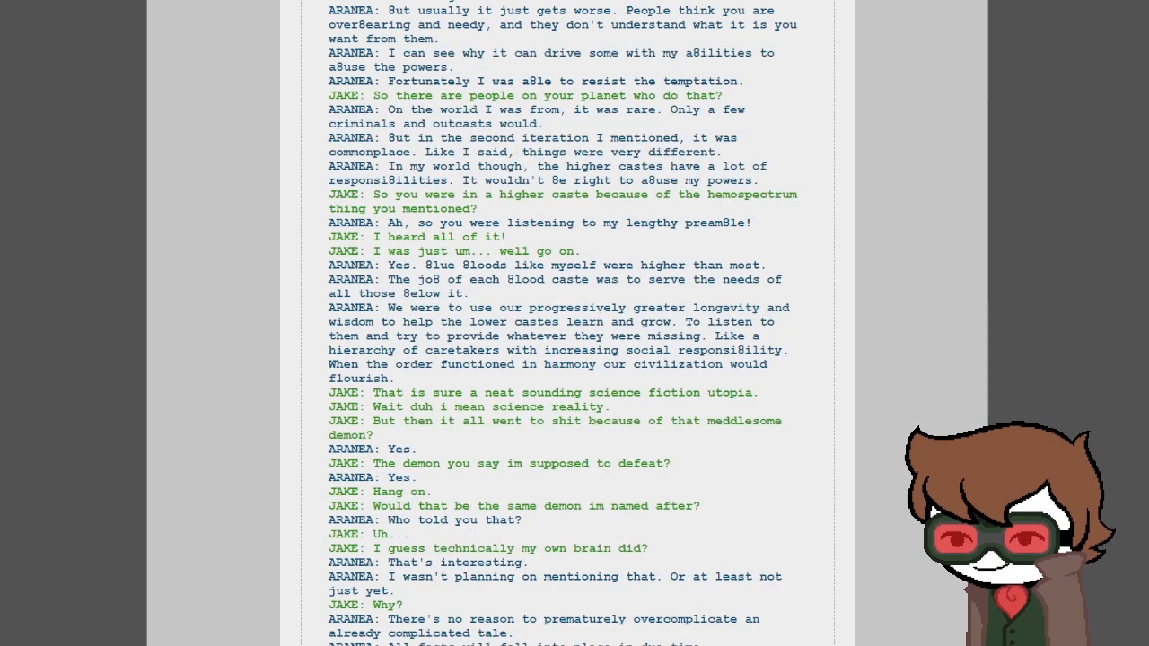
- Reach Aranea's 'More or less.' and the ==> link with the Start Over | Go Back footer
scroll("down", 3)
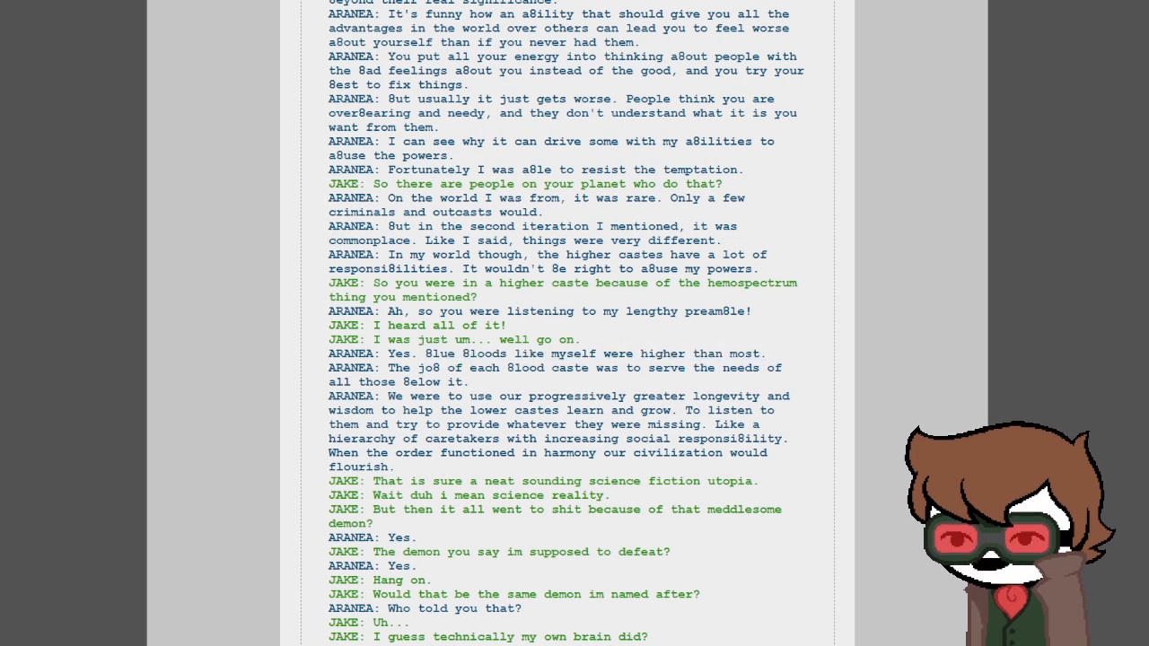
scroll("down", 3)
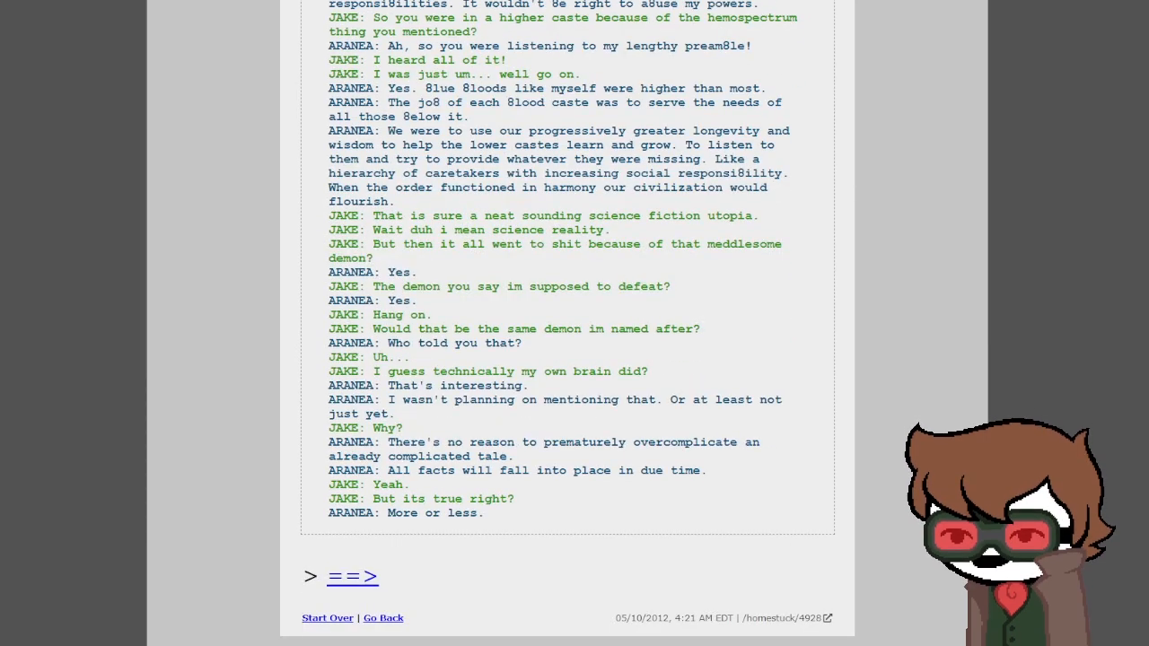
scroll("down", 3)
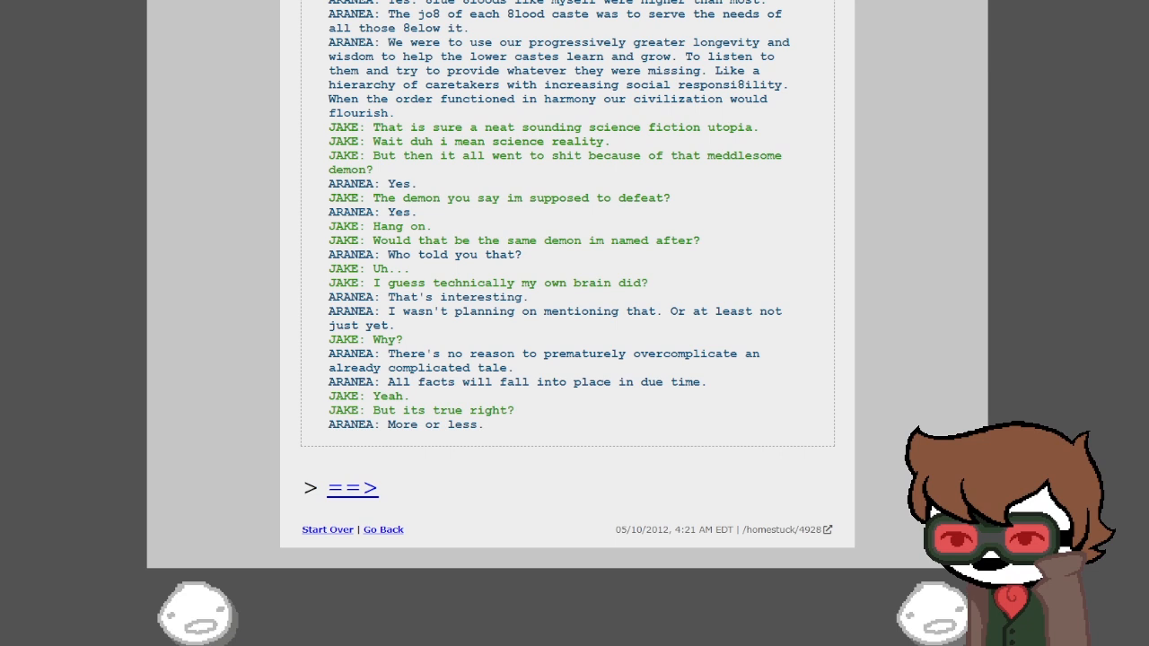